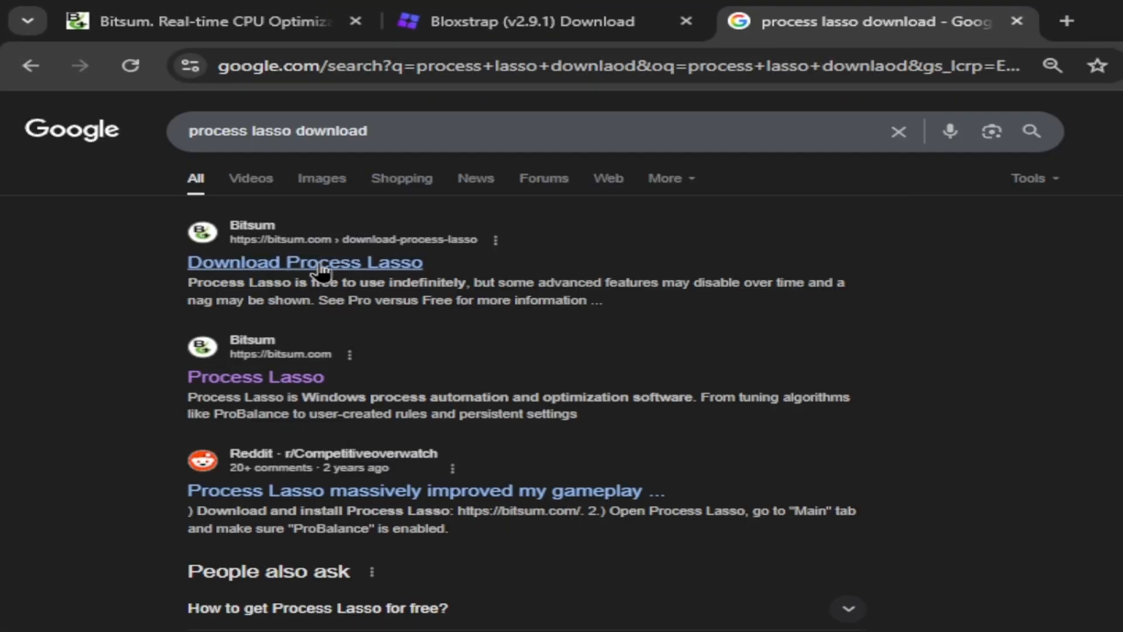
# Step: Download the free Process Lasso installer from Bitsum's site and check its progress
pyautogui.click(304, 262)
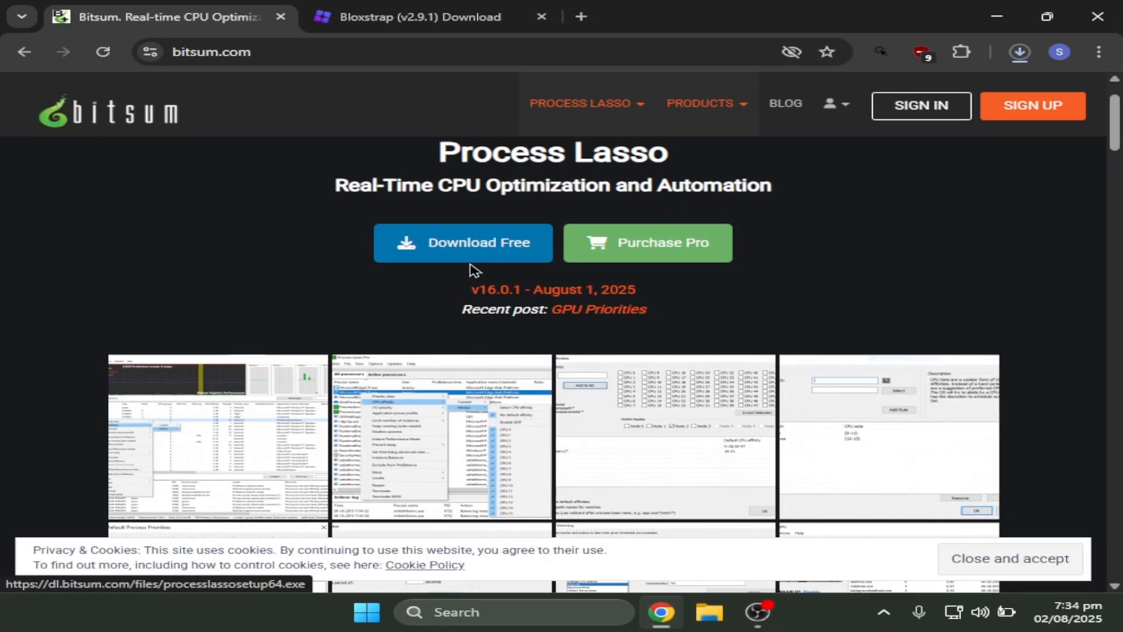
pyautogui.click(463, 242)
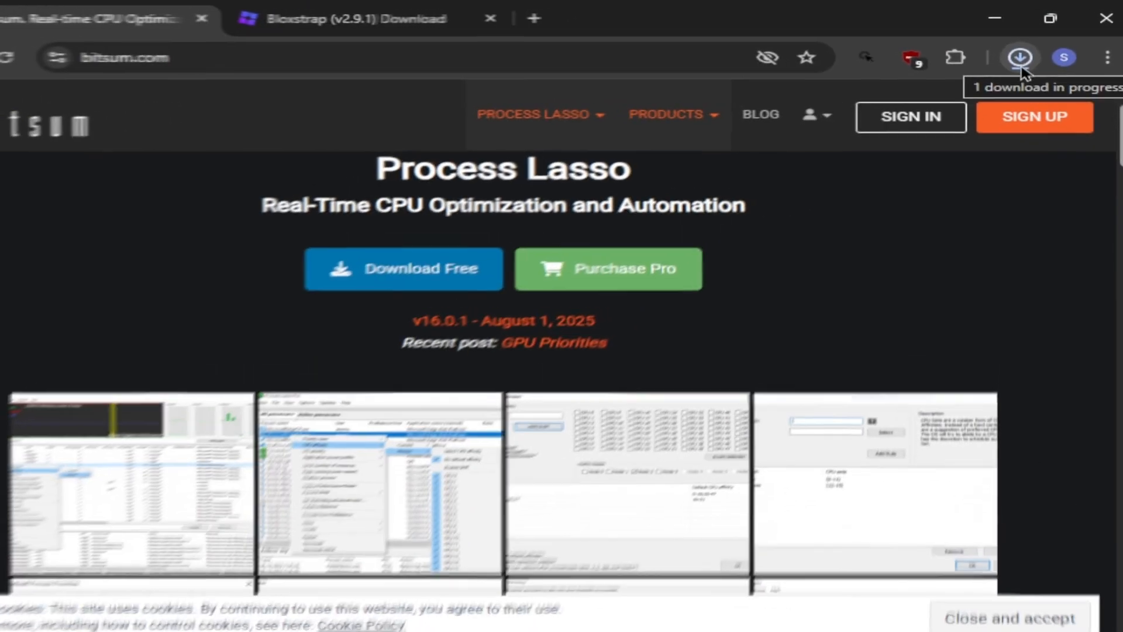
pyautogui.click(1020, 58)
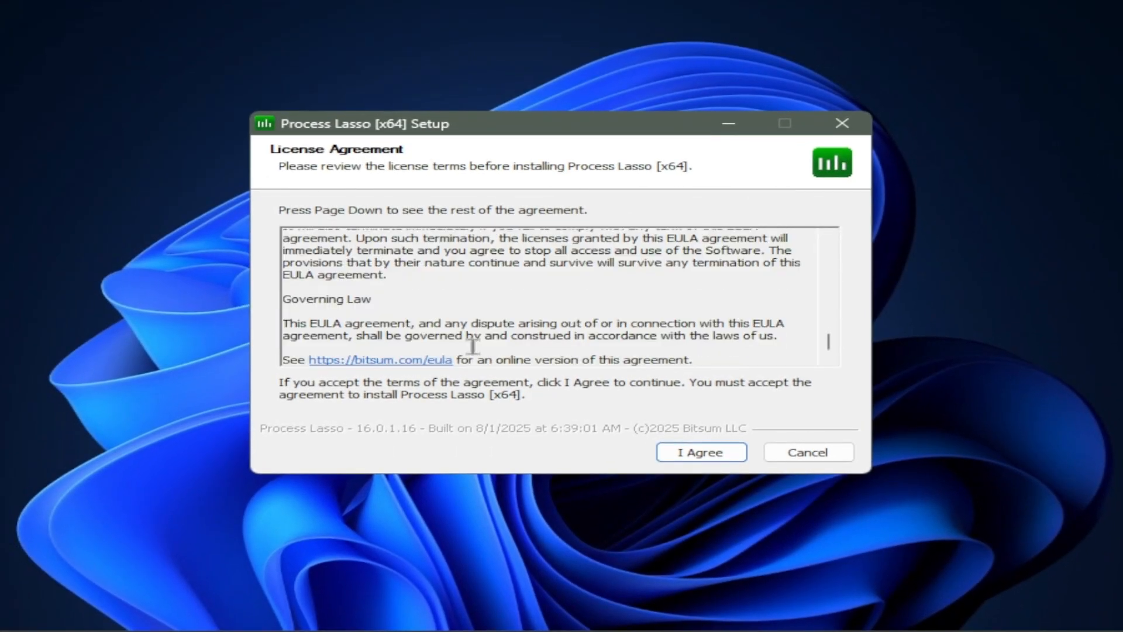
# Step: Accept the Process Lasso license agreement with I Agree
pyautogui.click(699, 451)
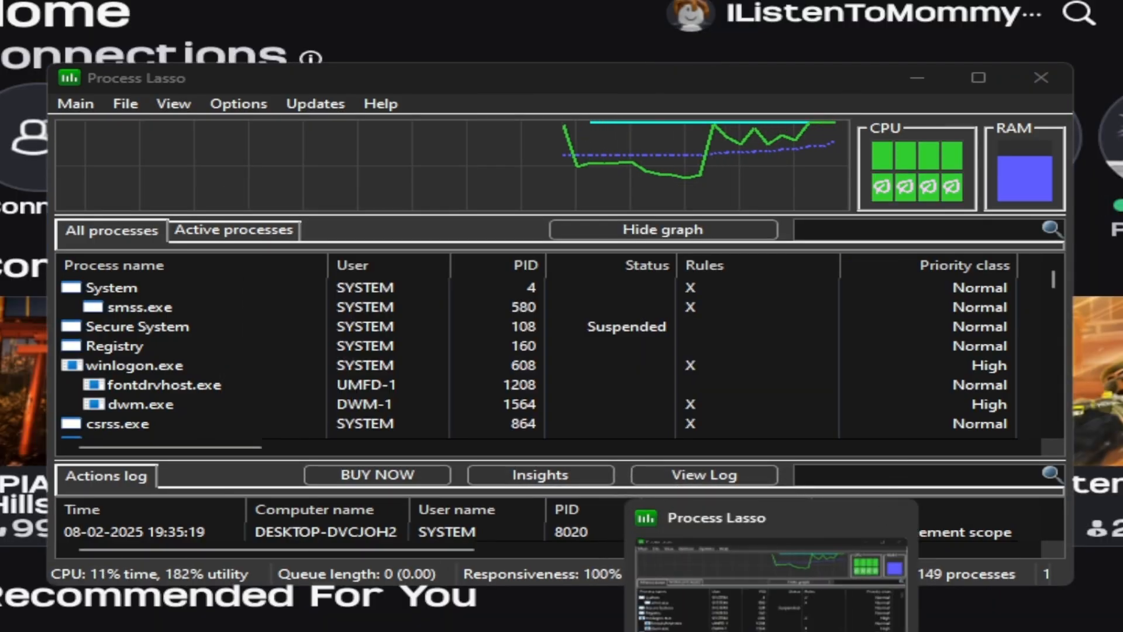
# Step: Set RobloxPlayerBeta.exe to High priority from the Active processes list
pyautogui.click(232, 231)
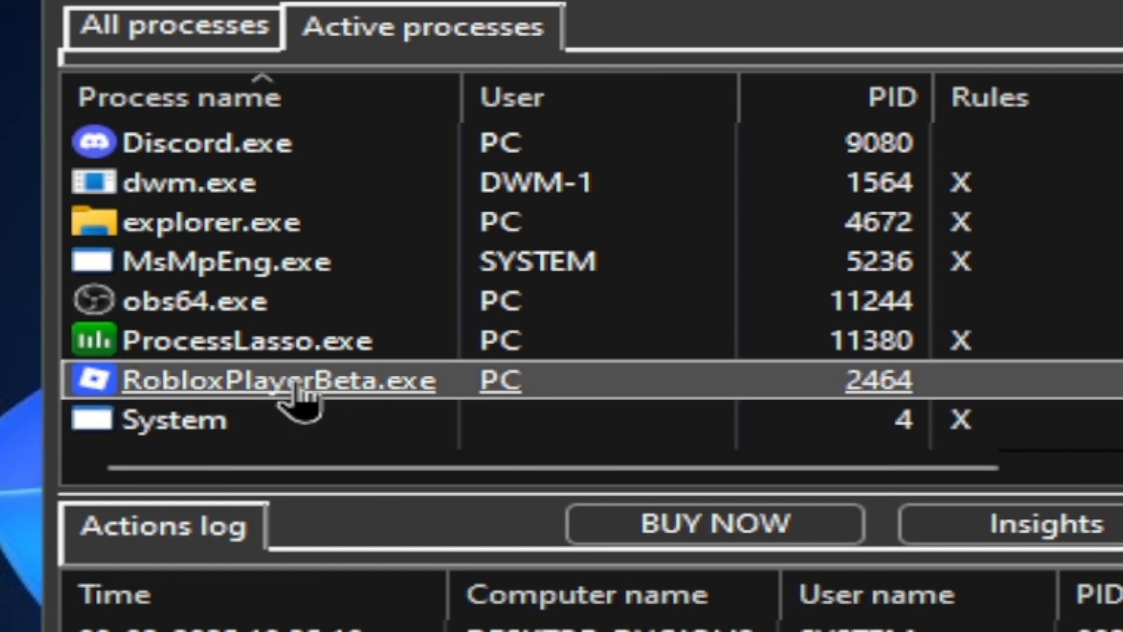
pyautogui.rightClick(280, 380)
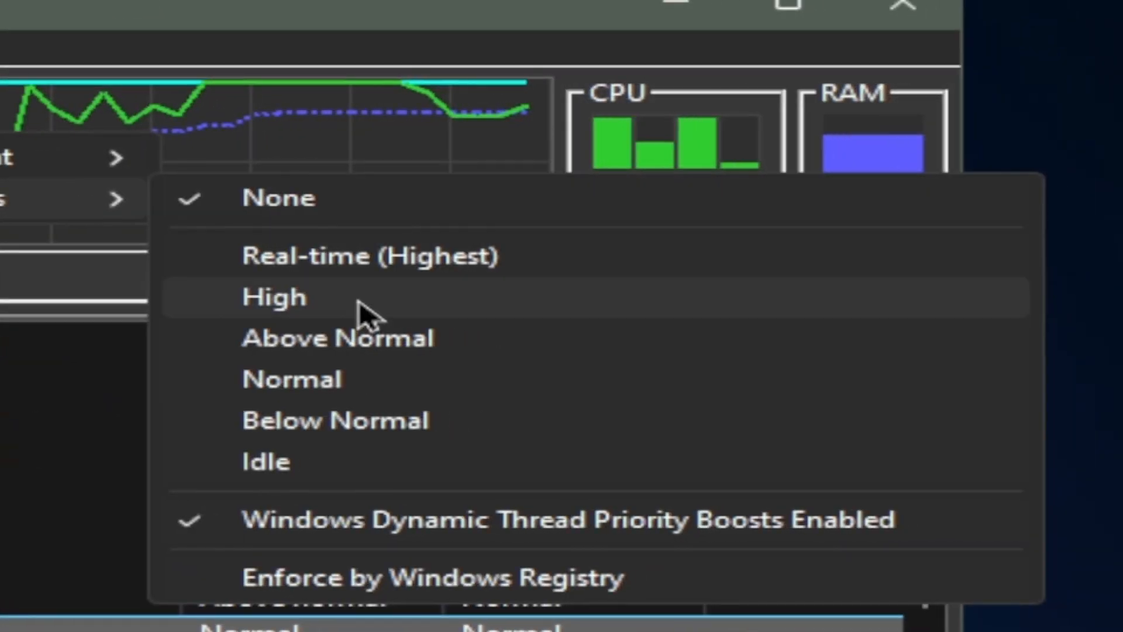
pyautogui.click(274, 296)
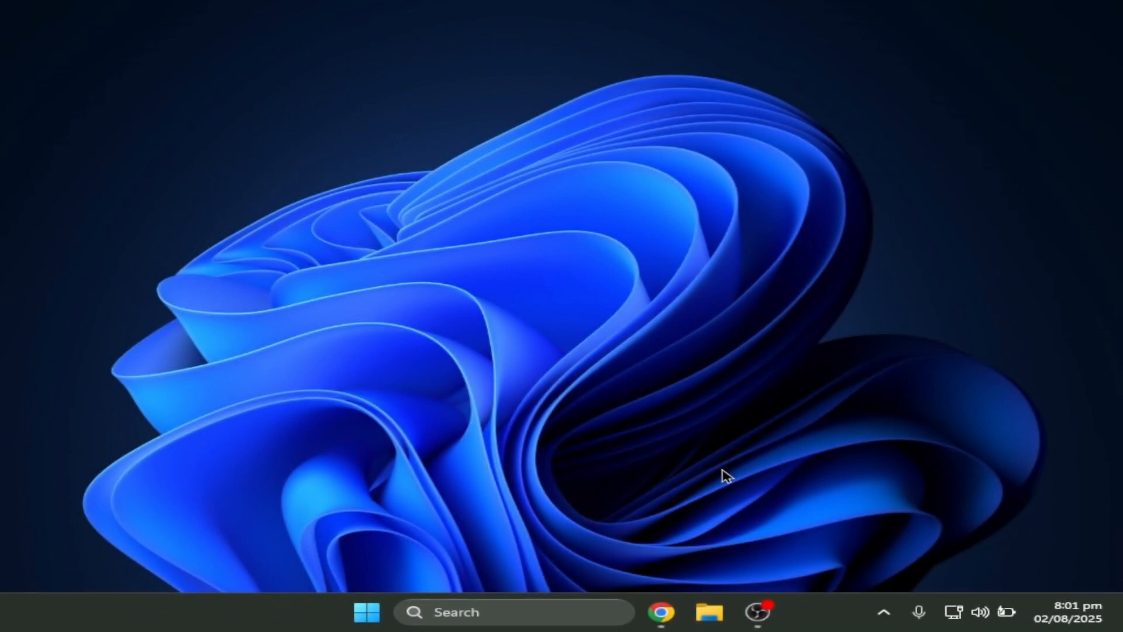
pyautogui.moveTo(719, 470)
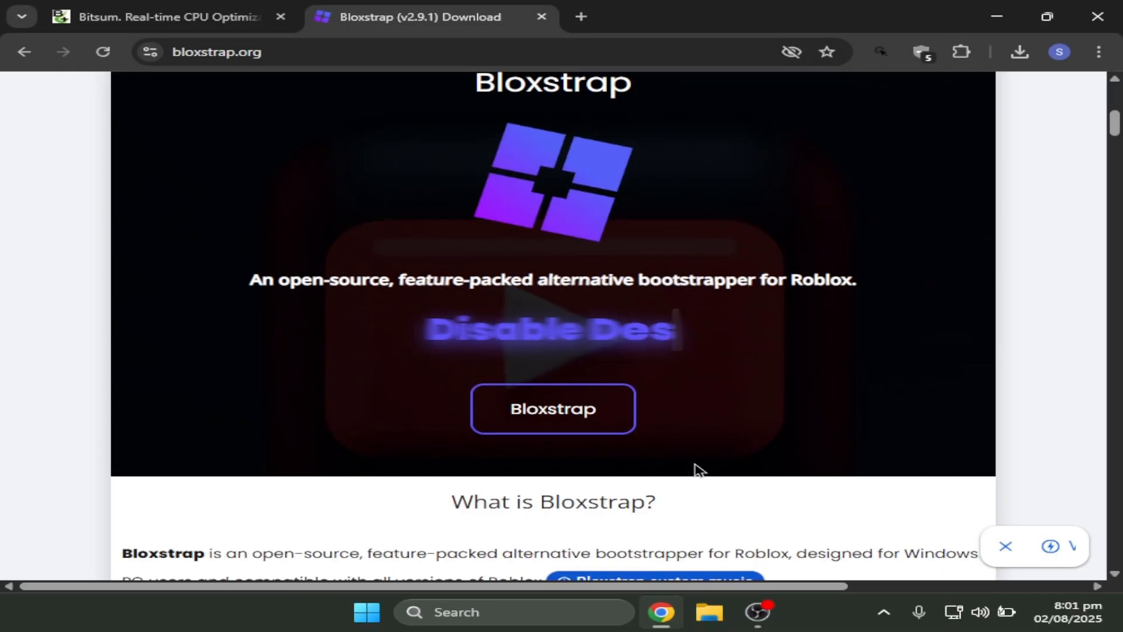
# Step: Scroll the Bloxstrap download page to the Latest Version v2.9.1 section
pyautogui.scroll(-3)
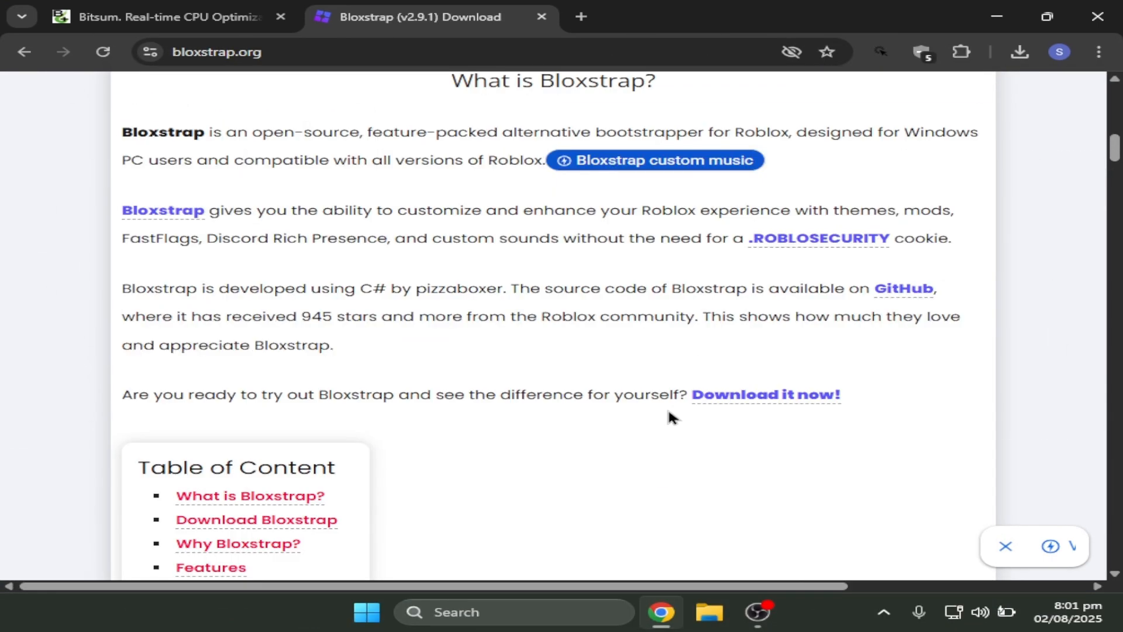
pyautogui.scroll(3)
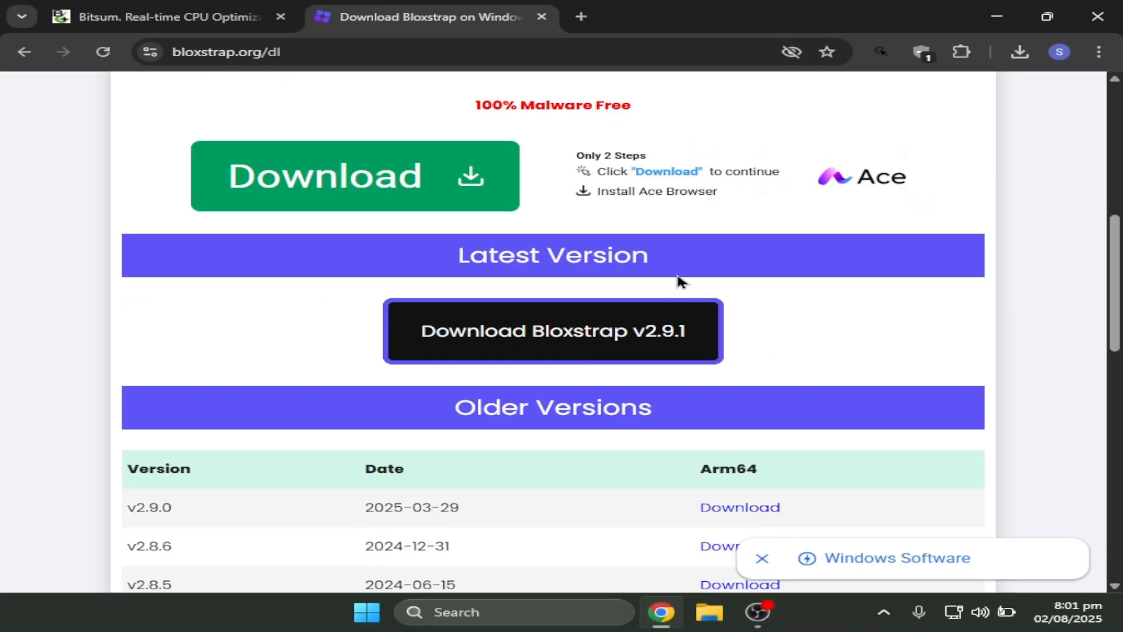
pyautogui.scroll(-3)
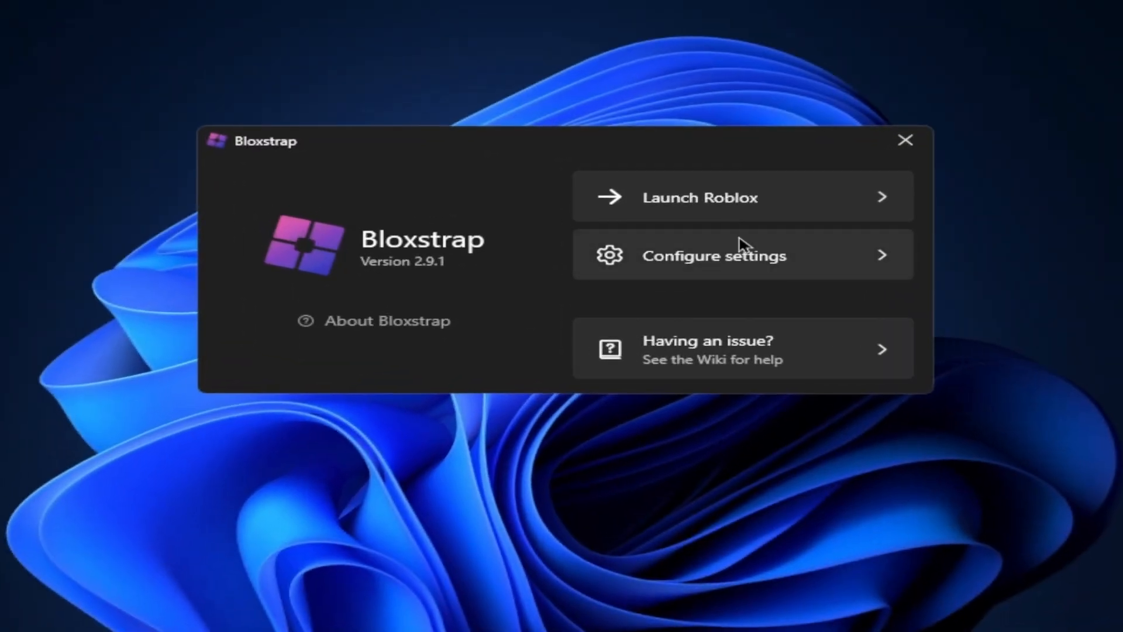
# Step: In Engine Settings, choose 1x anti-aliasing and disable player shadows
pyautogui.click(713, 255)
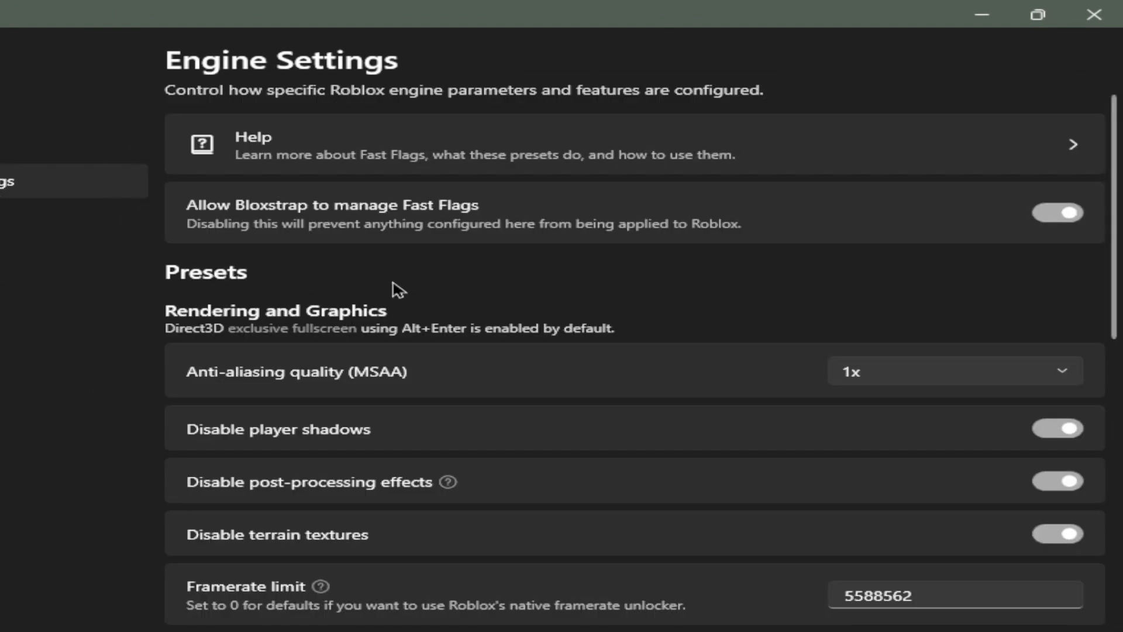
pyautogui.scroll(-3)
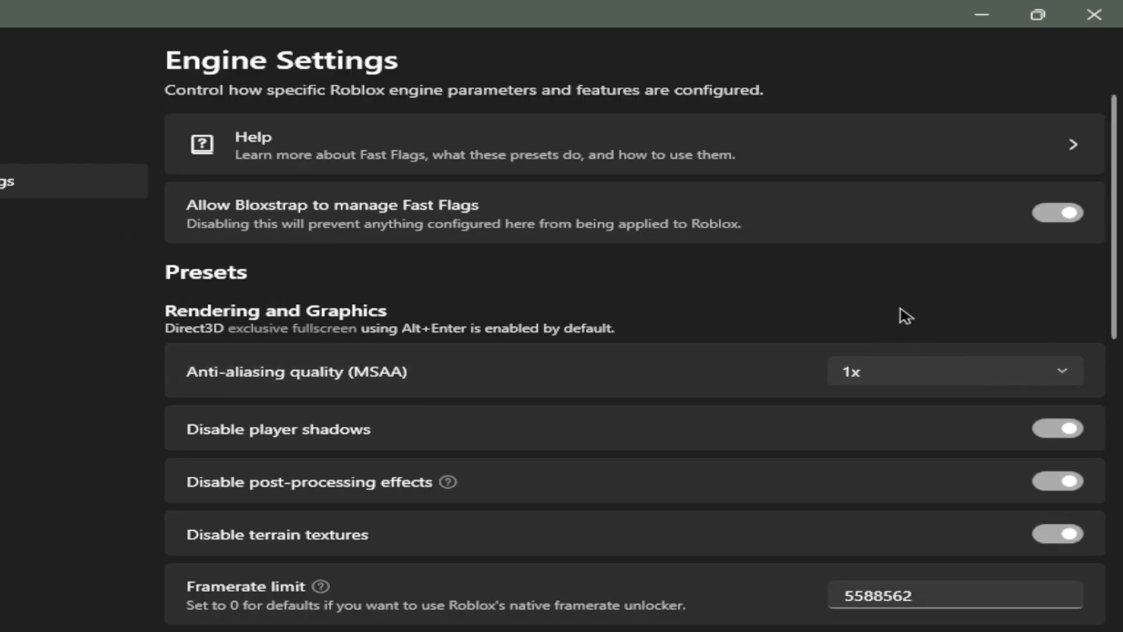
pyautogui.scroll(-3)
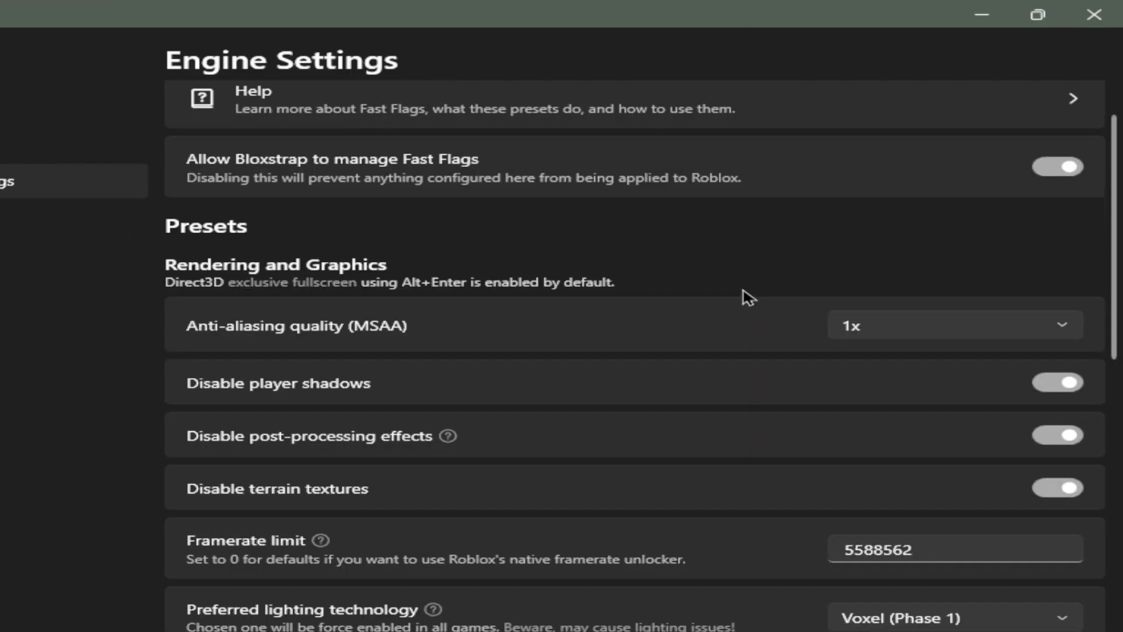
pyautogui.click(952, 325)
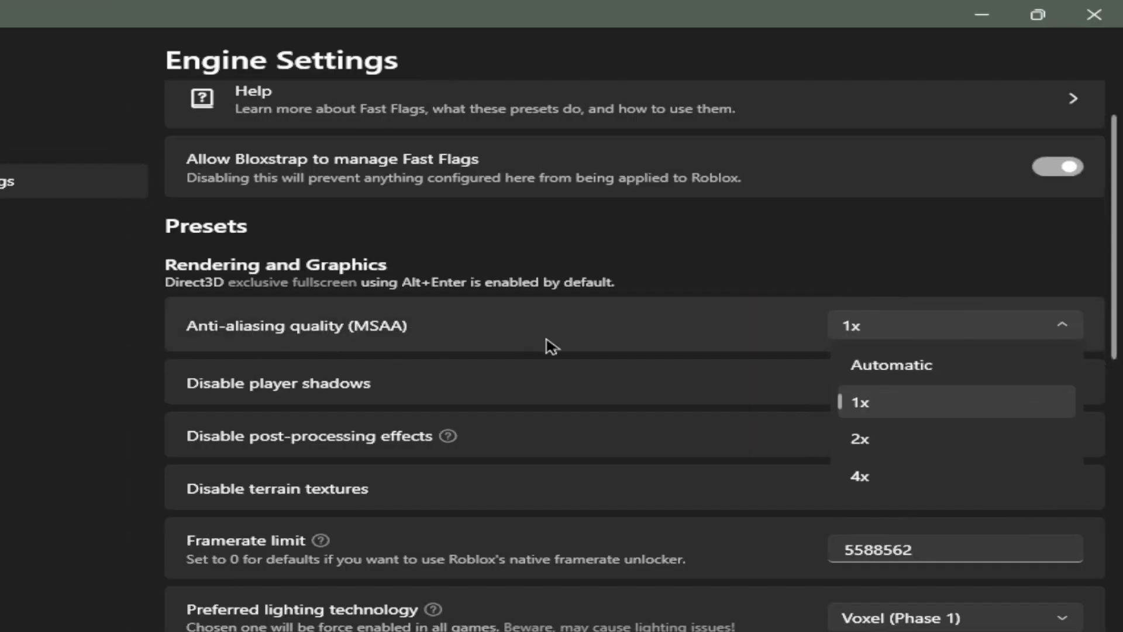
pyautogui.click(858, 476)
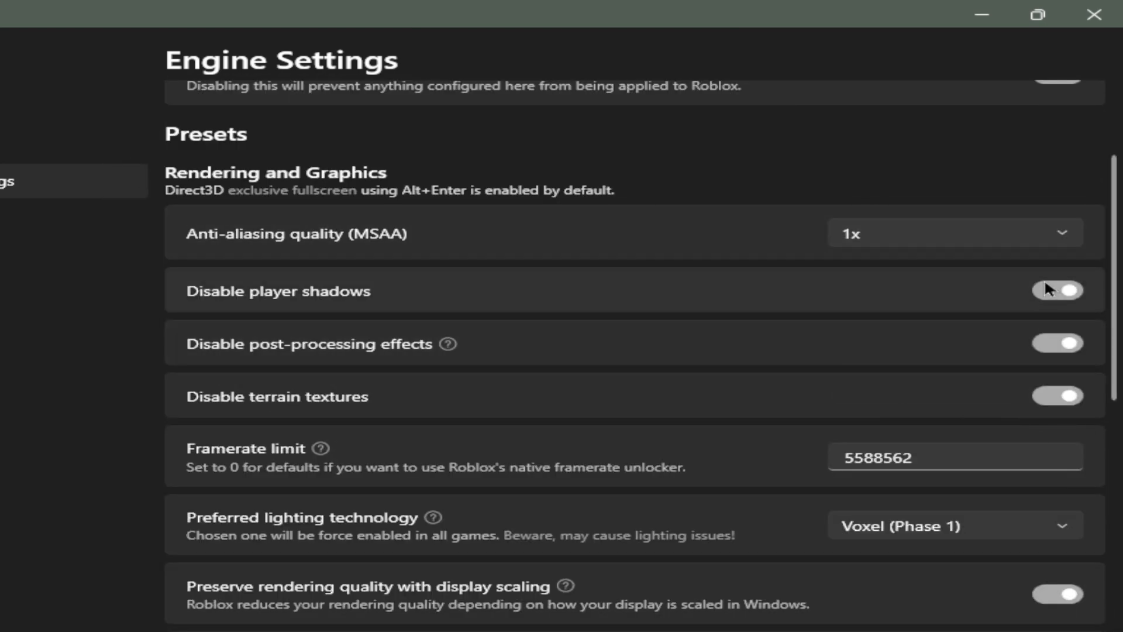
pyautogui.click(1056, 290)
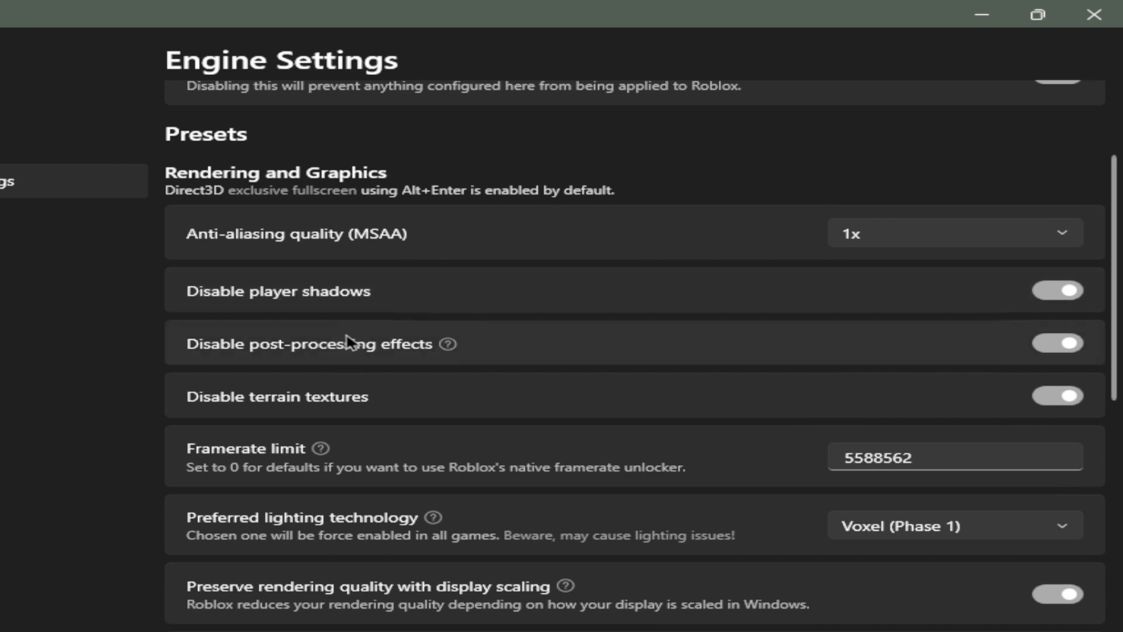
pyautogui.scroll(-3)
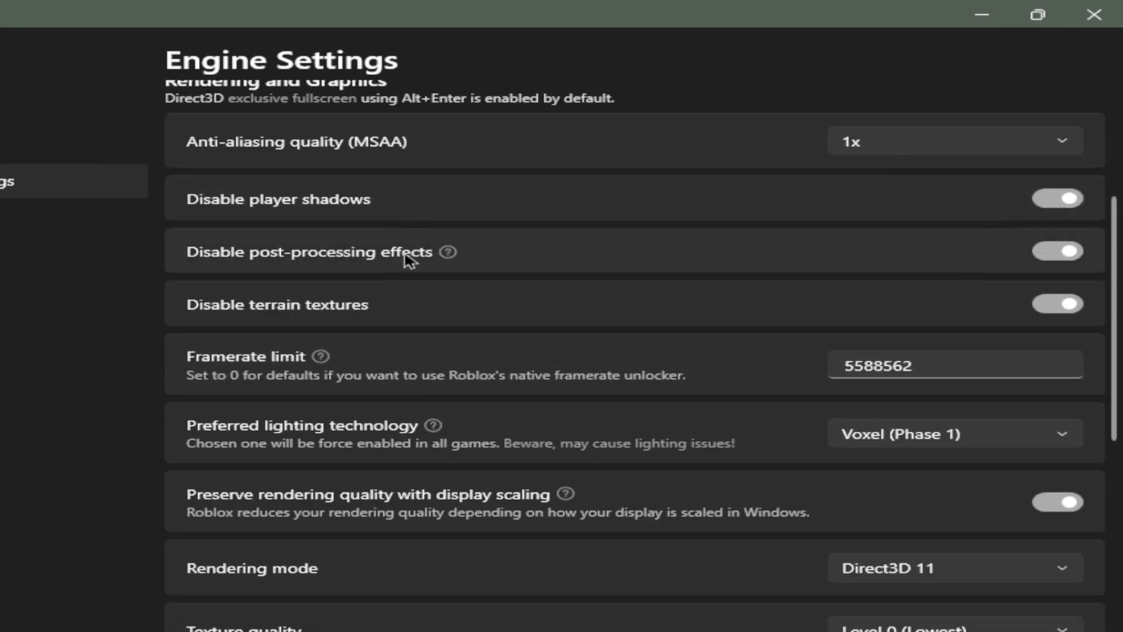
pyautogui.moveTo(384, 313)
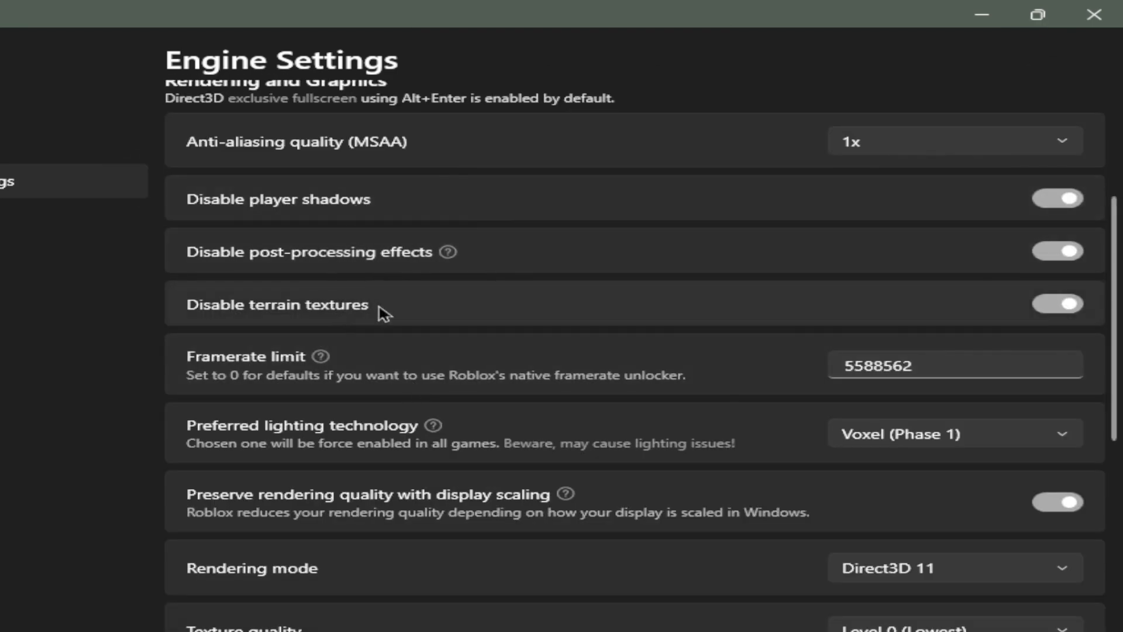
# Step: Leave lighting at Voxel (Phase 1) and set texture quality to Level 0 (Lowest)
pyautogui.scroll(-3)
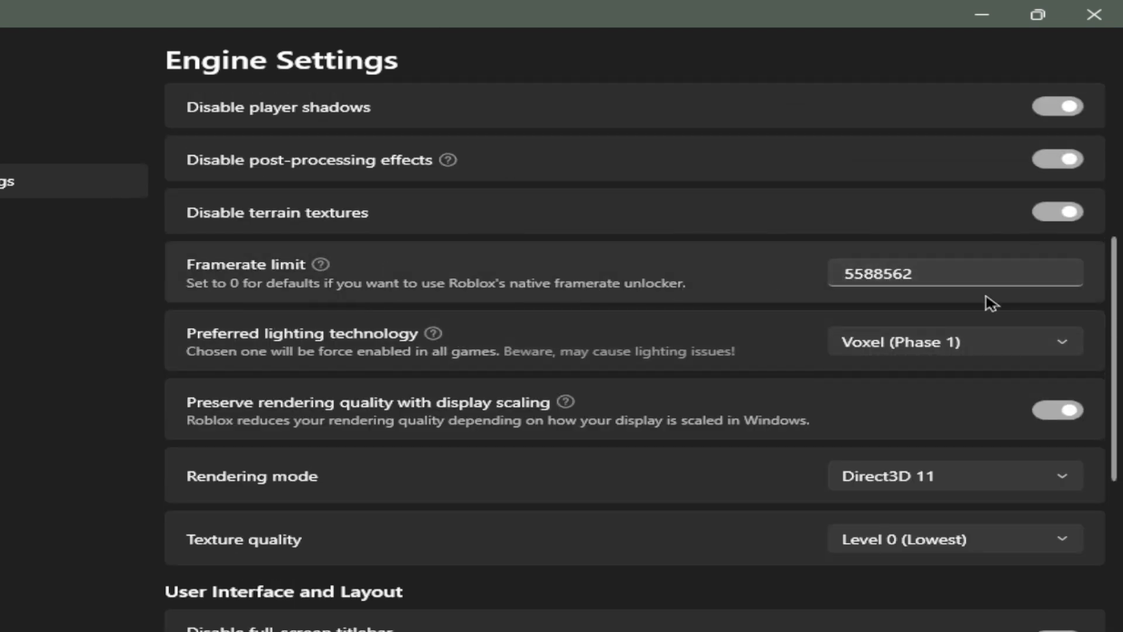
pyautogui.moveTo(933, 329)
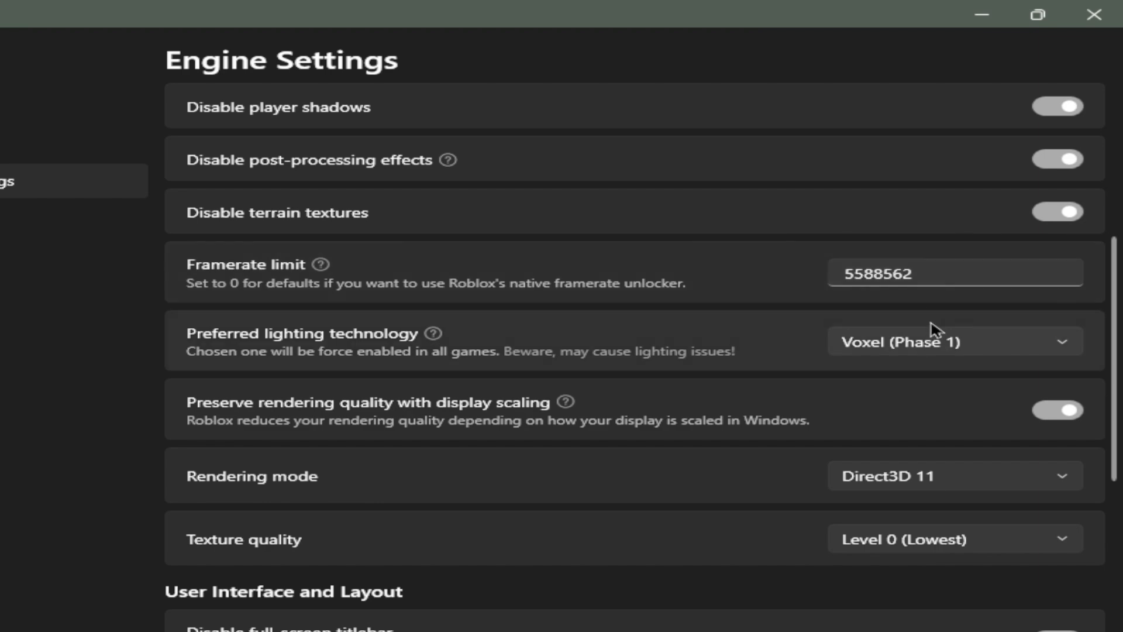
pyautogui.scroll(-3)
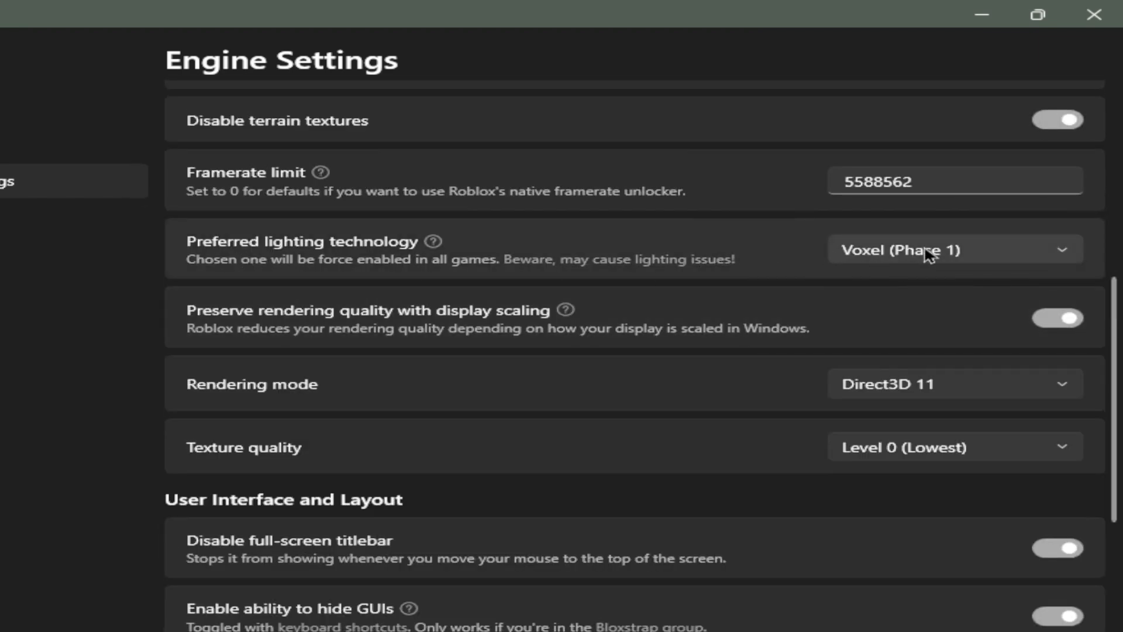
pyautogui.click(953, 248)
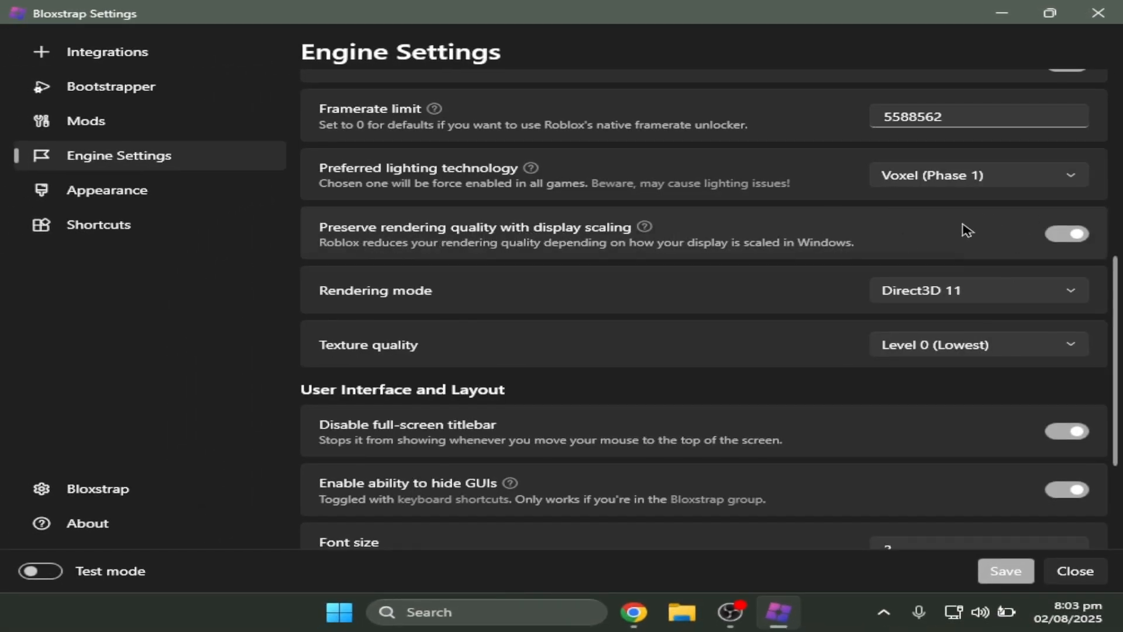
pyautogui.click(975, 290)
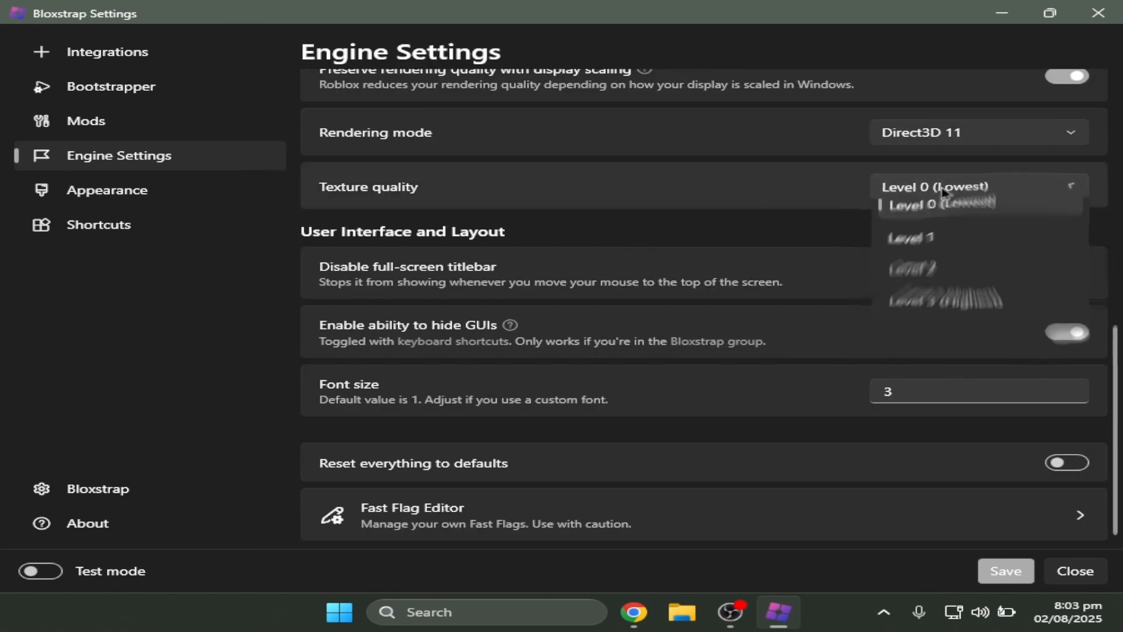
pyautogui.click(934, 203)
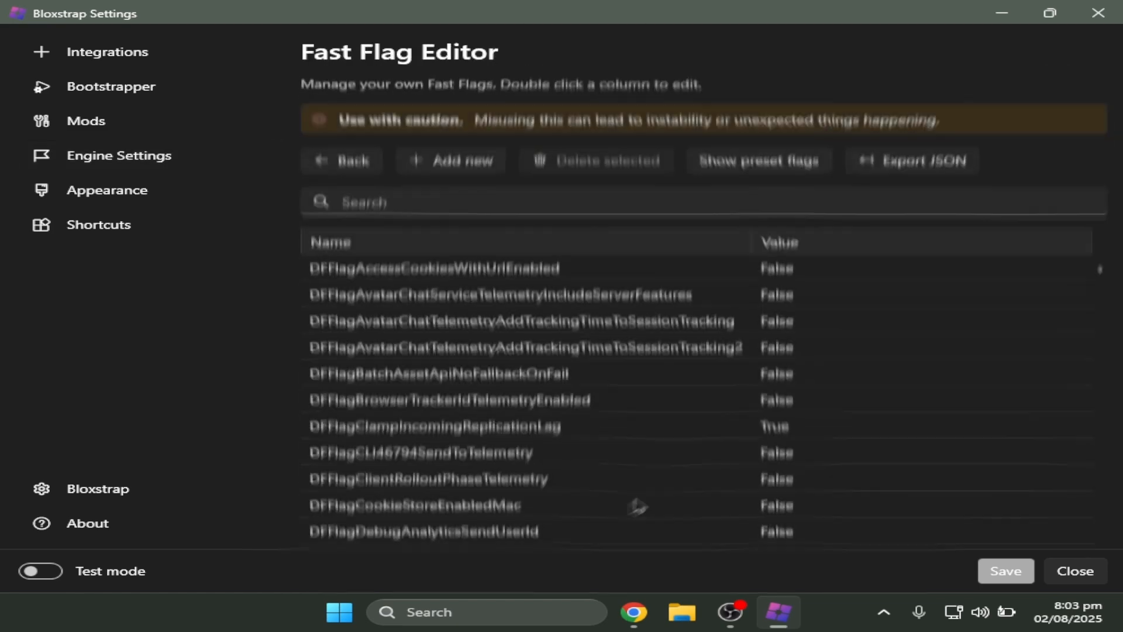
# Step: Scroll through the Fast Flag Editor list before clearing all flags
pyautogui.scroll(-3)
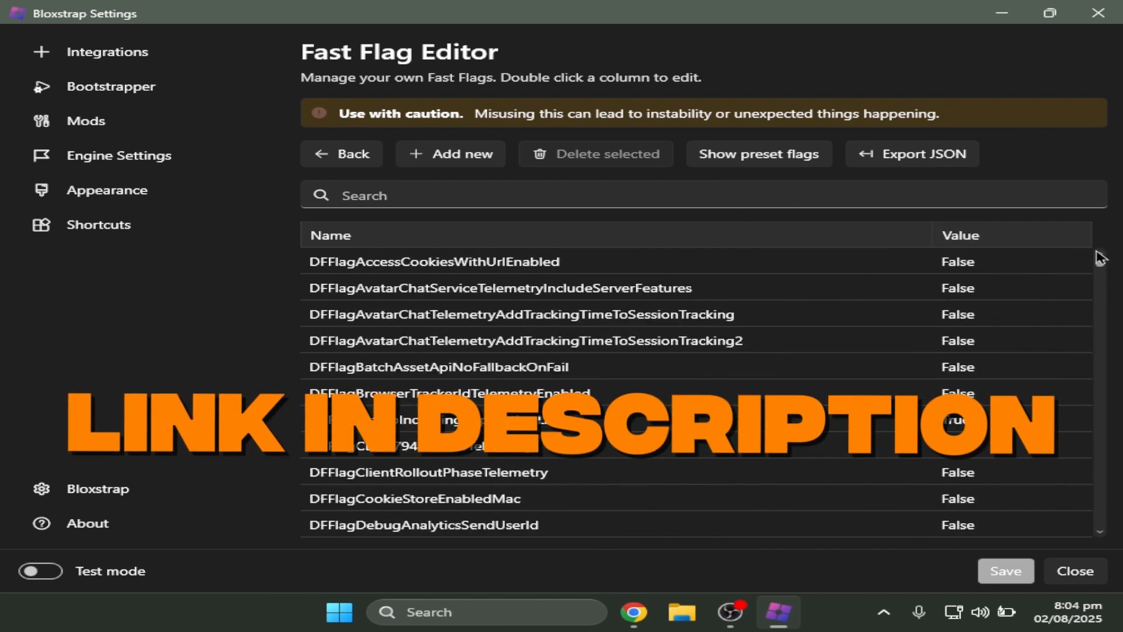
pyautogui.scroll(-3)
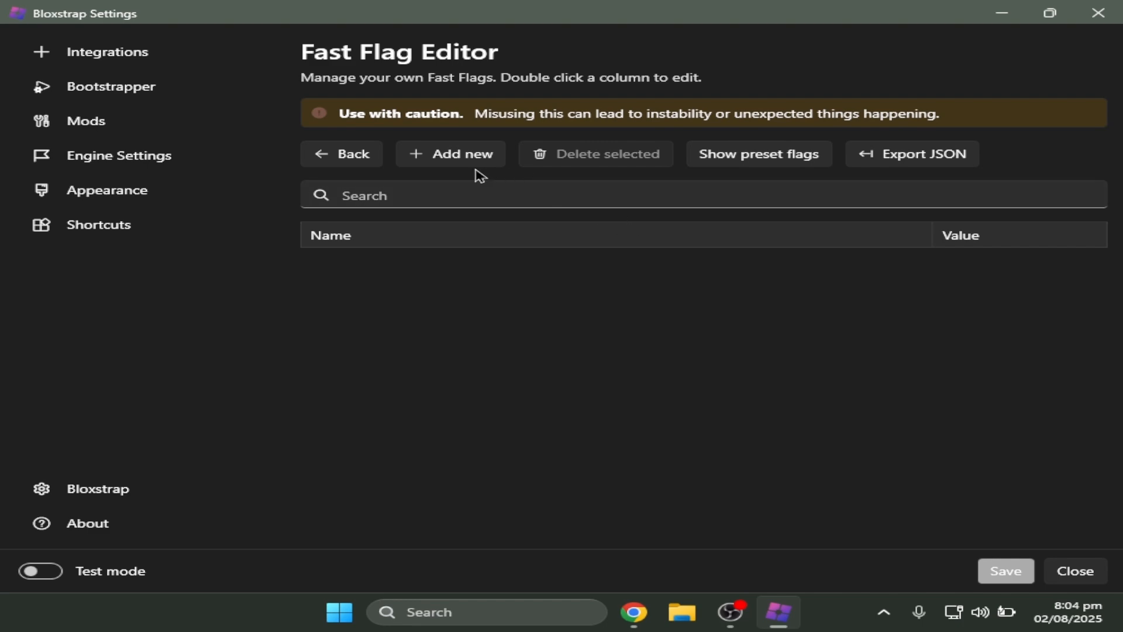
# Step: Import the pasted JSON fast-flag list via Add new > Import JSON
pyautogui.click(450, 153)
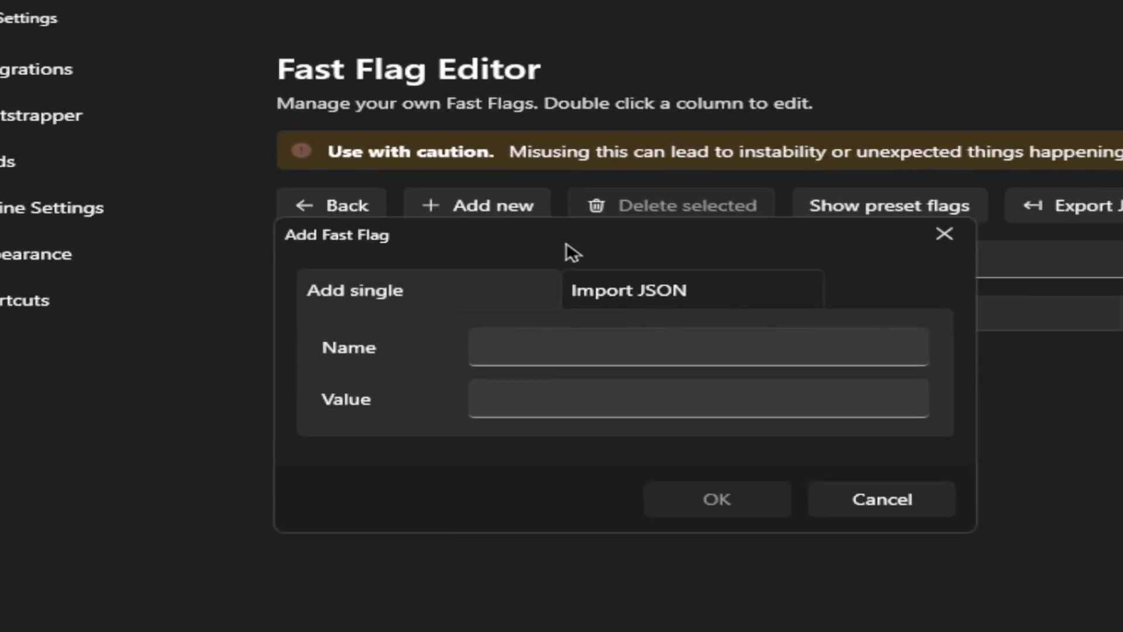
pyautogui.click(629, 289)
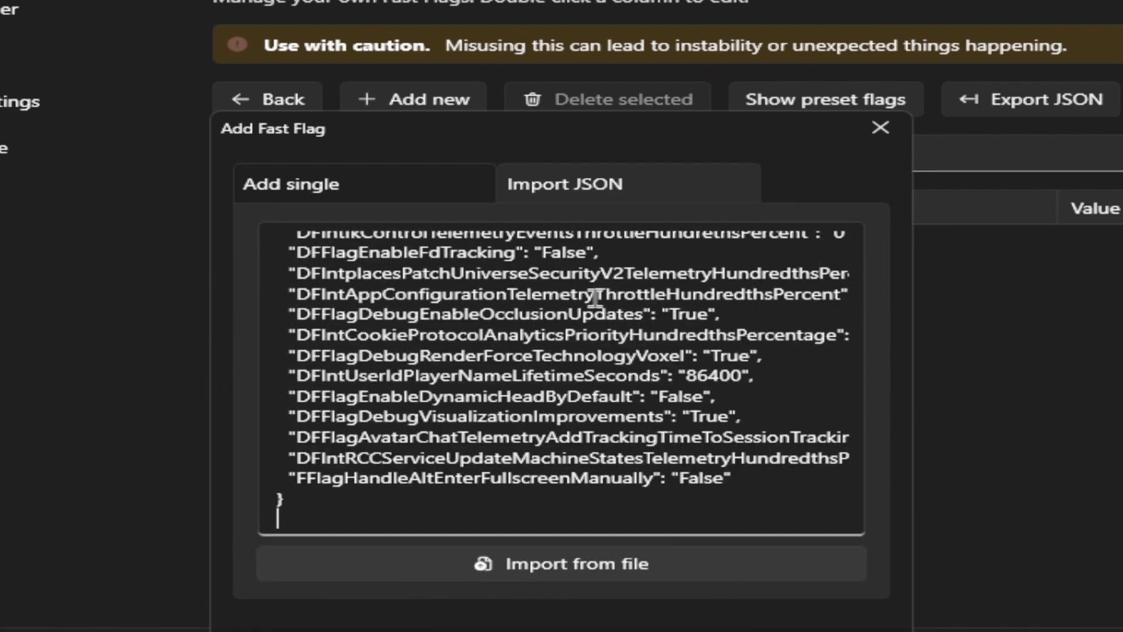
pyautogui.click(880, 127)
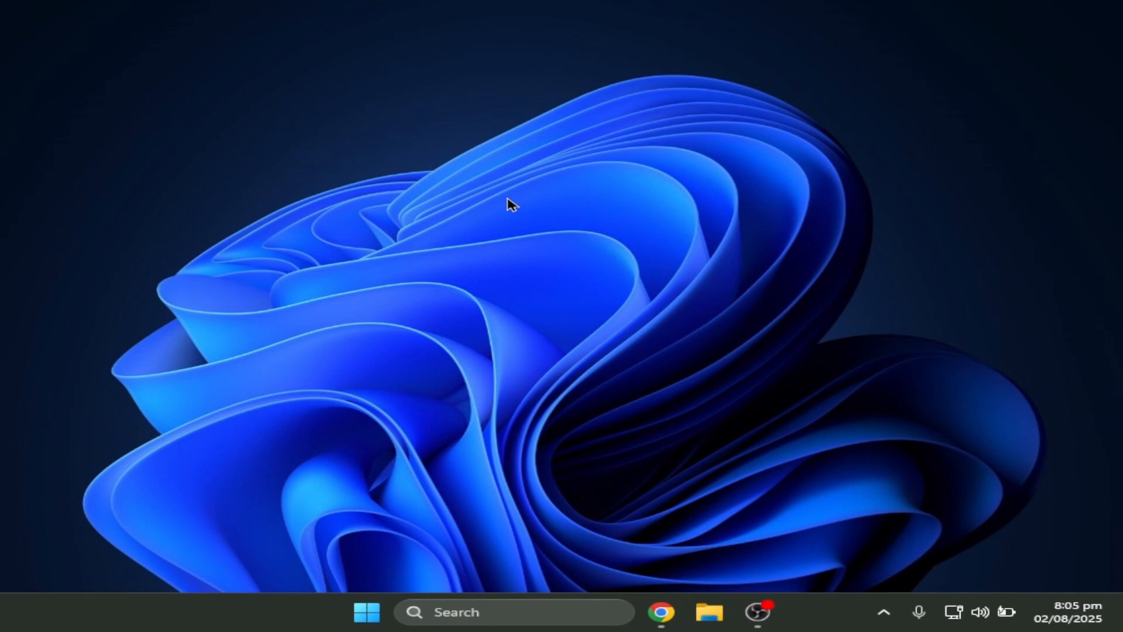
pyautogui.moveTo(536, 420)
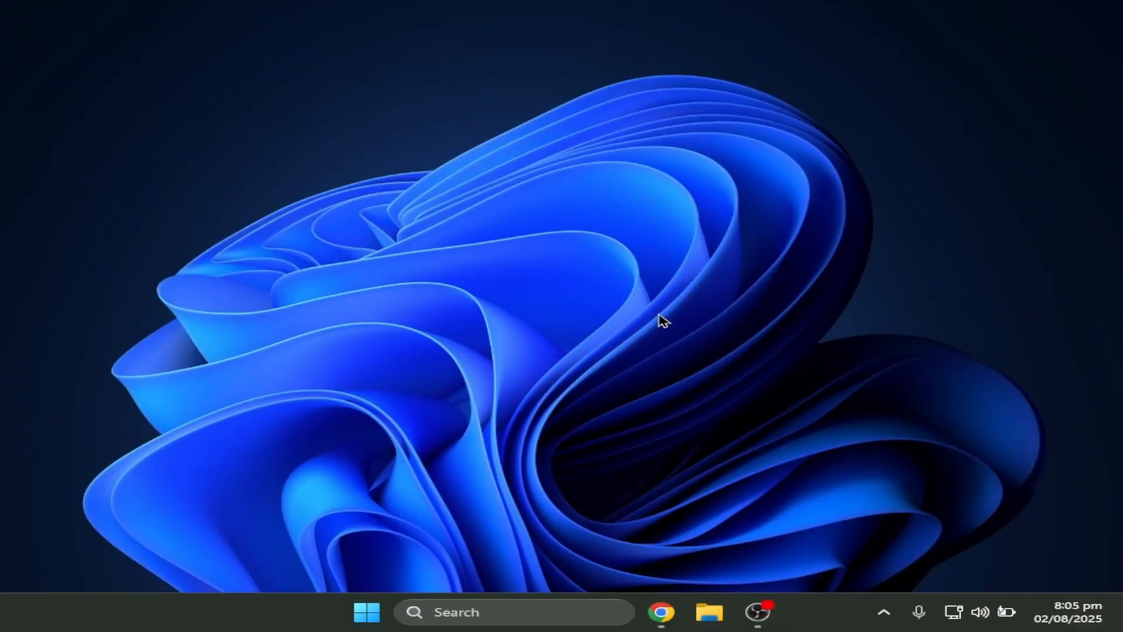
pyautogui.moveTo(484, 612)
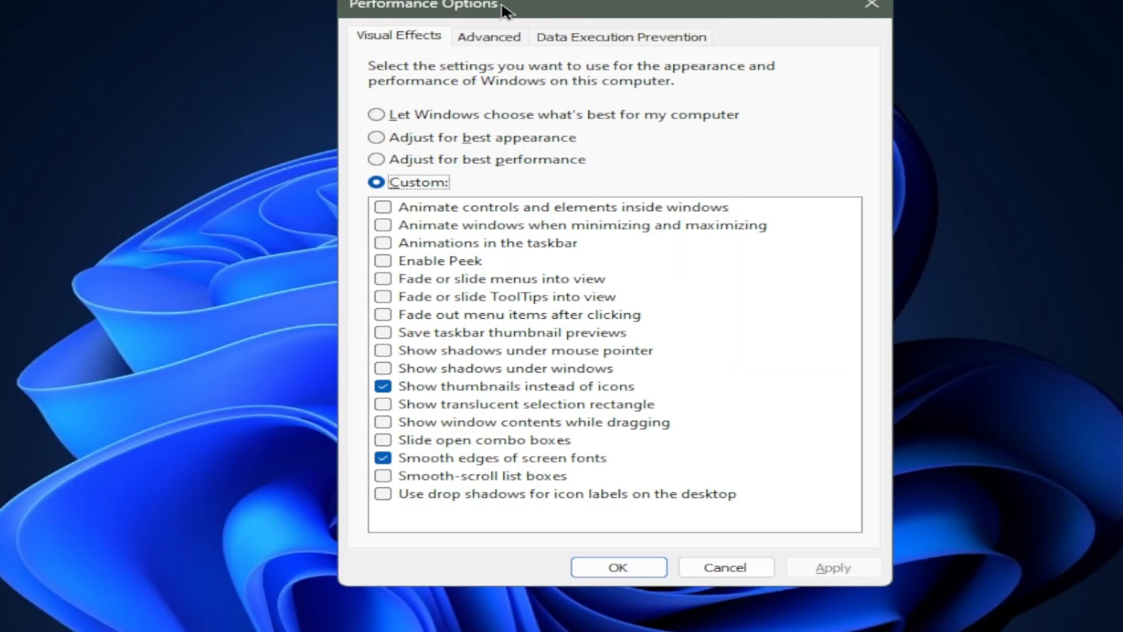
# Step: Set Windows visual effects for best performance in Performance Options
pyautogui.click(375, 158)
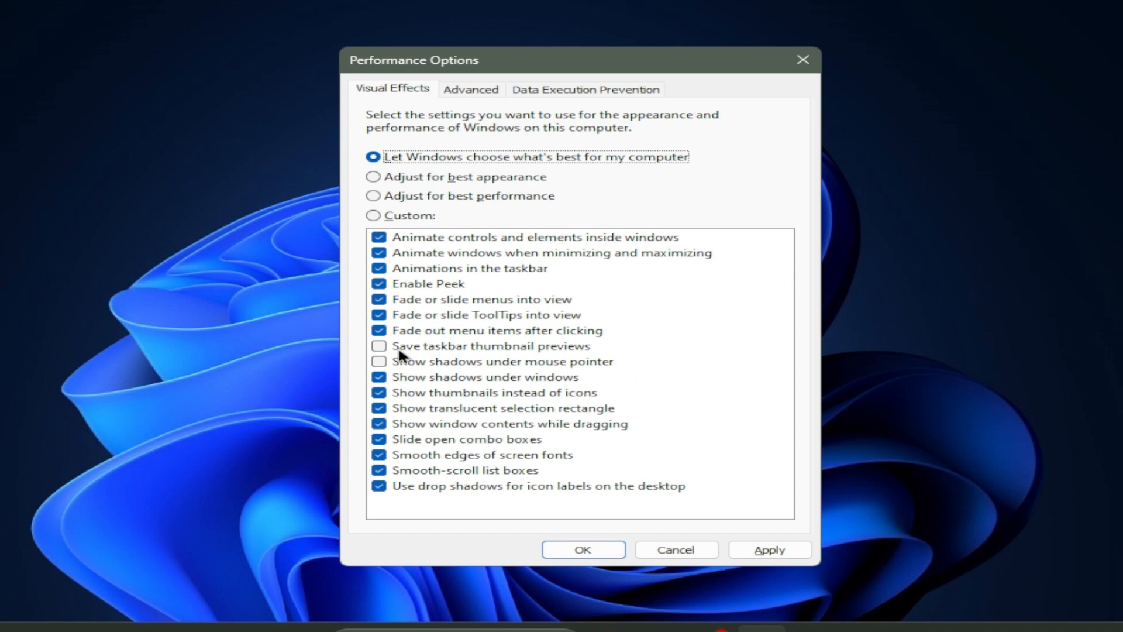
pyautogui.moveTo(407, 194)
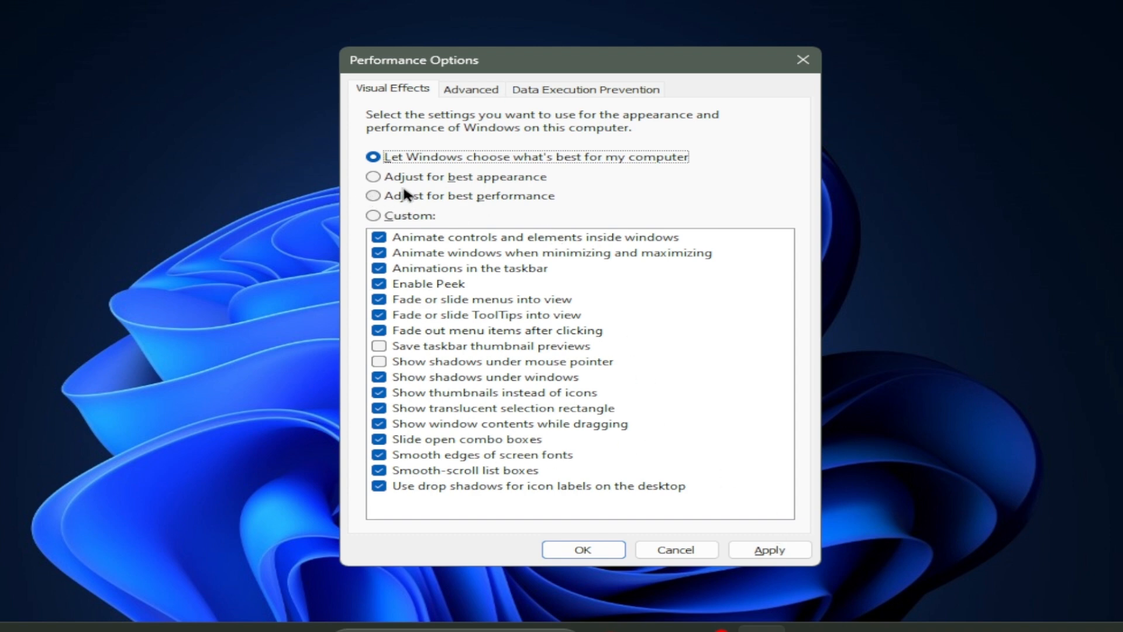
pyautogui.click(371, 195)
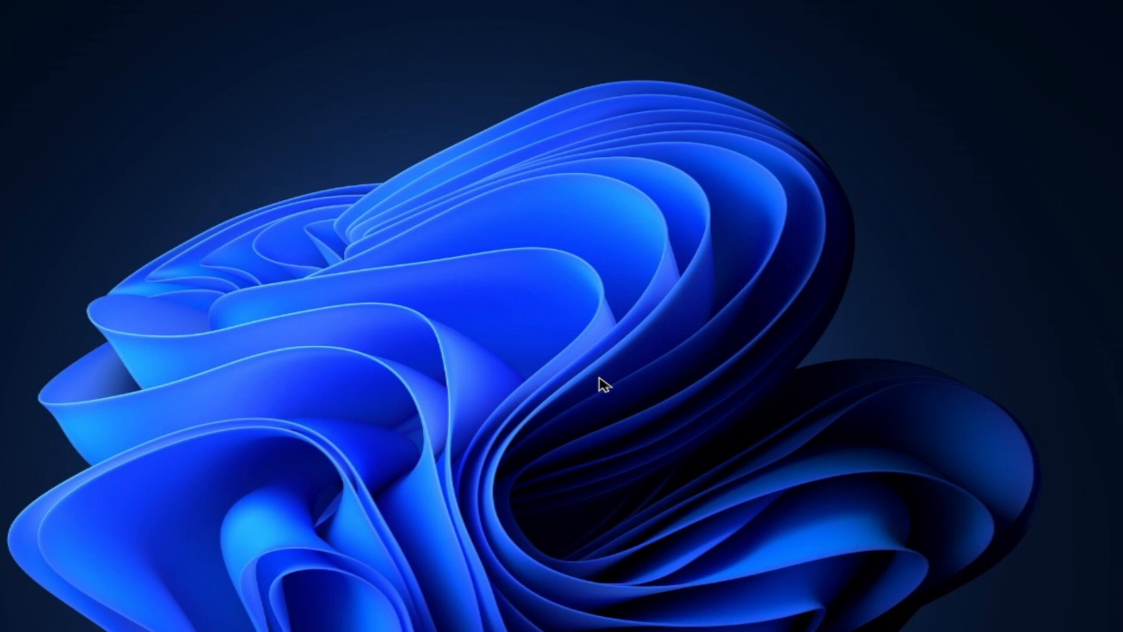
pyautogui.moveTo(585, 422)
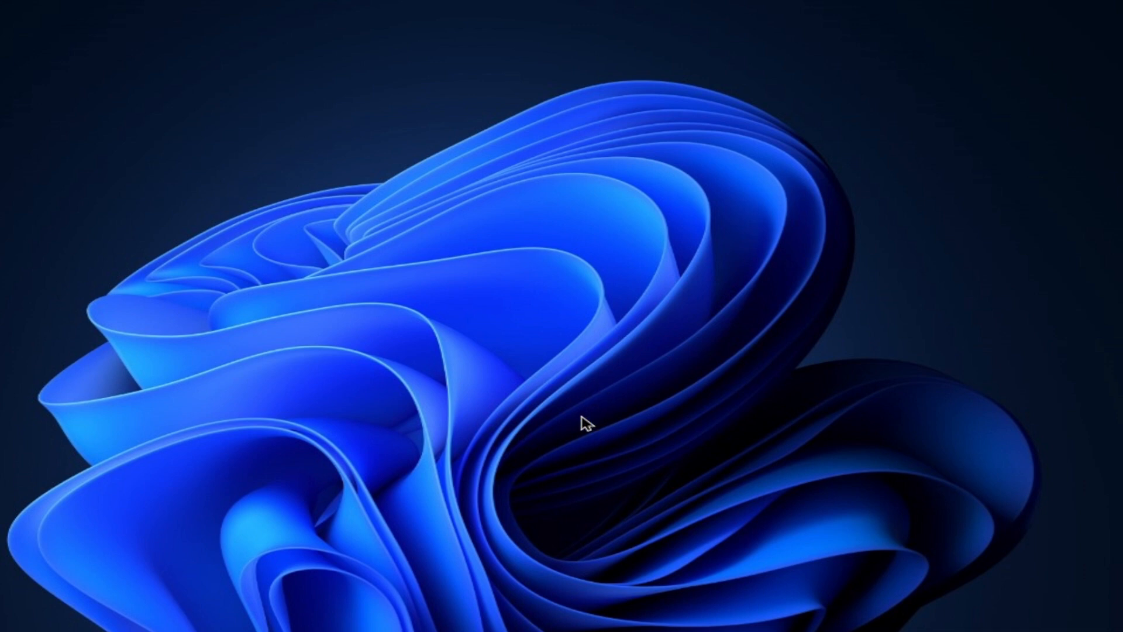
pyautogui.moveTo(541, 416)
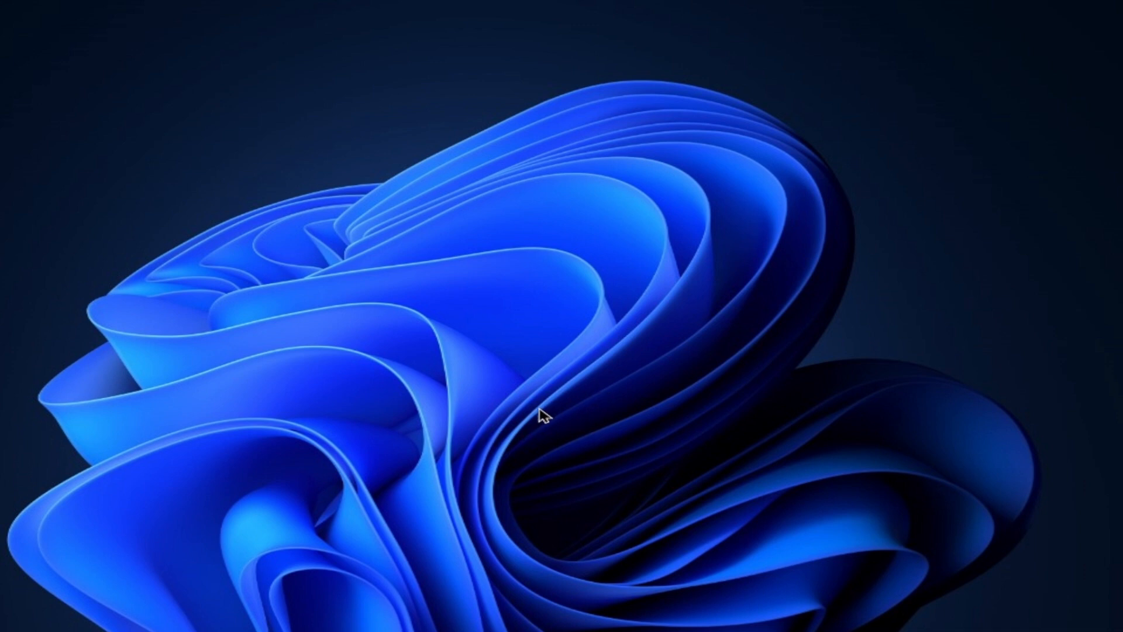
pyautogui.moveTo(660, 461)
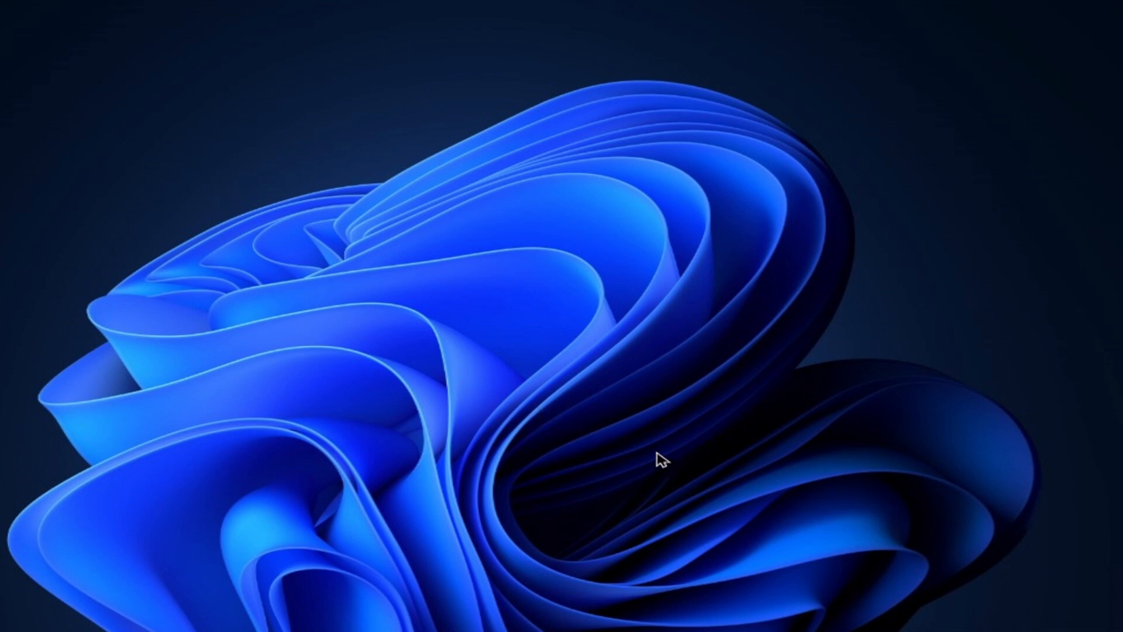
pyautogui.moveTo(469, 626)
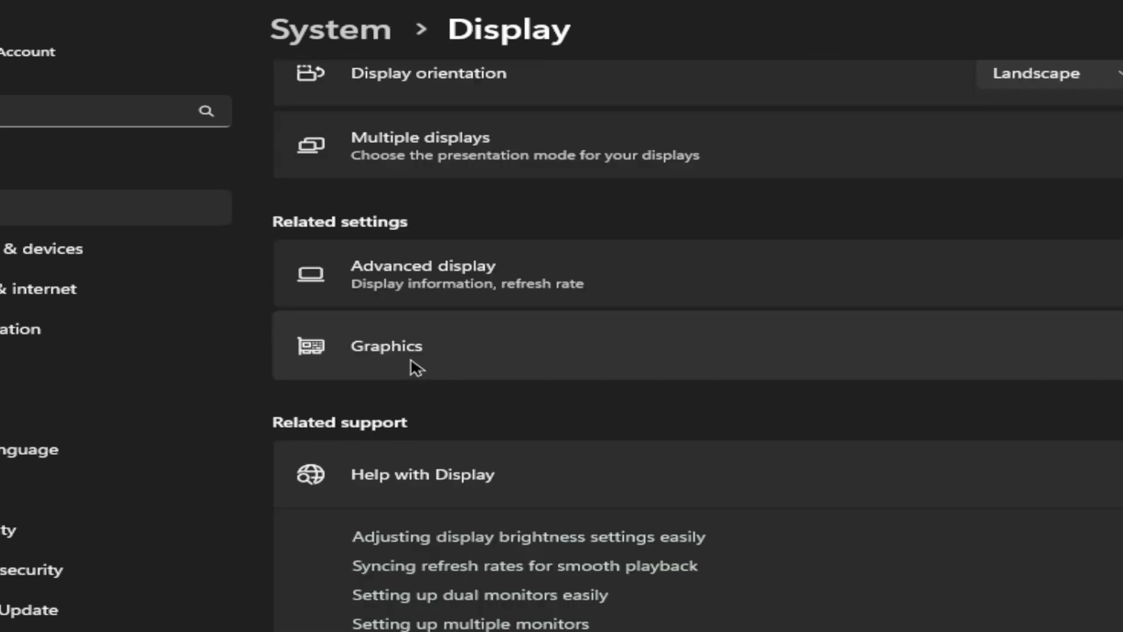
# Step: Show the Display > Graphics page with custom per-app graphics options
pyautogui.click(386, 346)
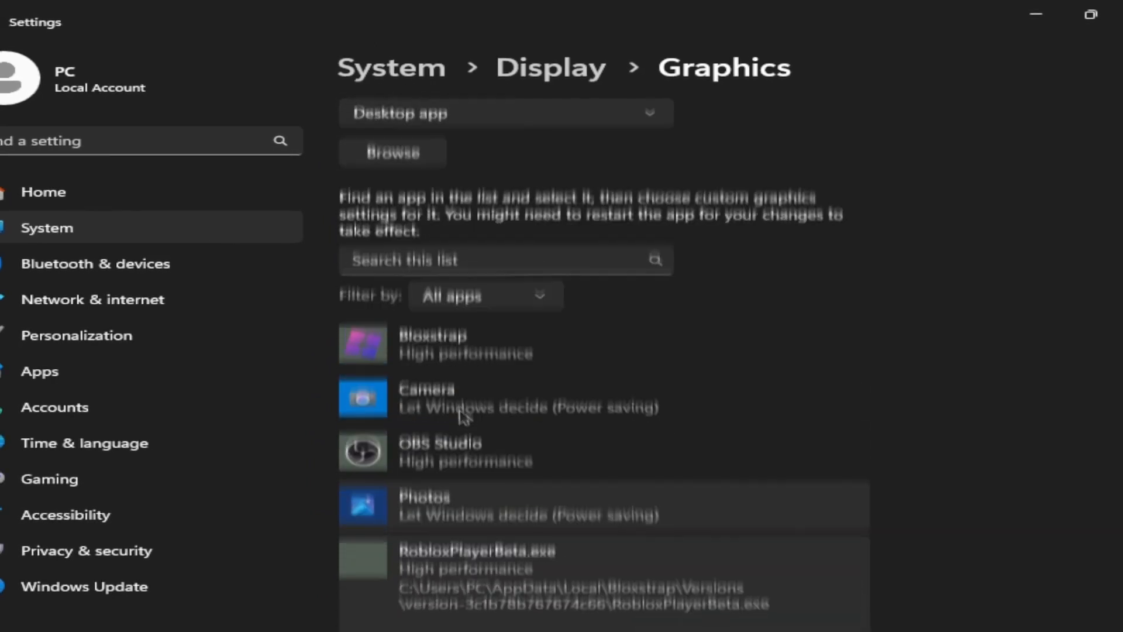
pyautogui.scroll(3)
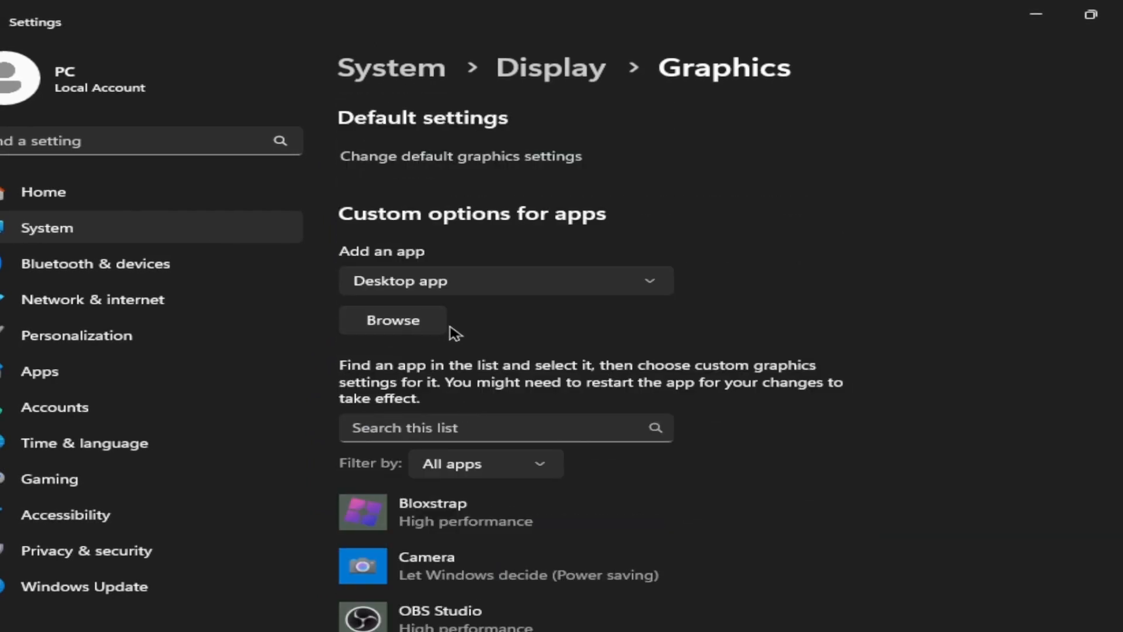
pyautogui.moveTo(503, 351)
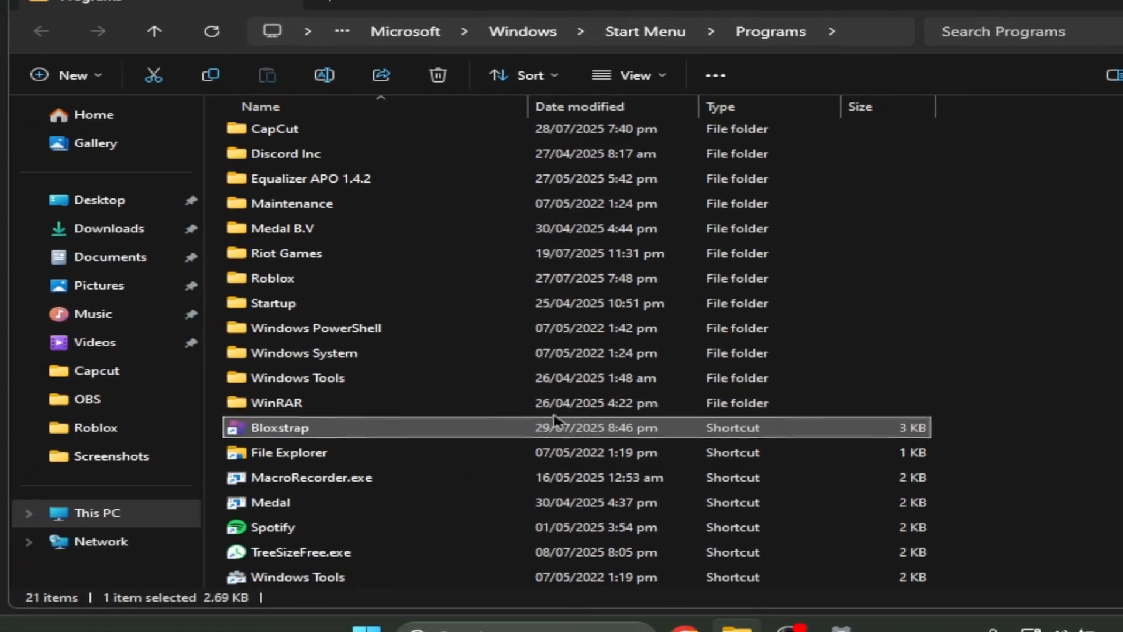
# Step: Open the Bloxstrap shortcut to reach its install folder with Bloxstrap.exe
pyautogui.doubleClick(279, 428)
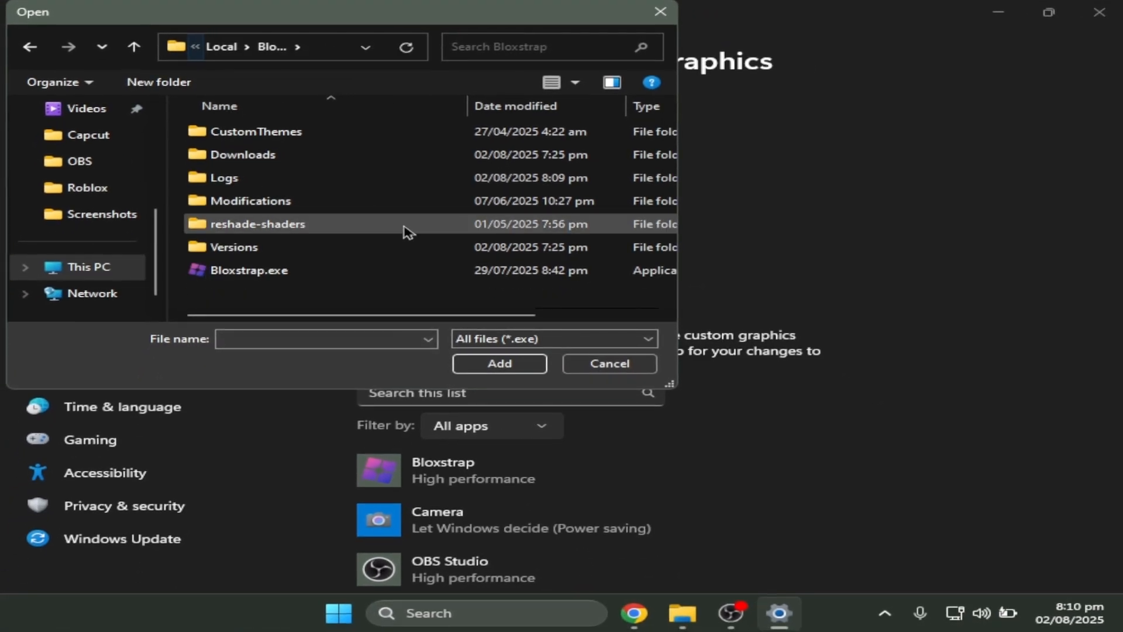
# Step: Select Bloxstrap.exe and add it to the custom graphics apps list
pyautogui.click(249, 270)
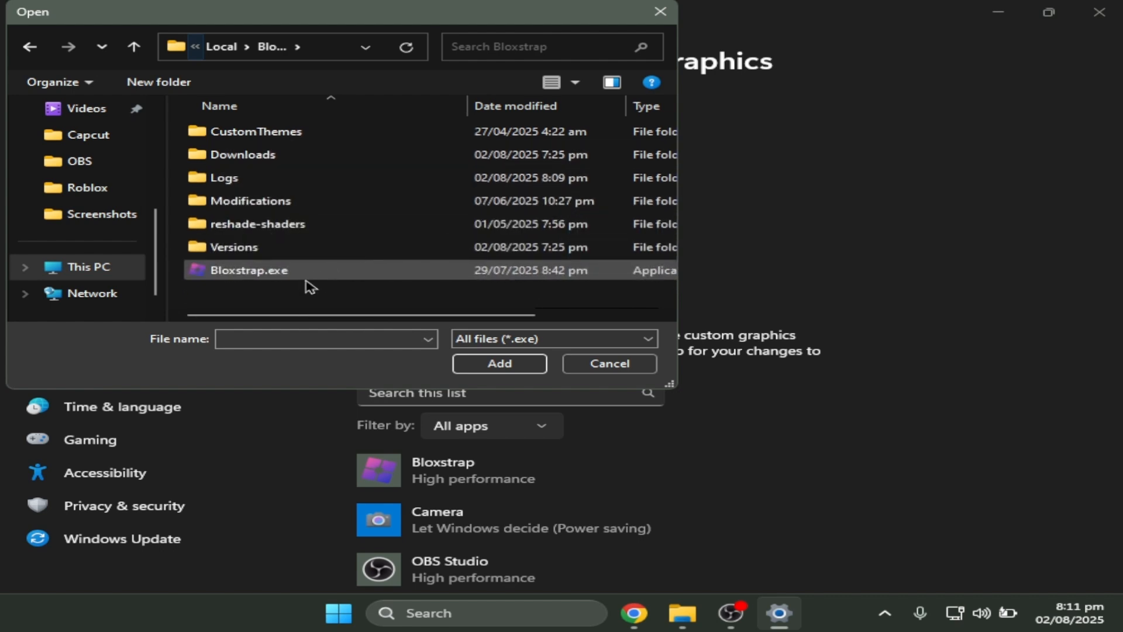
pyautogui.click(249, 270)
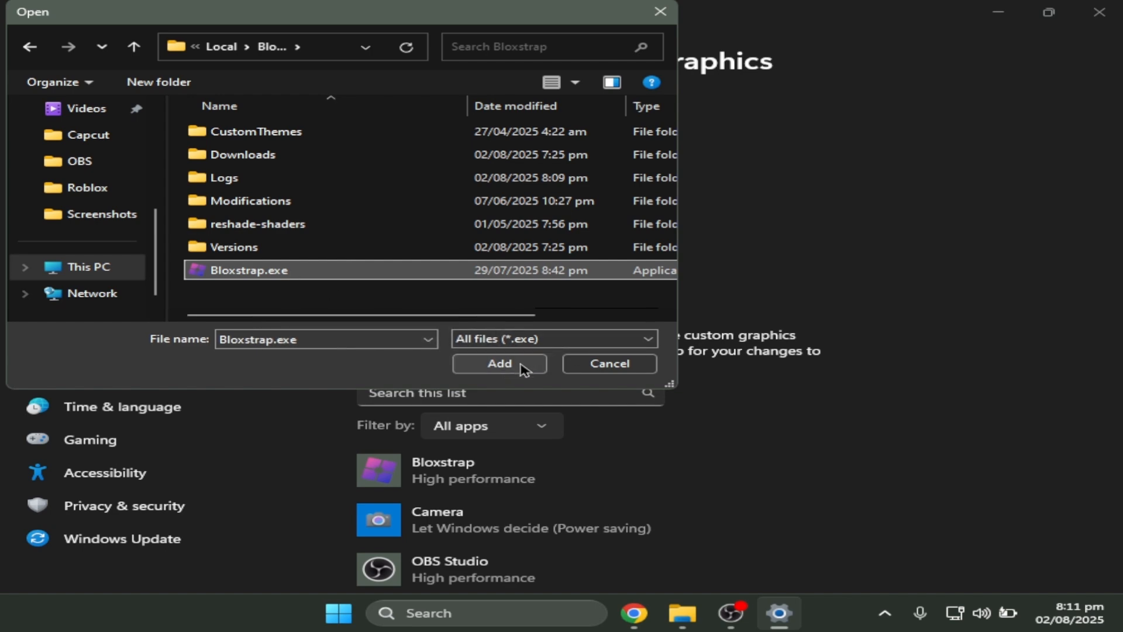
pyautogui.click(498, 363)
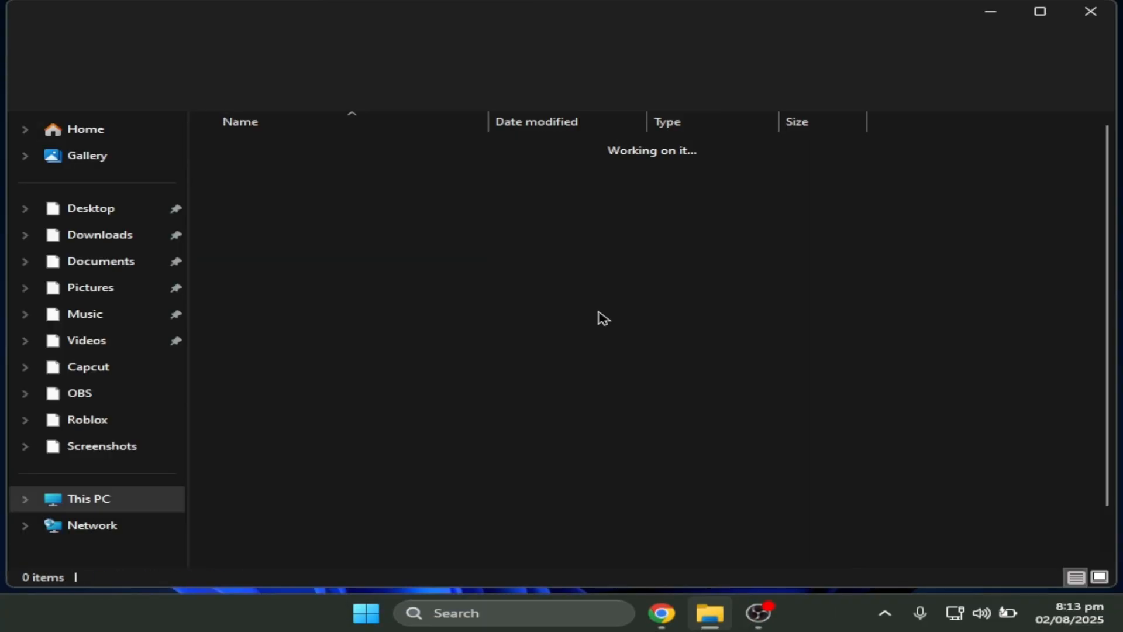
# Step: Enter the Bloxstrap version folder holding RobloxPlayerBeta.exe and reveal its full path
pyautogui.rightClick(257, 471)
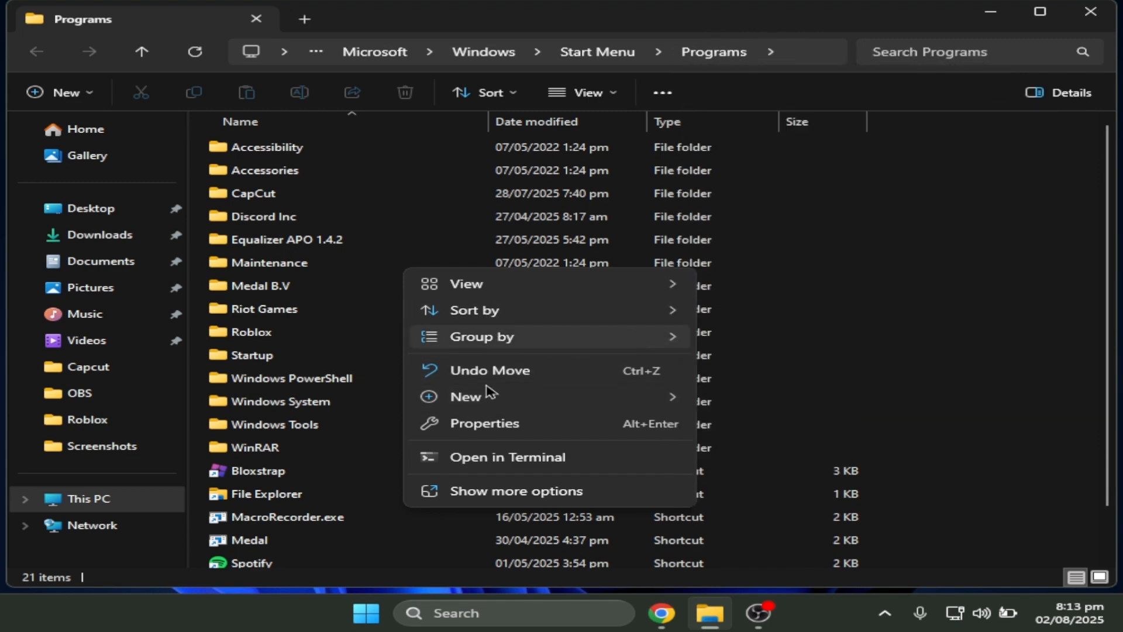
pyautogui.click(258, 471)
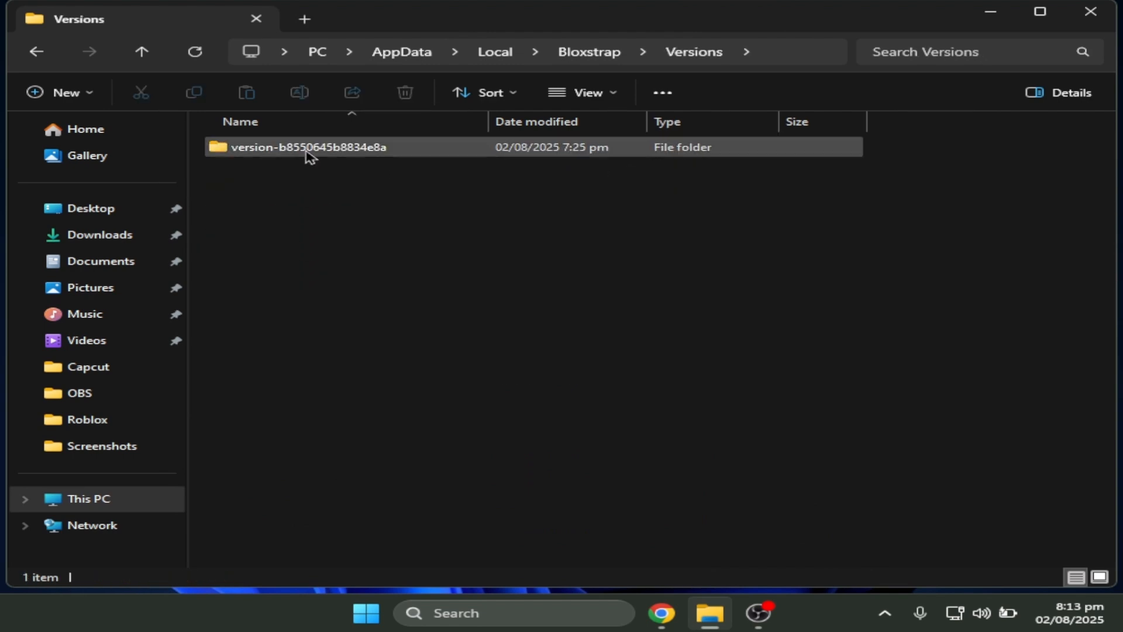
pyautogui.doubleClick(309, 147)
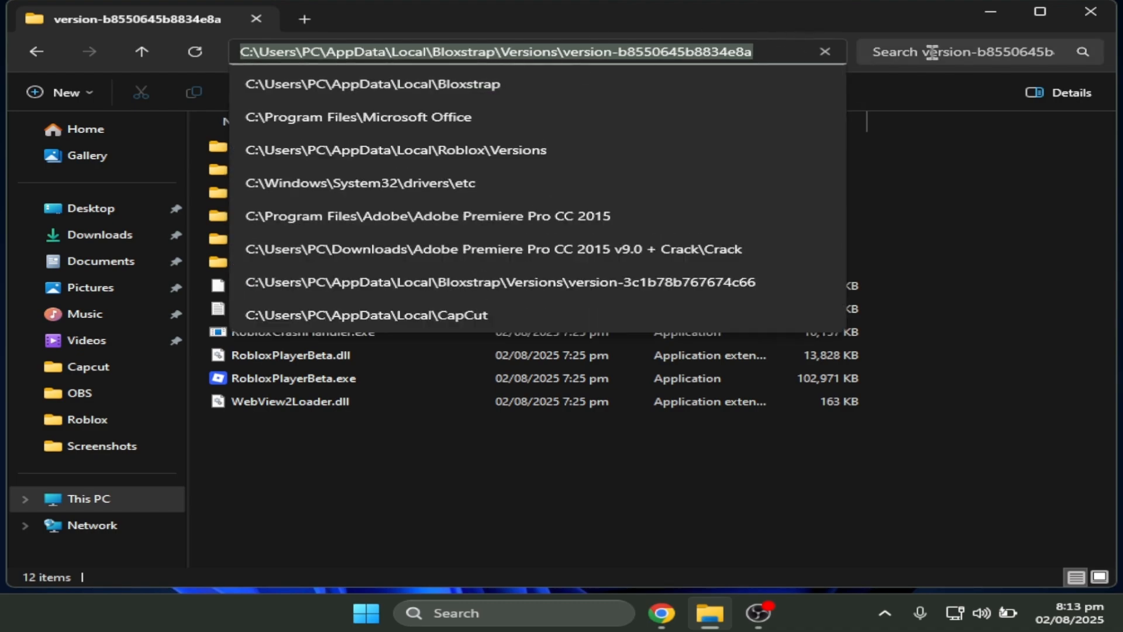
pyautogui.click(1088, 12)
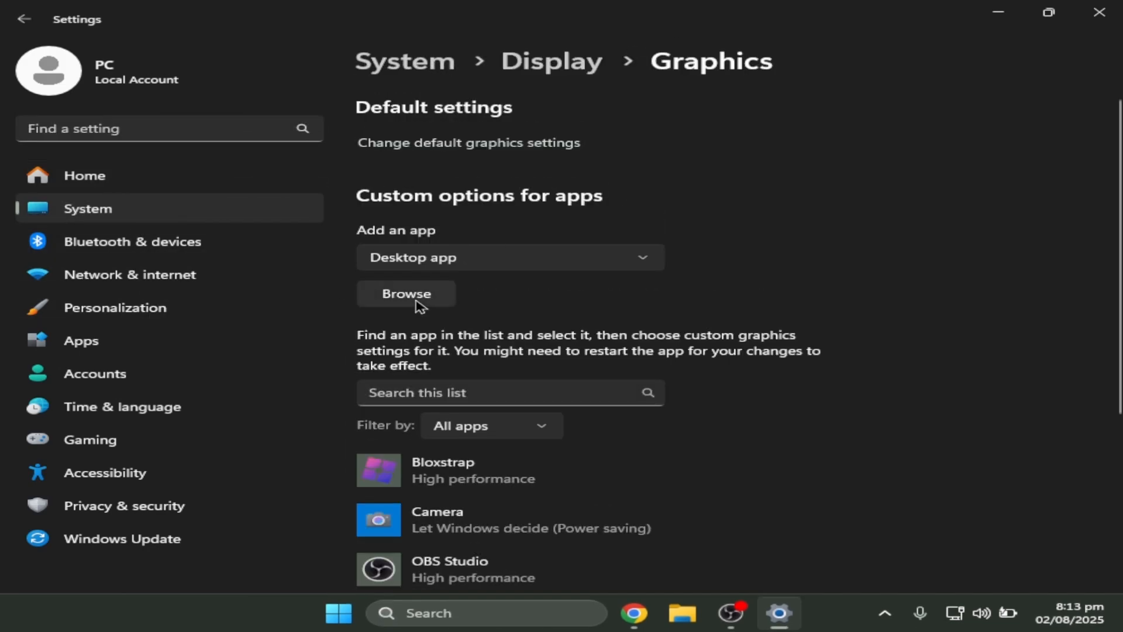
# Step: Add RobloxPlayerBeta.exe from C:\Users\PC\AppData\Local to graphics apps and switch Game Mode on
pyautogui.click(406, 293)
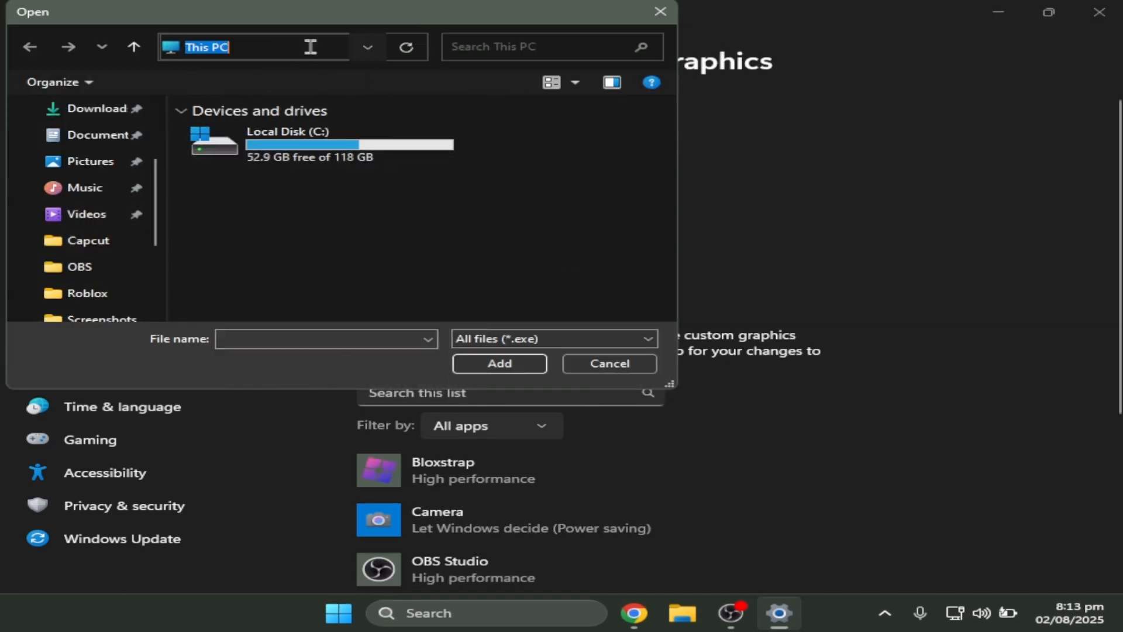
pyautogui.write('C:\\Users\\PC\\AppData\\Local')
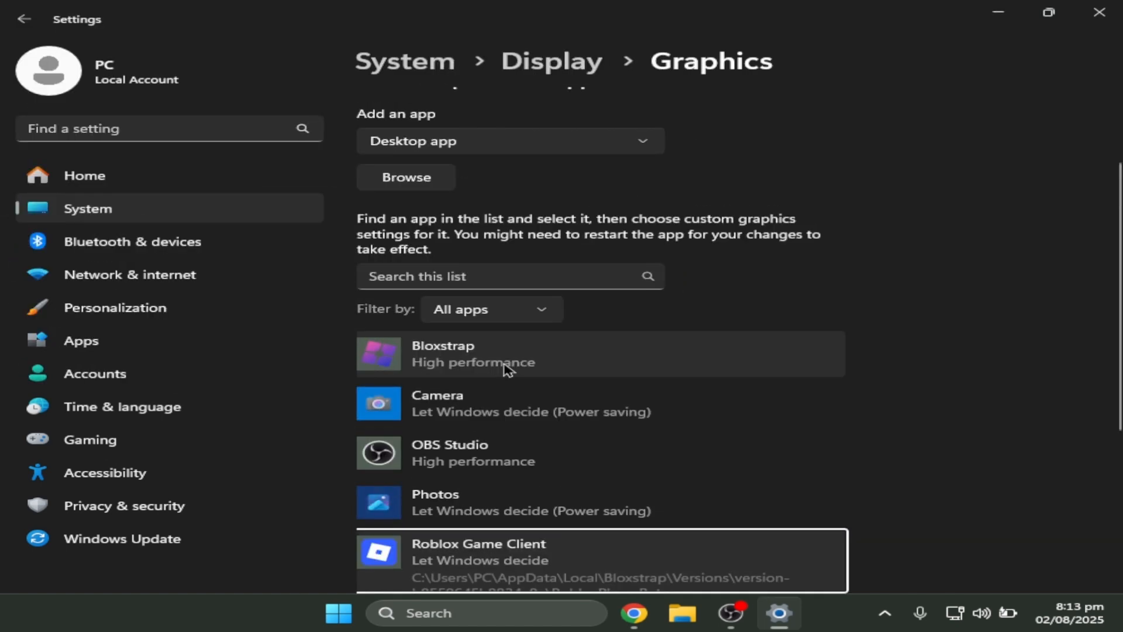
pyautogui.scroll(-3)
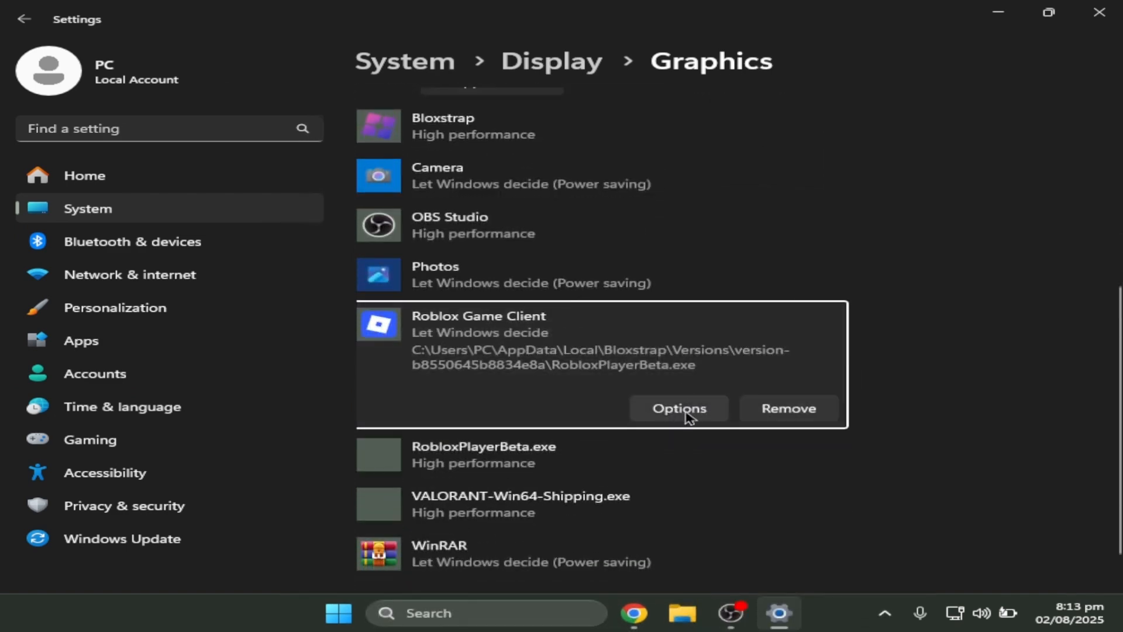
pyautogui.click(679, 408)
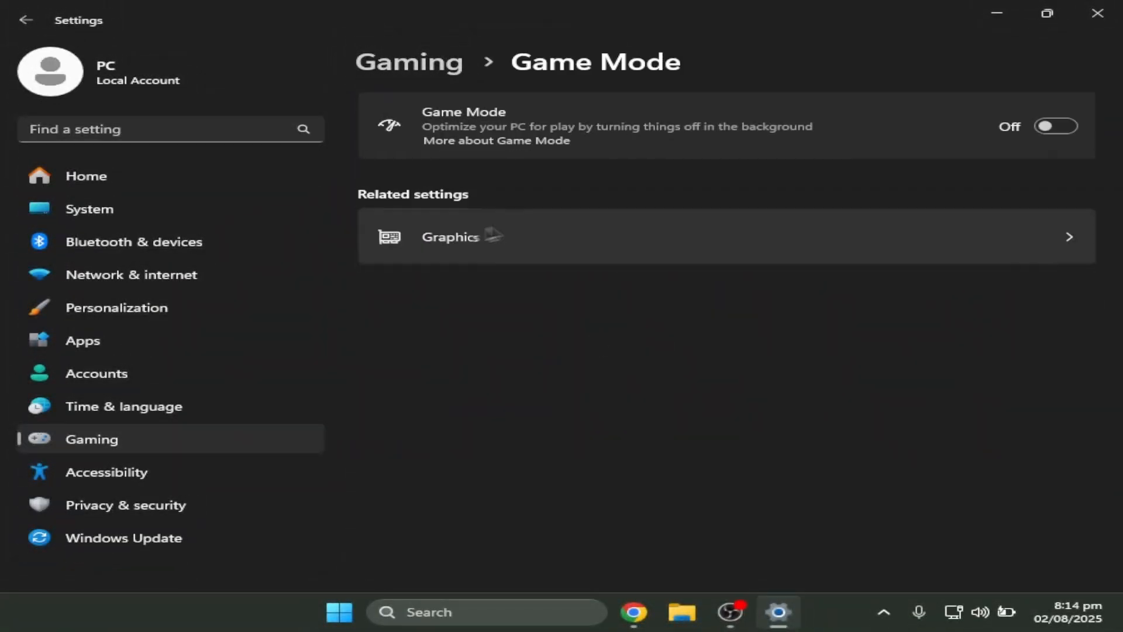
pyautogui.click(1055, 127)
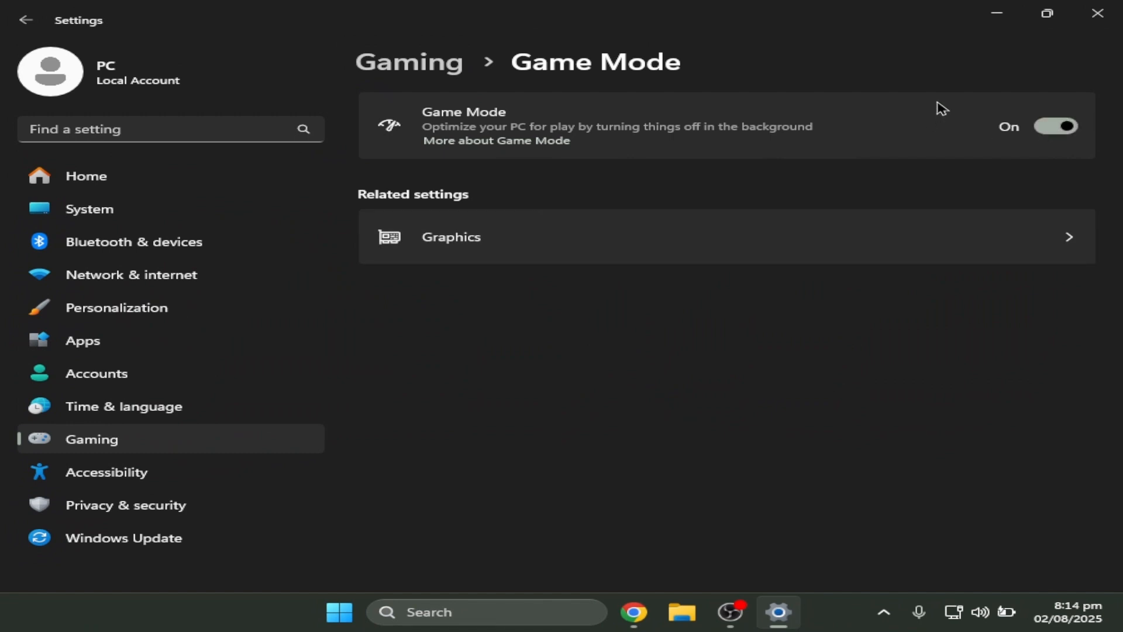
pyautogui.moveTo(465, 135)
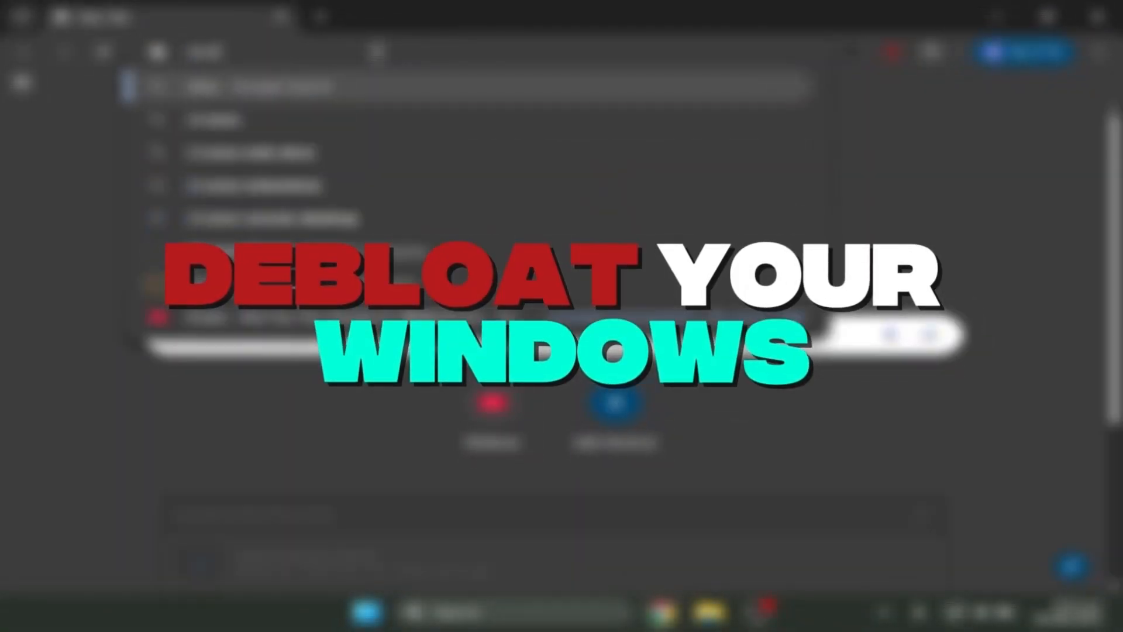
# Step: Find Chris Titus's Windows tool page and copy its PowerShell install command
pyautogui.write('chris titus window')
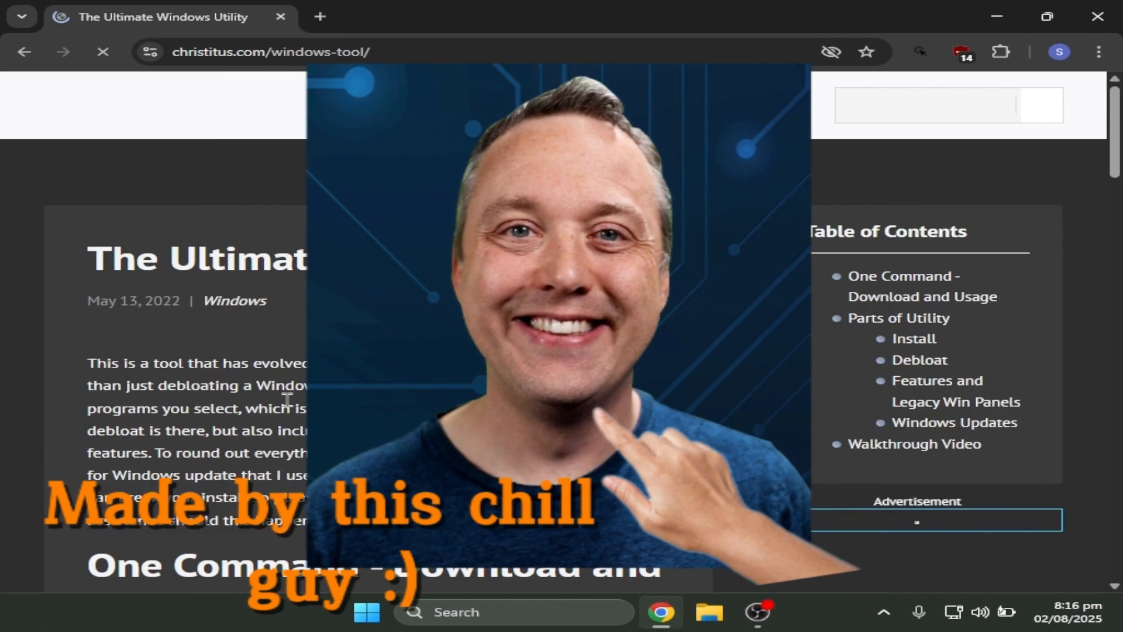
pyautogui.scroll(-3)
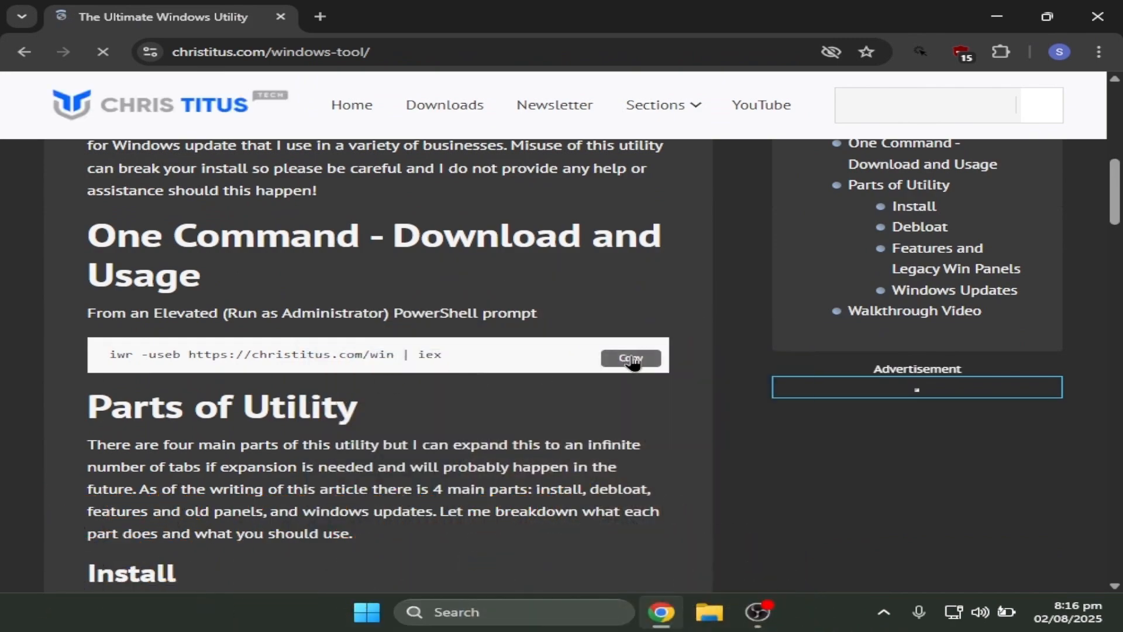
pyautogui.click(367, 612)
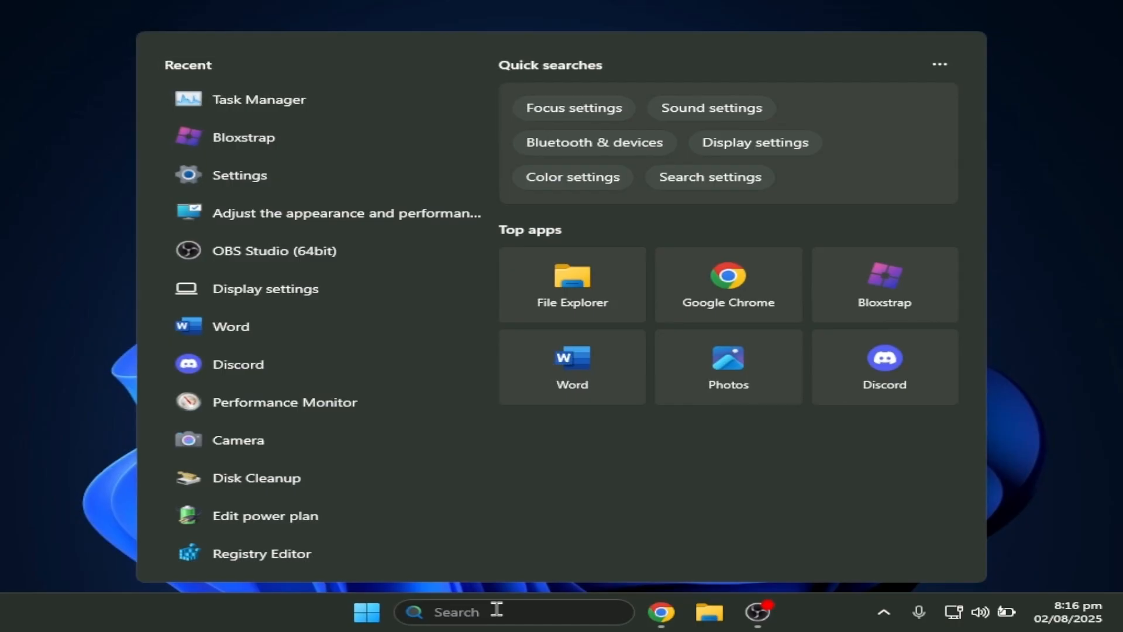
pyautogui.write('windows pwo')
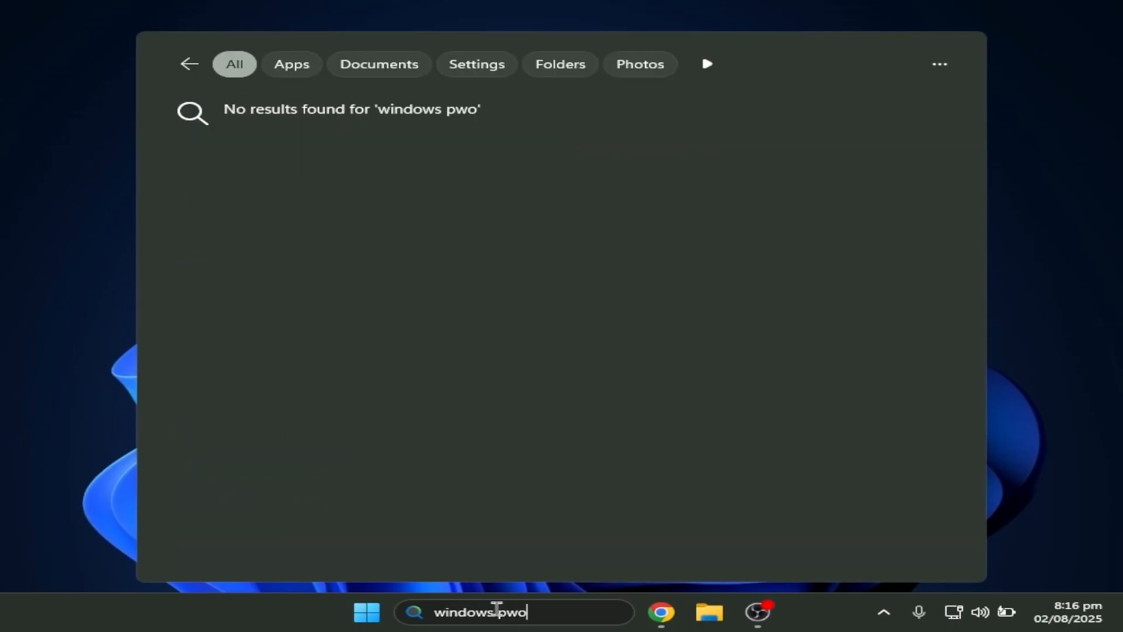
pyautogui.write('windows powershell')
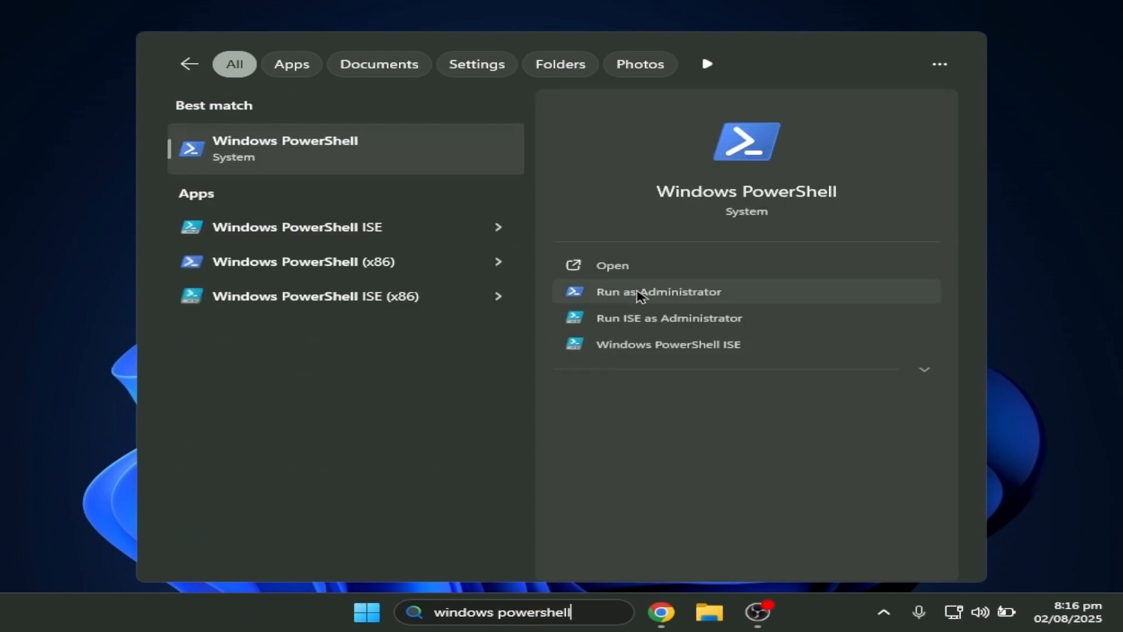
pyautogui.click(657, 291)
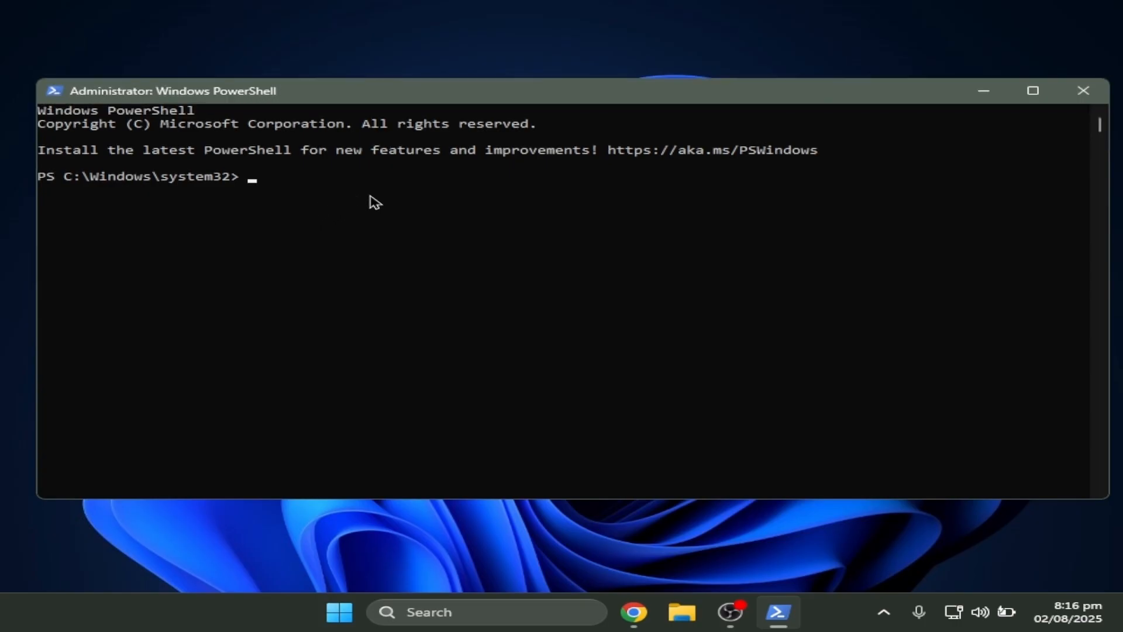
pyautogui.write('iwr -useb https://christitus.com/win | iex')
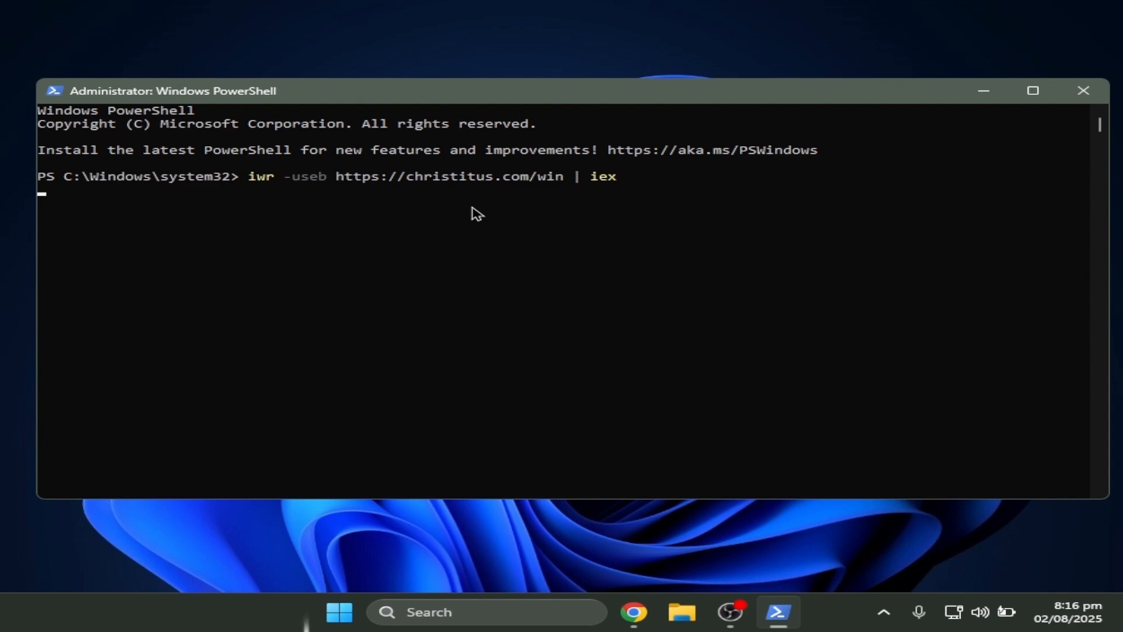
pyautogui.press('enter')
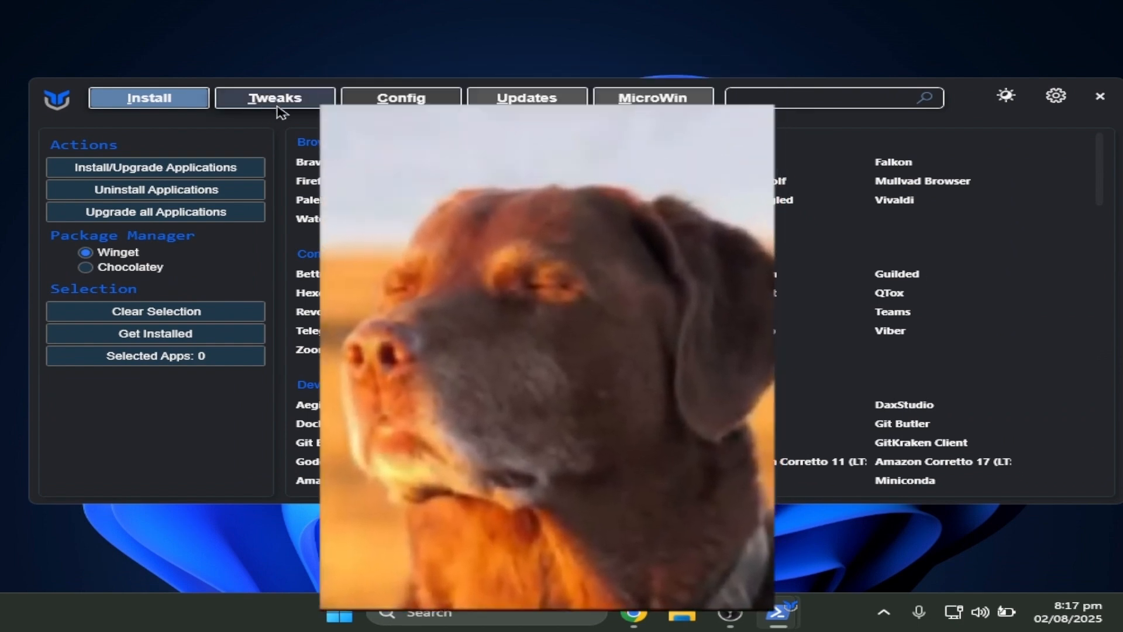
# Step: On the Tweaks list, check the essential tweaks and Disable Background Apps under Advanced Tweaks
pyautogui.click(274, 98)
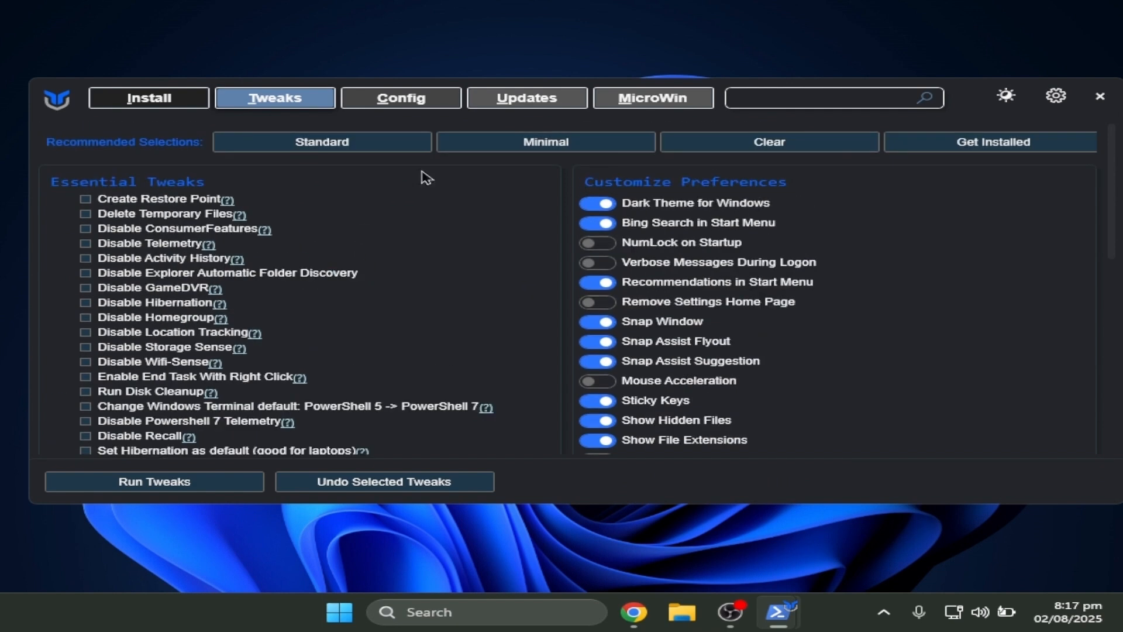
pyautogui.moveTo(919, 154)
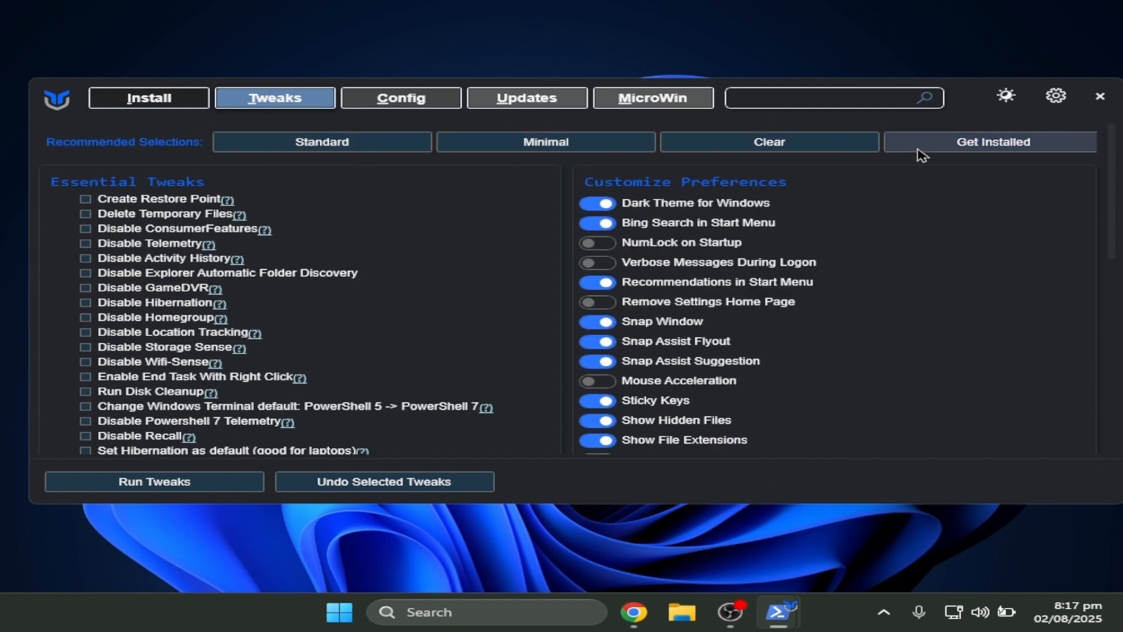
pyautogui.moveTo(548, 165)
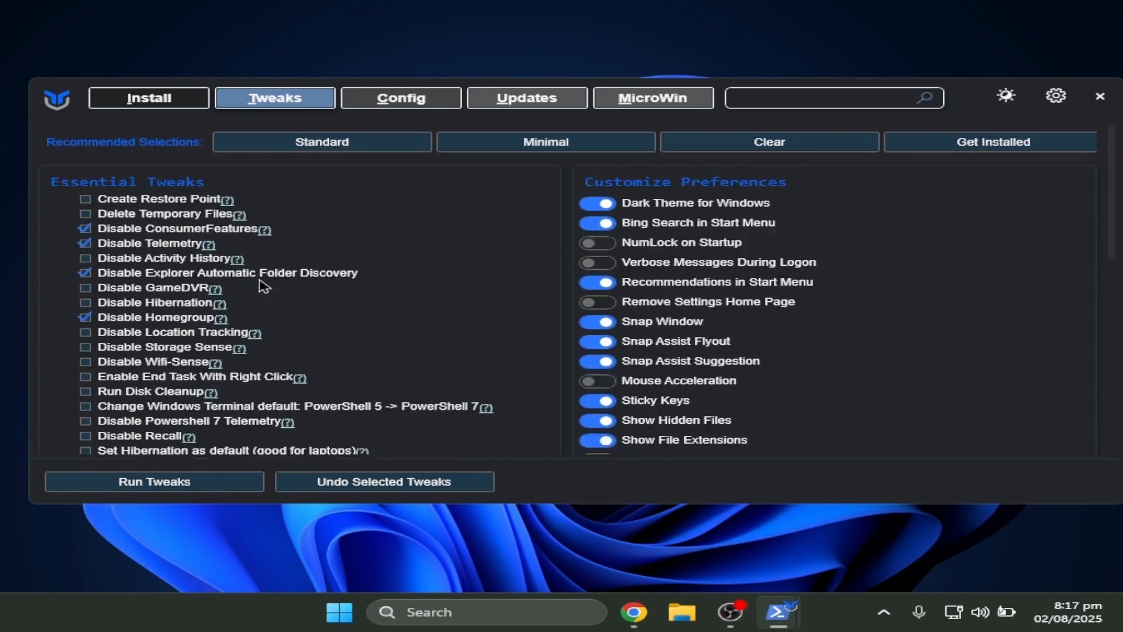
pyautogui.scroll(-3)
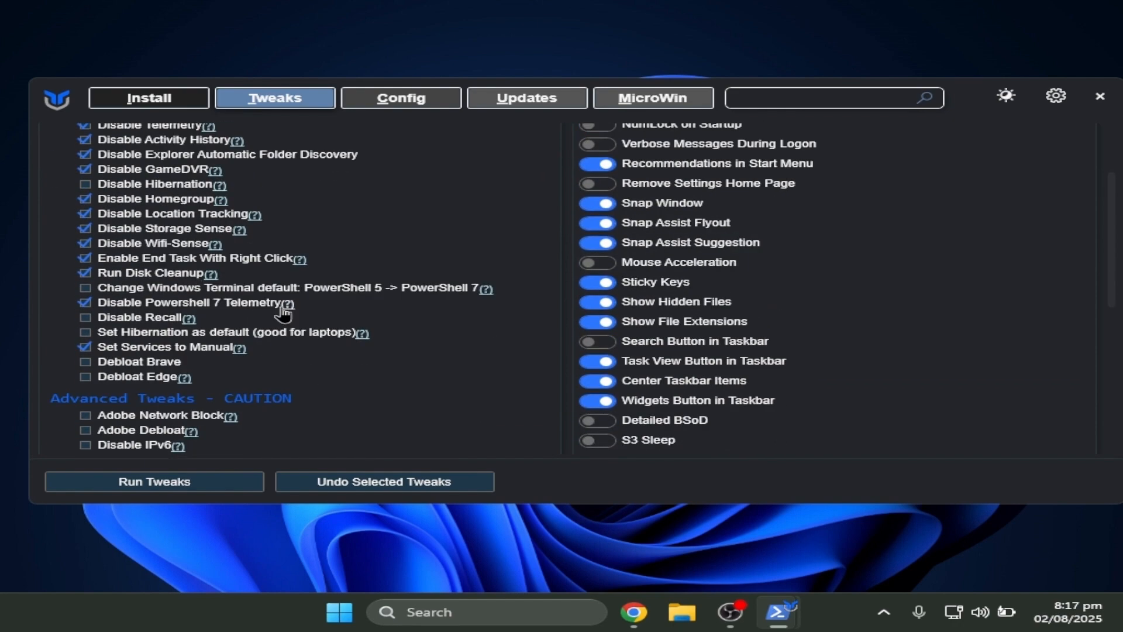
pyautogui.scroll(-3)
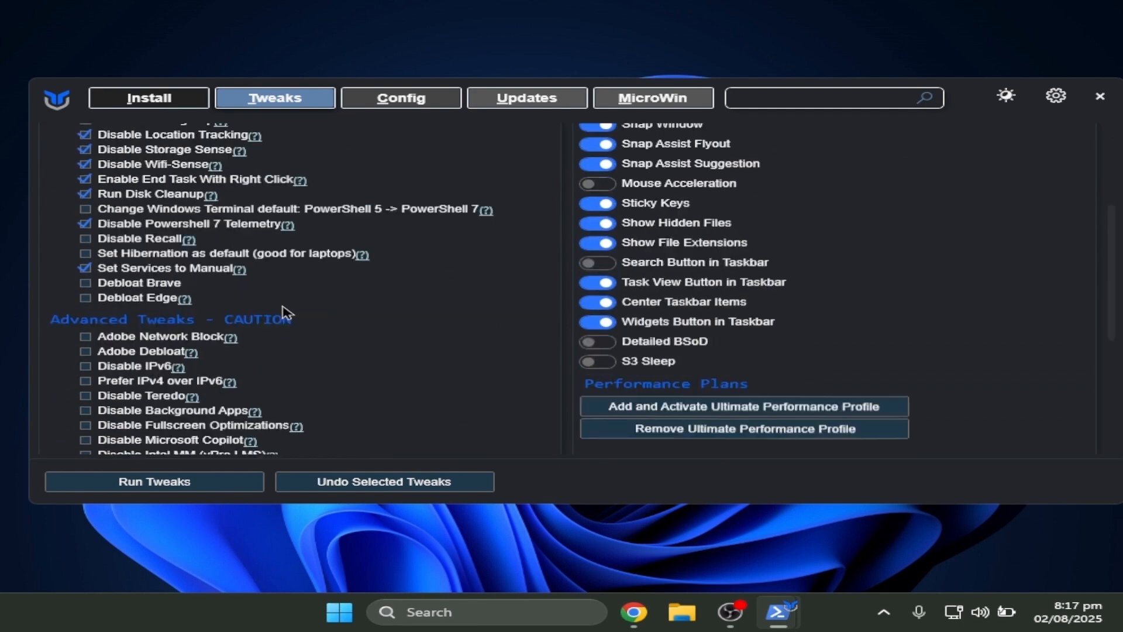
pyautogui.scroll(-3)
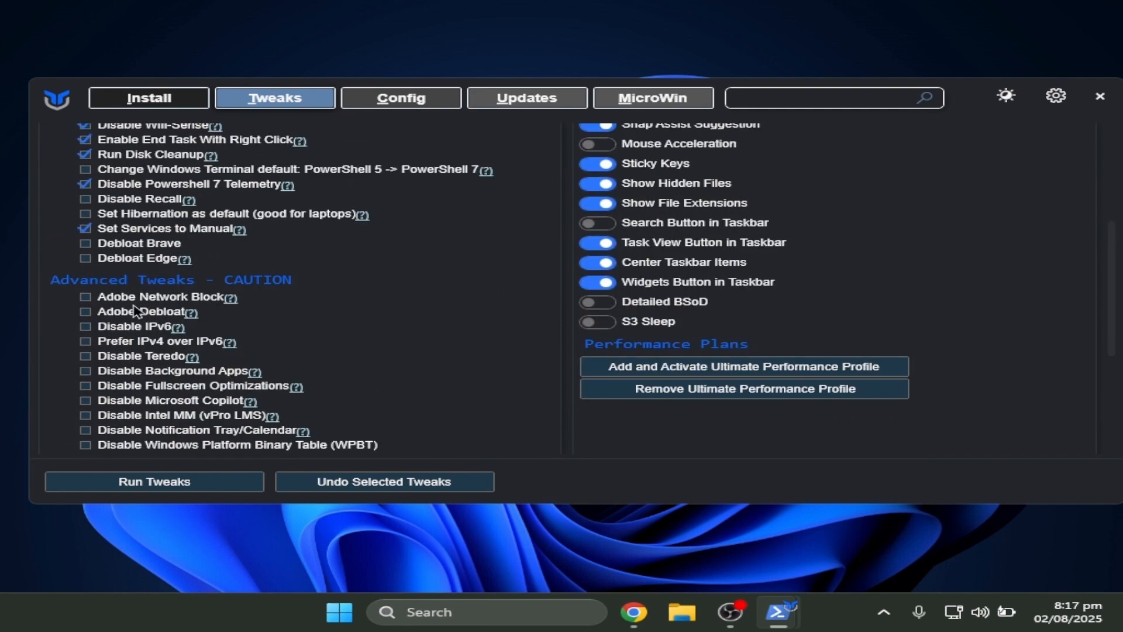
pyautogui.moveTo(128, 303)
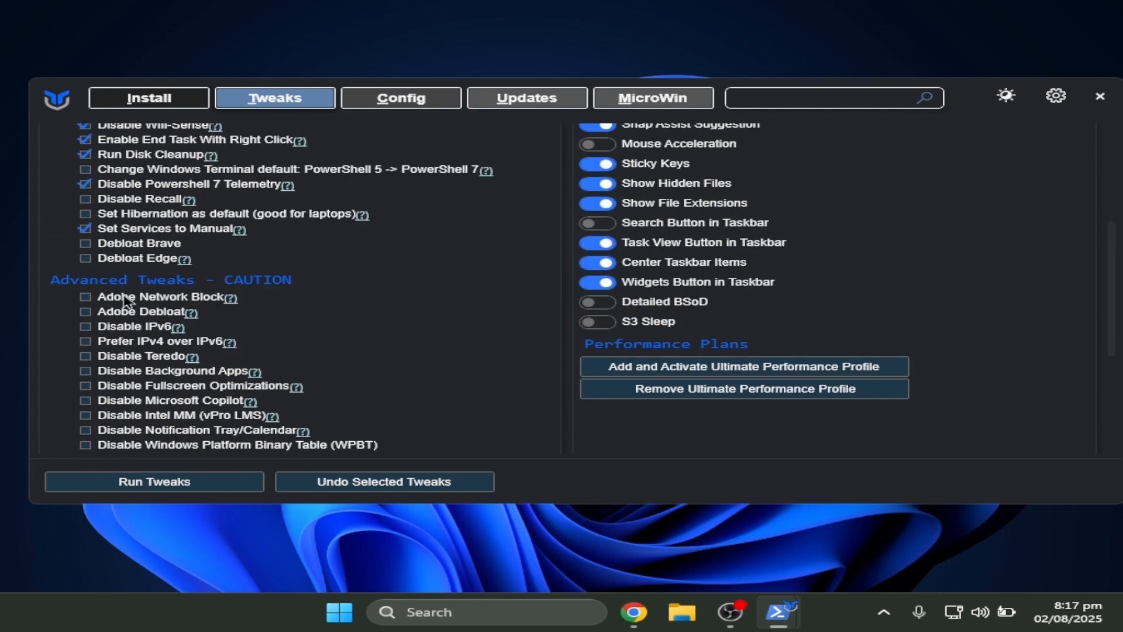
pyautogui.moveTo(259, 276)
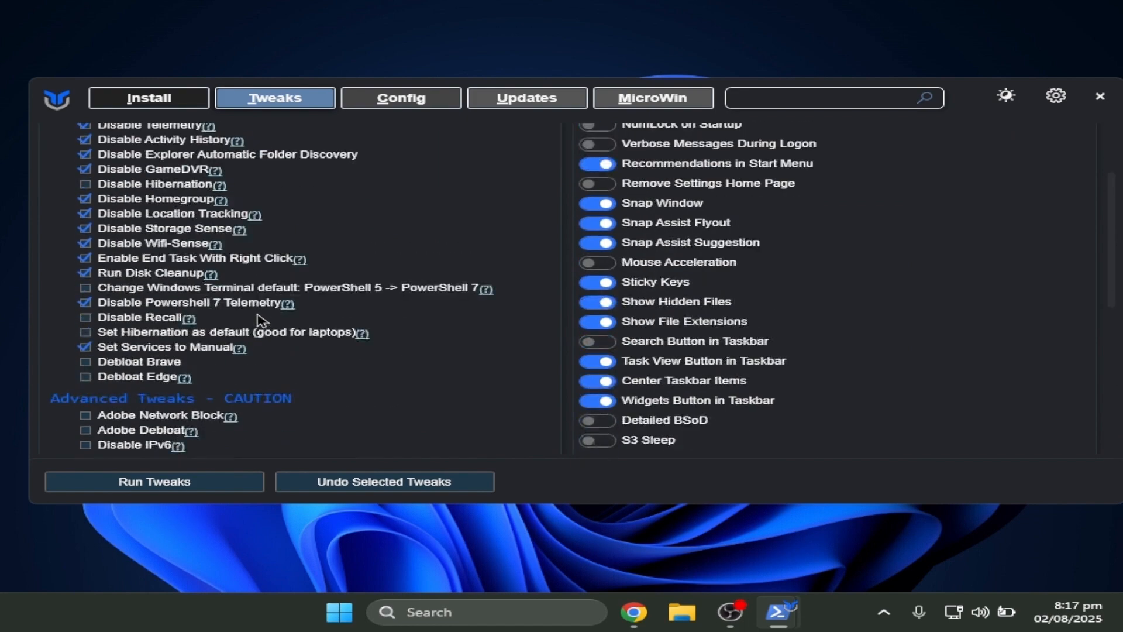
pyautogui.scroll(-3)
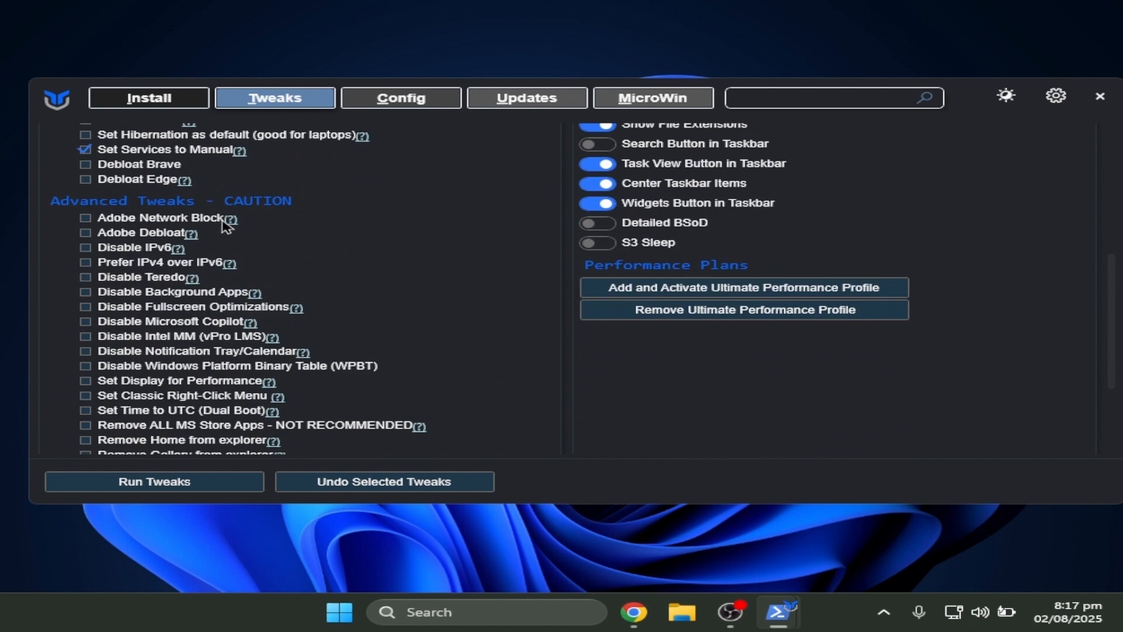
pyautogui.moveTo(229, 221)
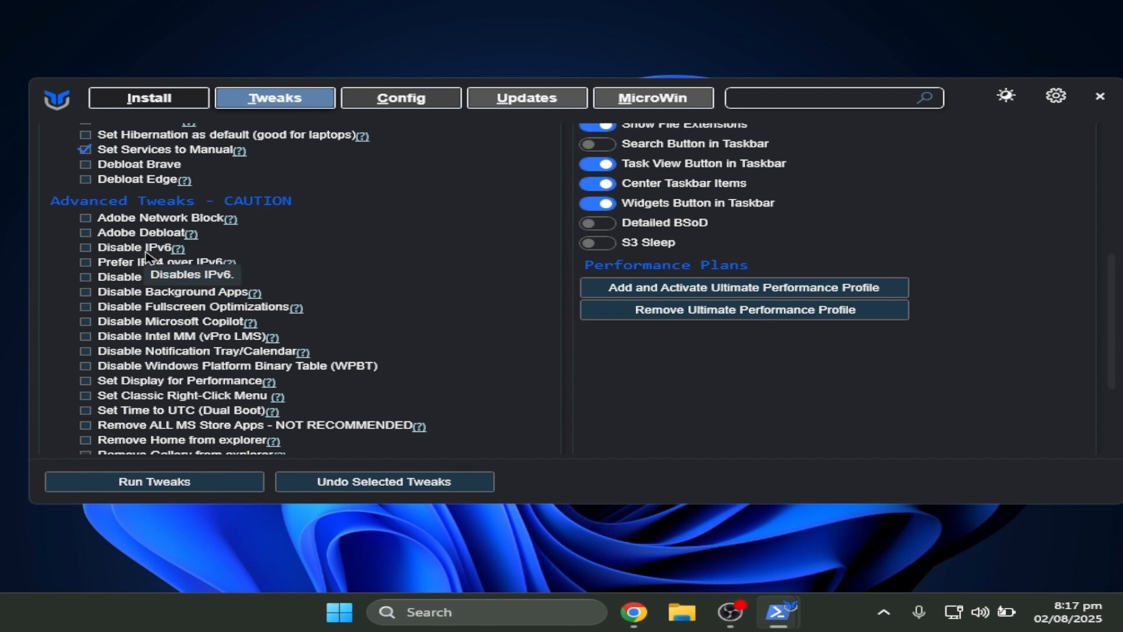
pyautogui.scroll(-3)
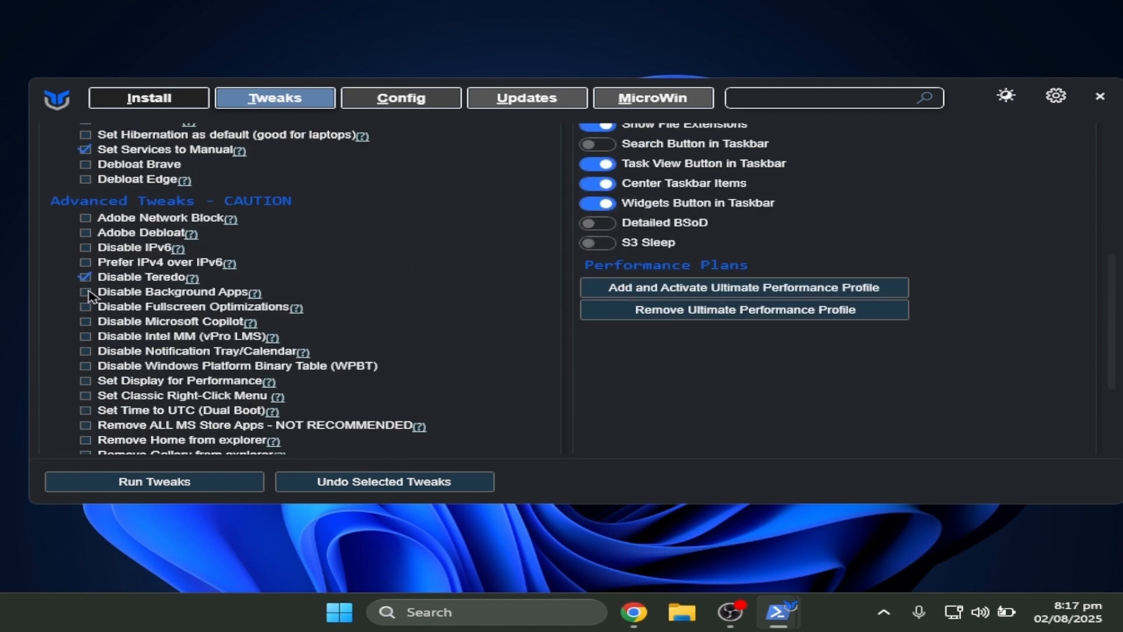
pyautogui.click(84, 291)
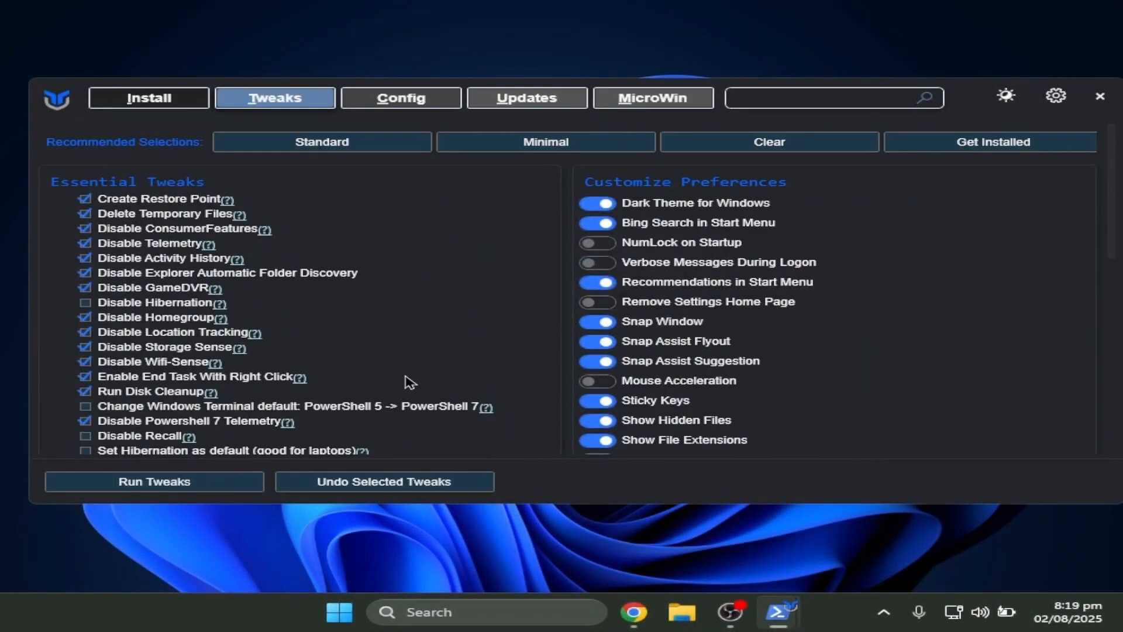
# Step: Run the selected tweaks to completion and dismiss the Disk Space Notification
pyautogui.scroll(-3)
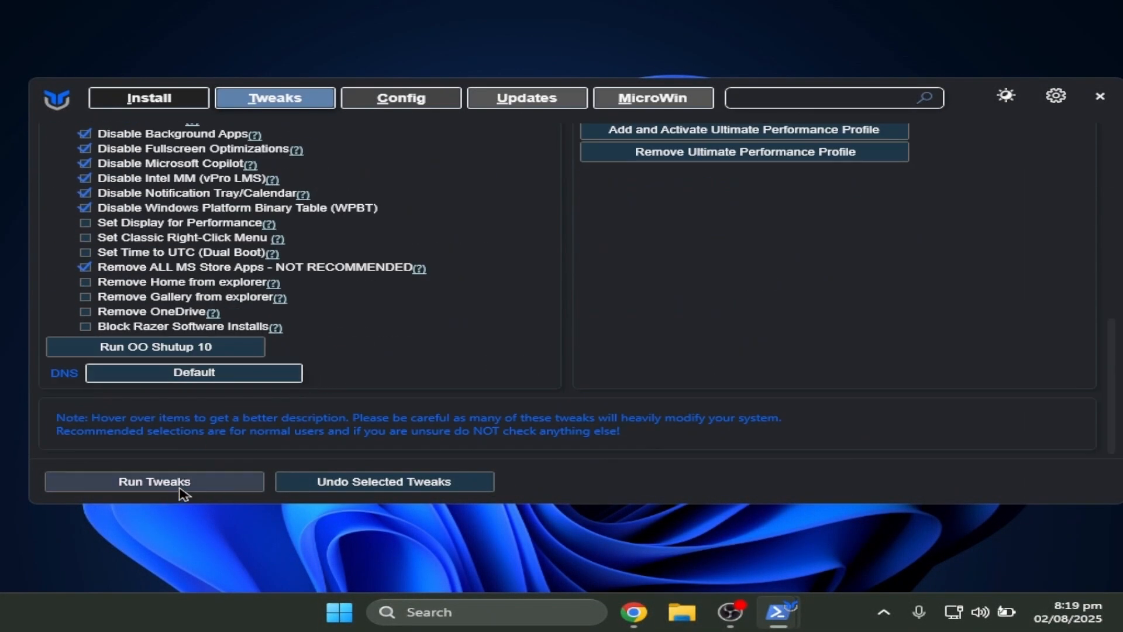
pyautogui.click(154, 480)
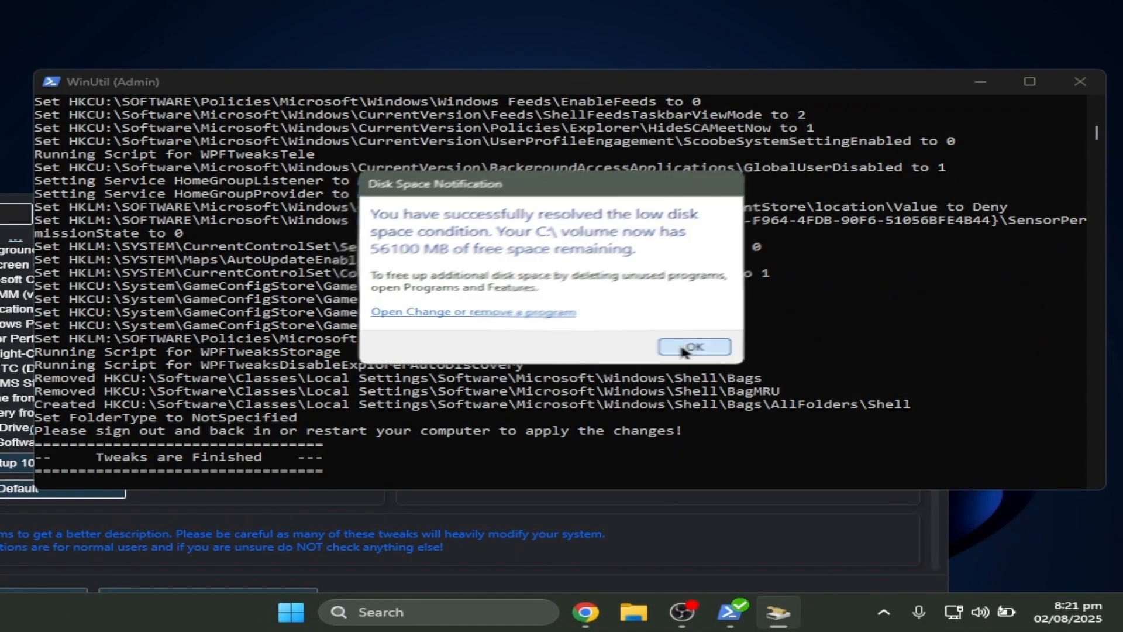
pyautogui.click(692, 346)
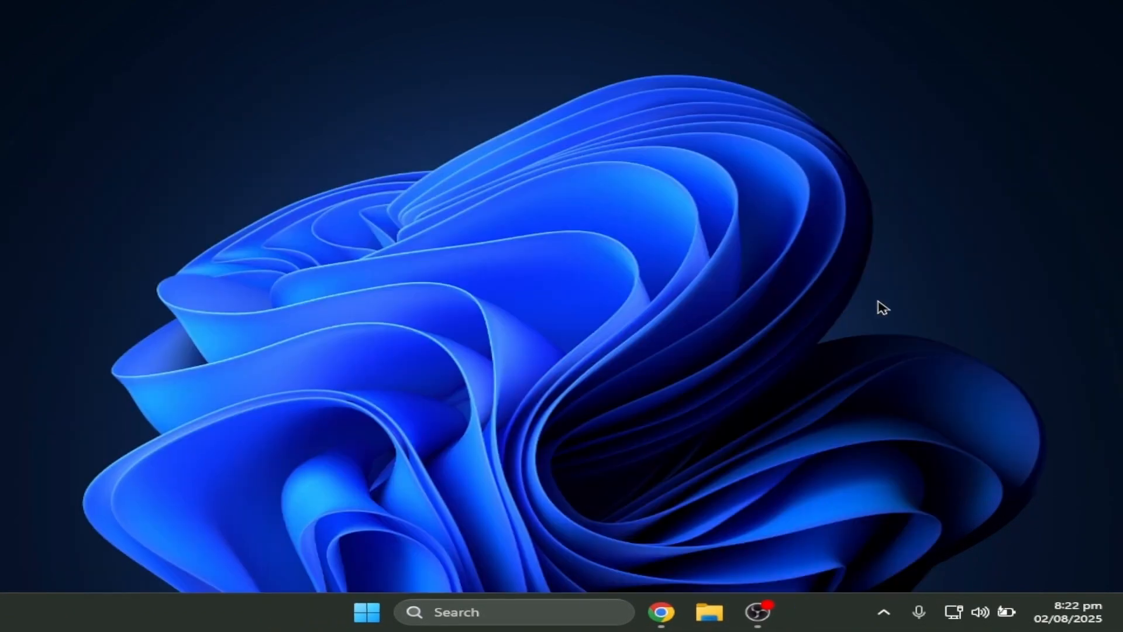
pyautogui.moveTo(419, 536)
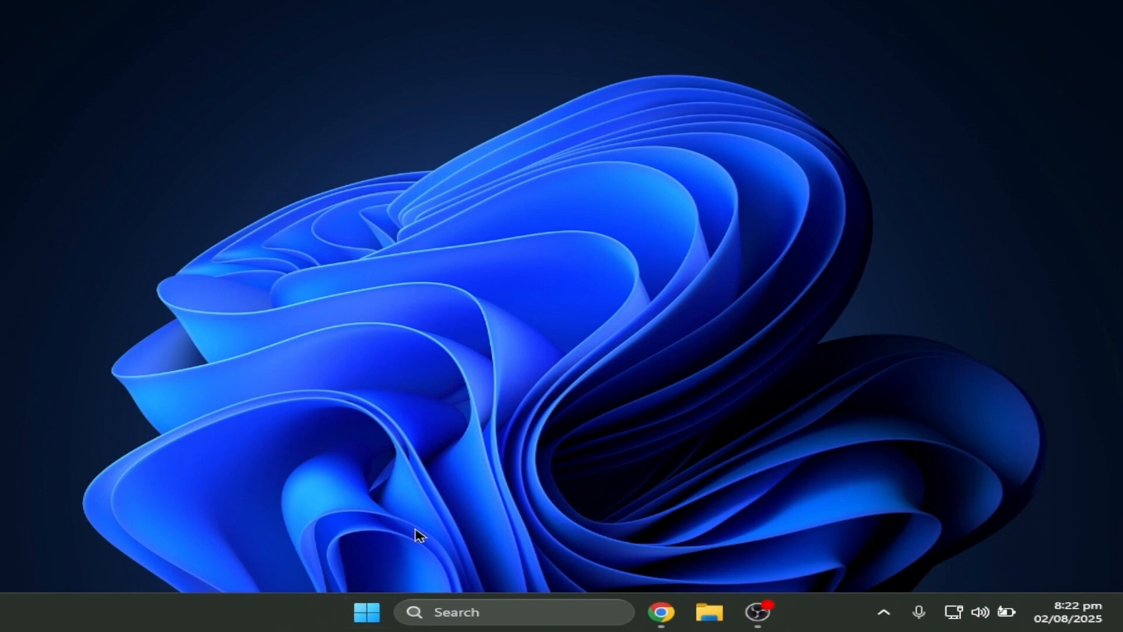
pyautogui.moveTo(664, 447)
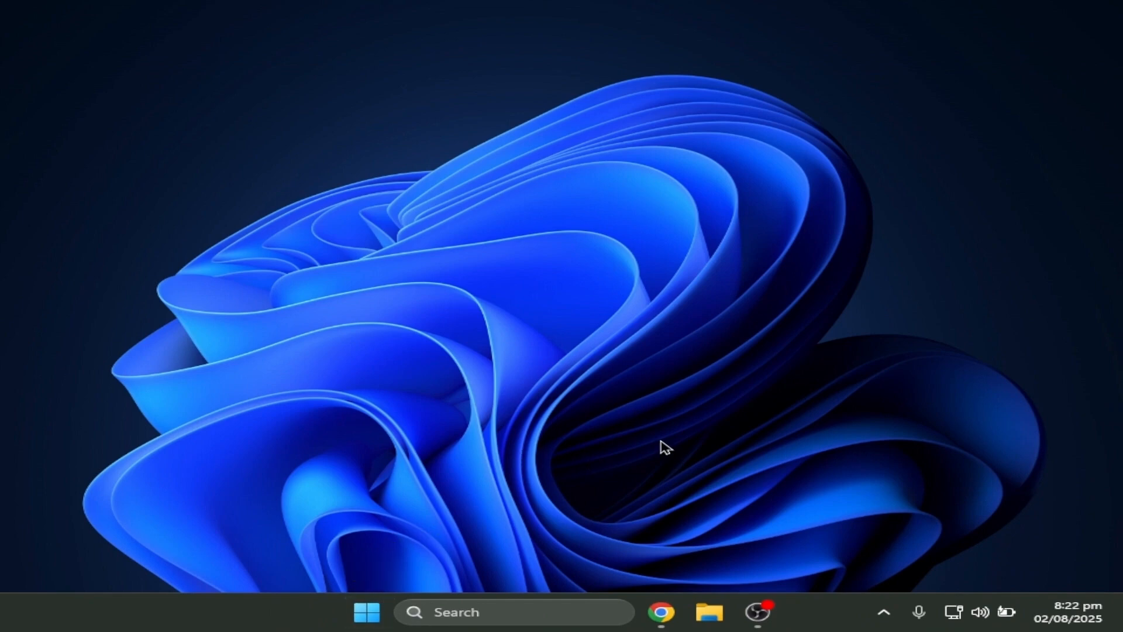
pyautogui.moveTo(713, 502)
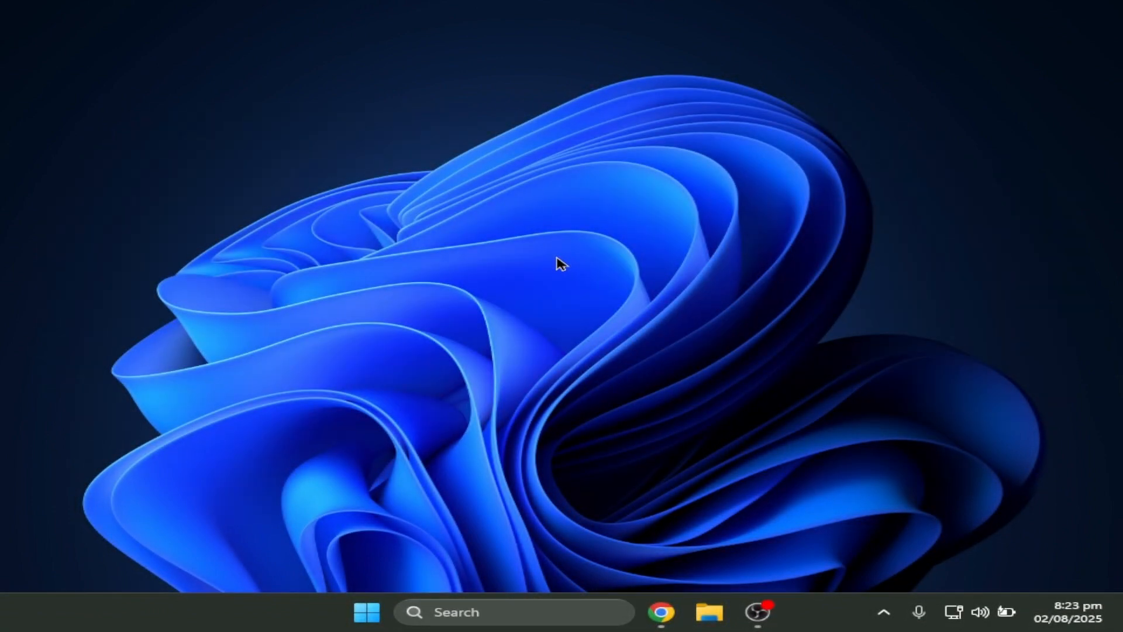
pyautogui.moveTo(335, 393)
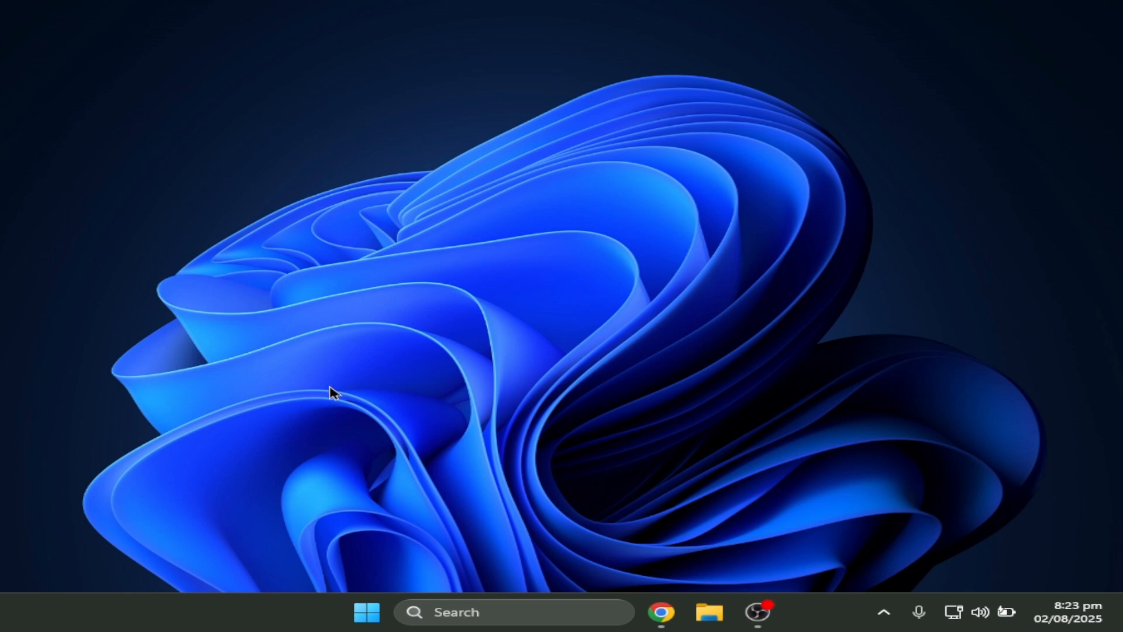
# Step: Delete all selected Prefetch files, then close the Prefetch and Temp folder windows
pyautogui.write('powercfg.cpl')
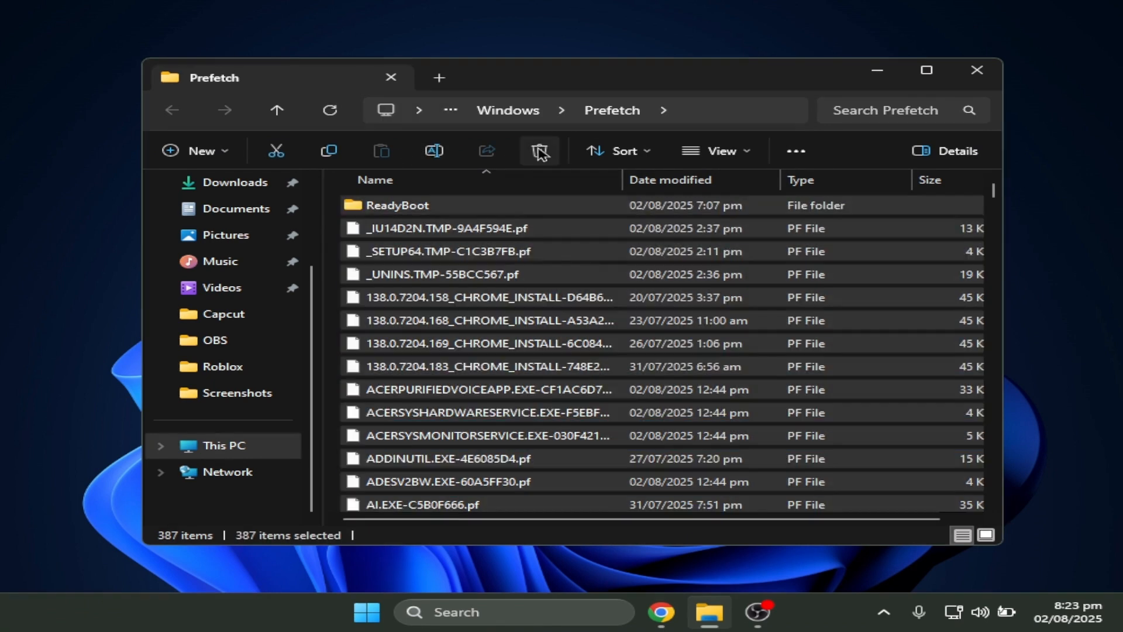
pyautogui.click(539, 151)
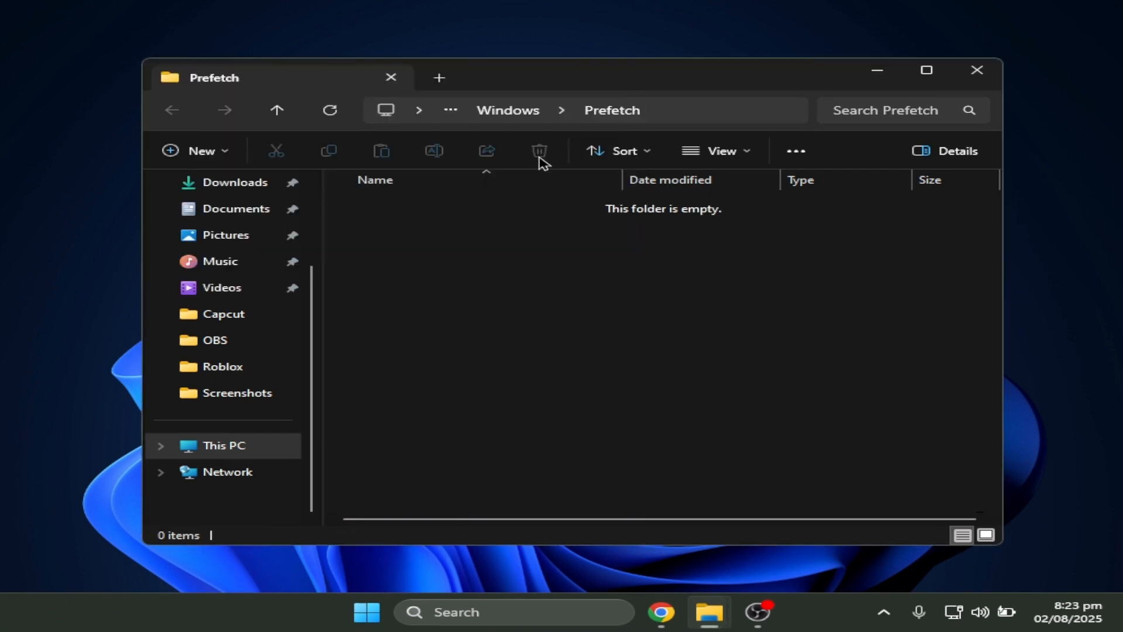
pyautogui.click(975, 70)
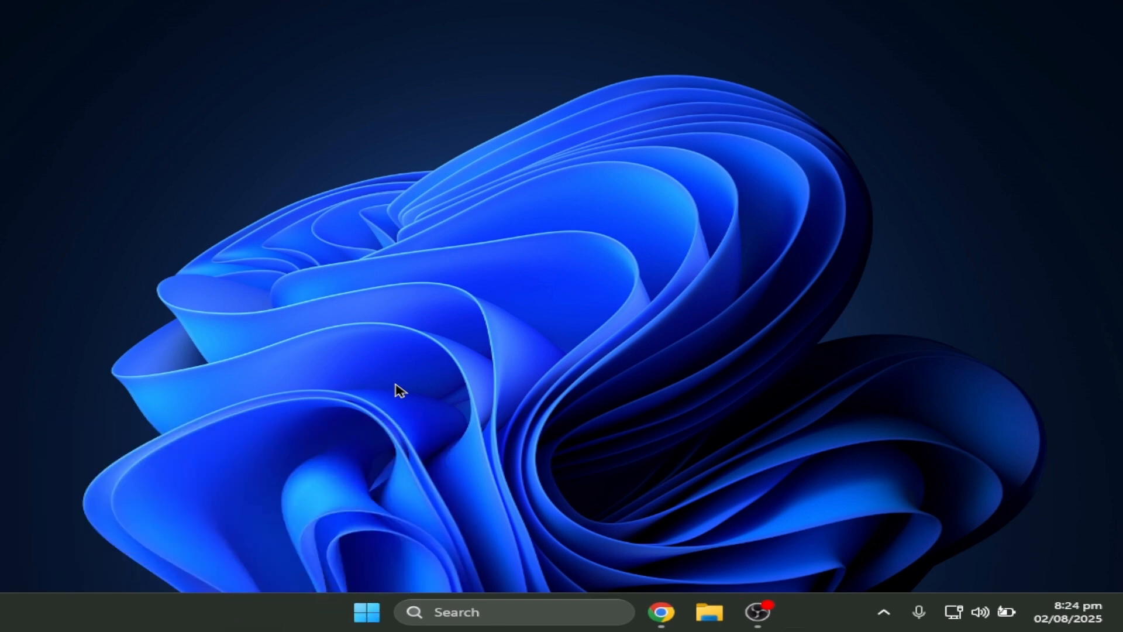
pyautogui.click(709, 612)
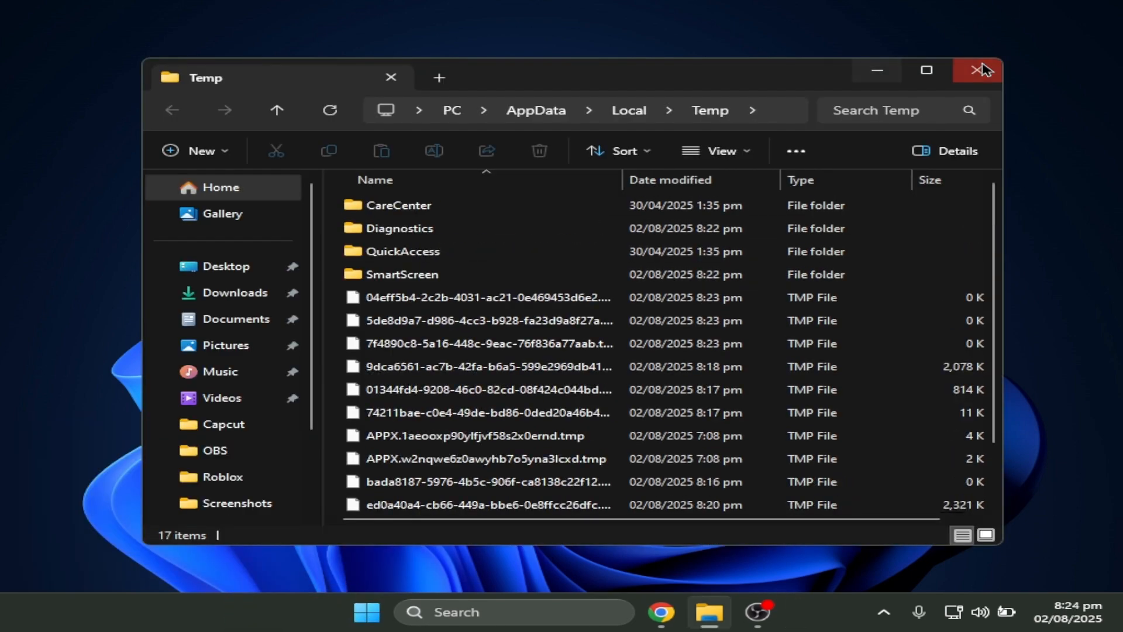
pyautogui.click(980, 70)
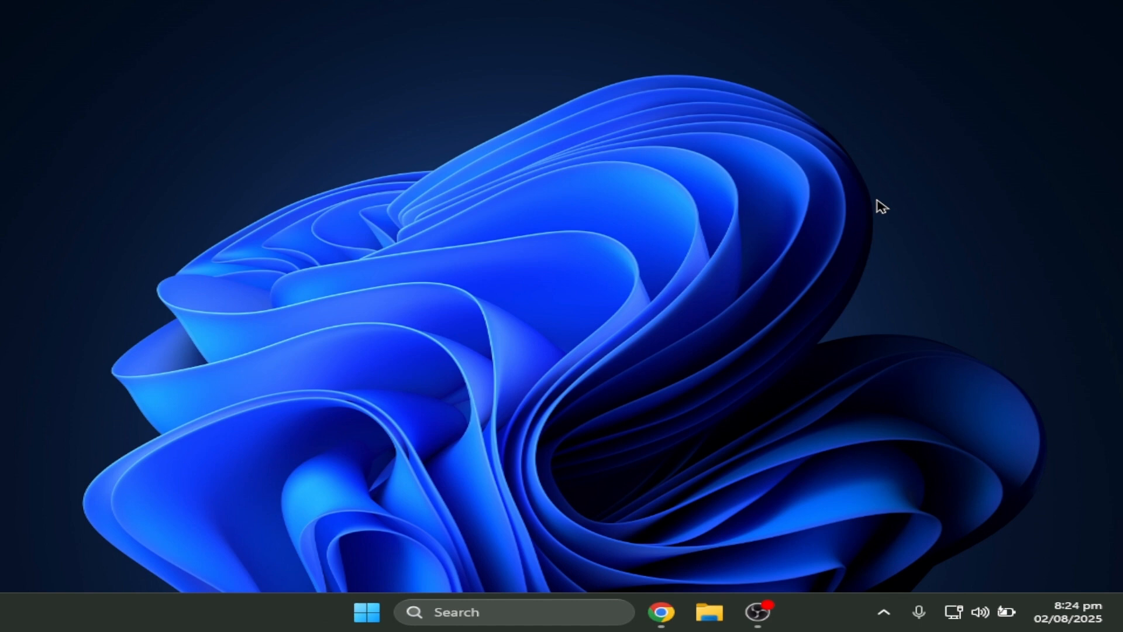
pyautogui.moveTo(660, 370)
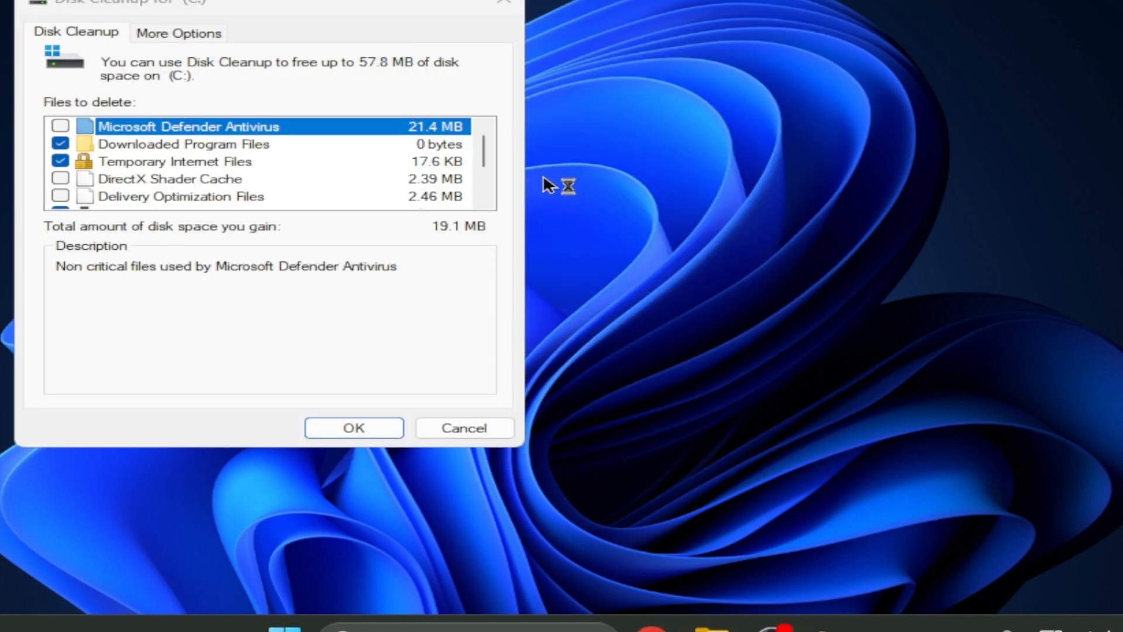
# Step: Clean the checked categories on C: and confirm permanently deleting the files
pyautogui.click(354, 428)
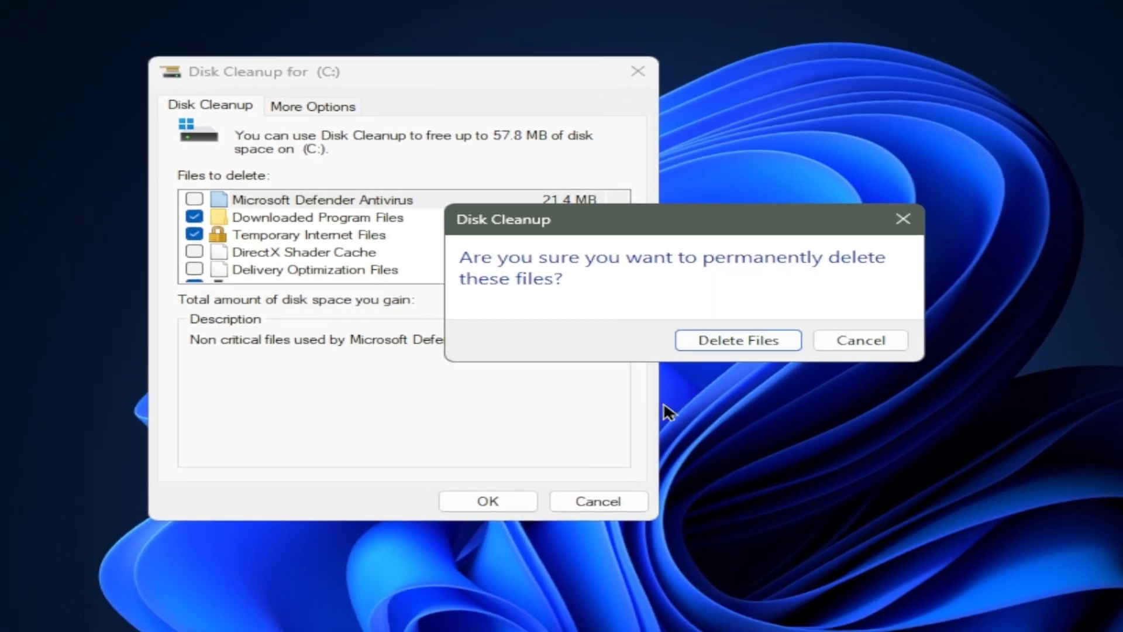
pyautogui.click(738, 340)
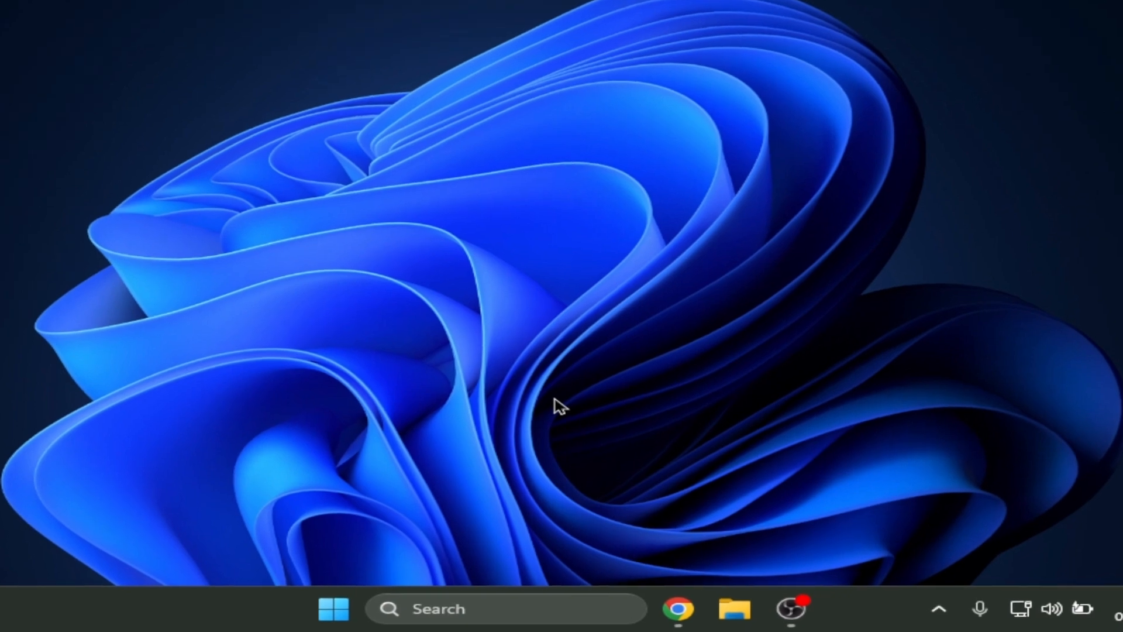
pyautogui.moveTo(577, 411)
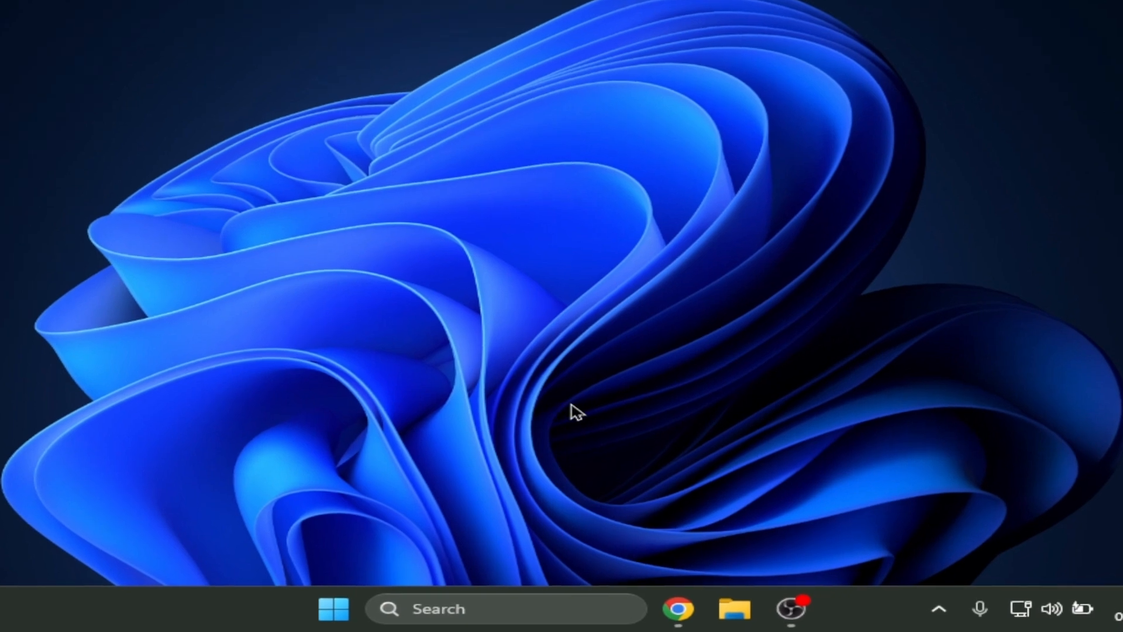
pyautogui.moveTo(584, 412)
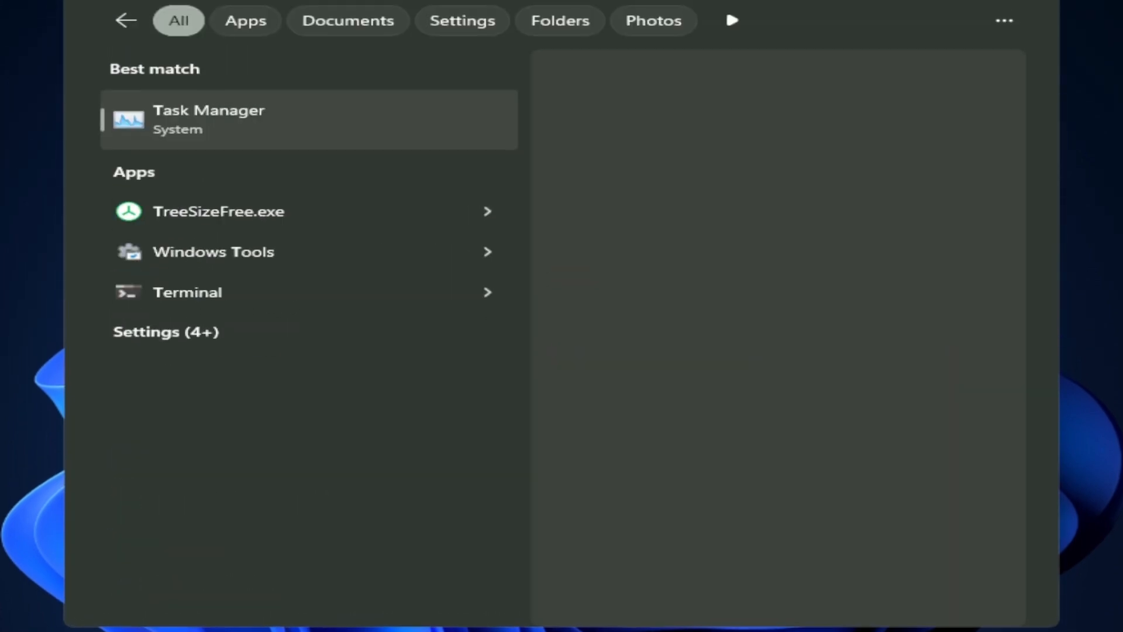
# Step: In Task Manager's Startup apps, set FxSound.exe to Disabled and select the Intel graphics entry
pyautogui.click(208, 119)
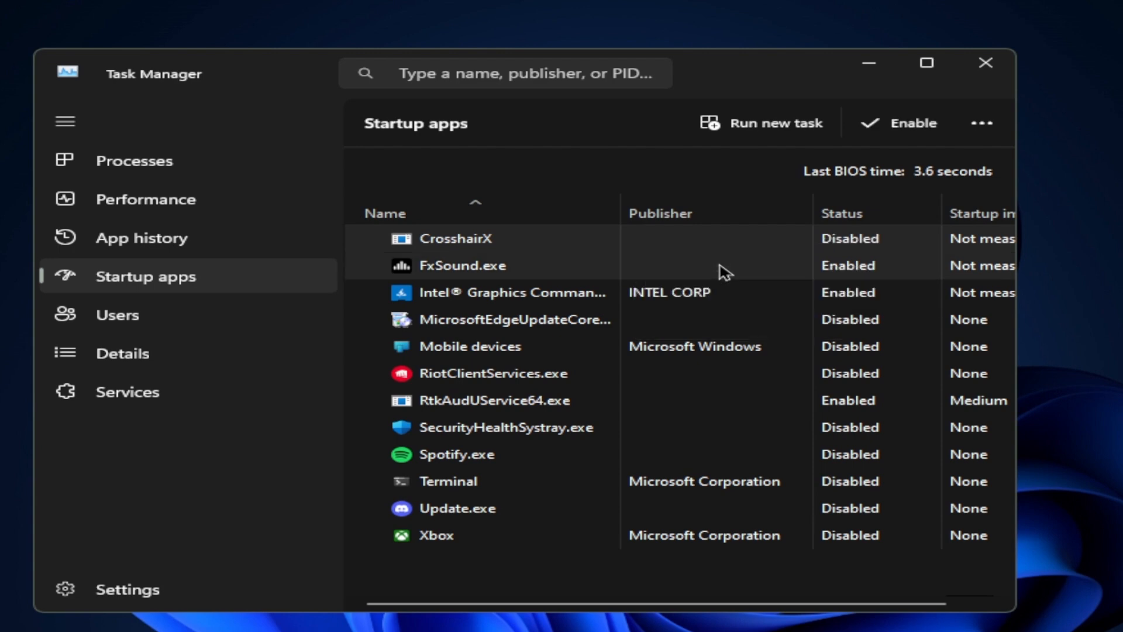
pyautogui.click(515, 293)
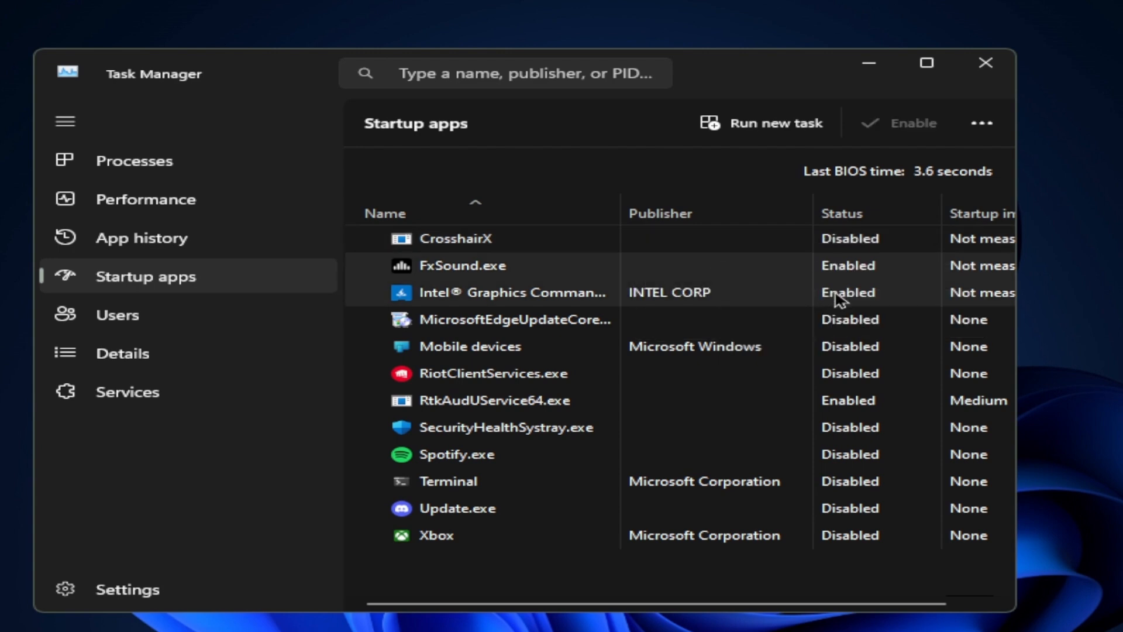
pyautogui.click(464, 266)
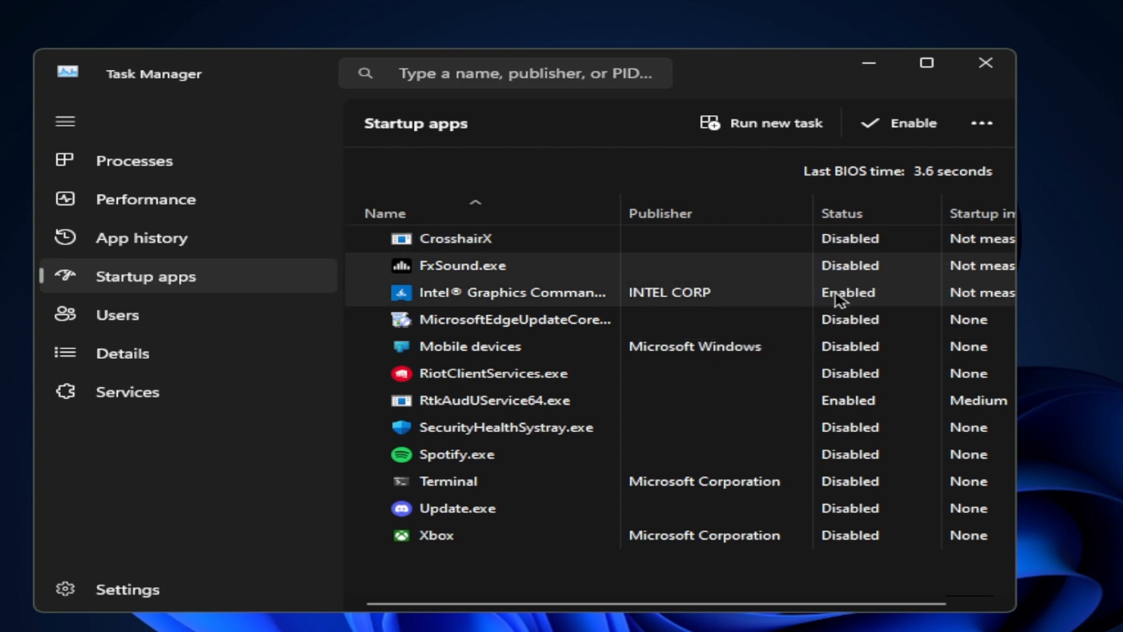